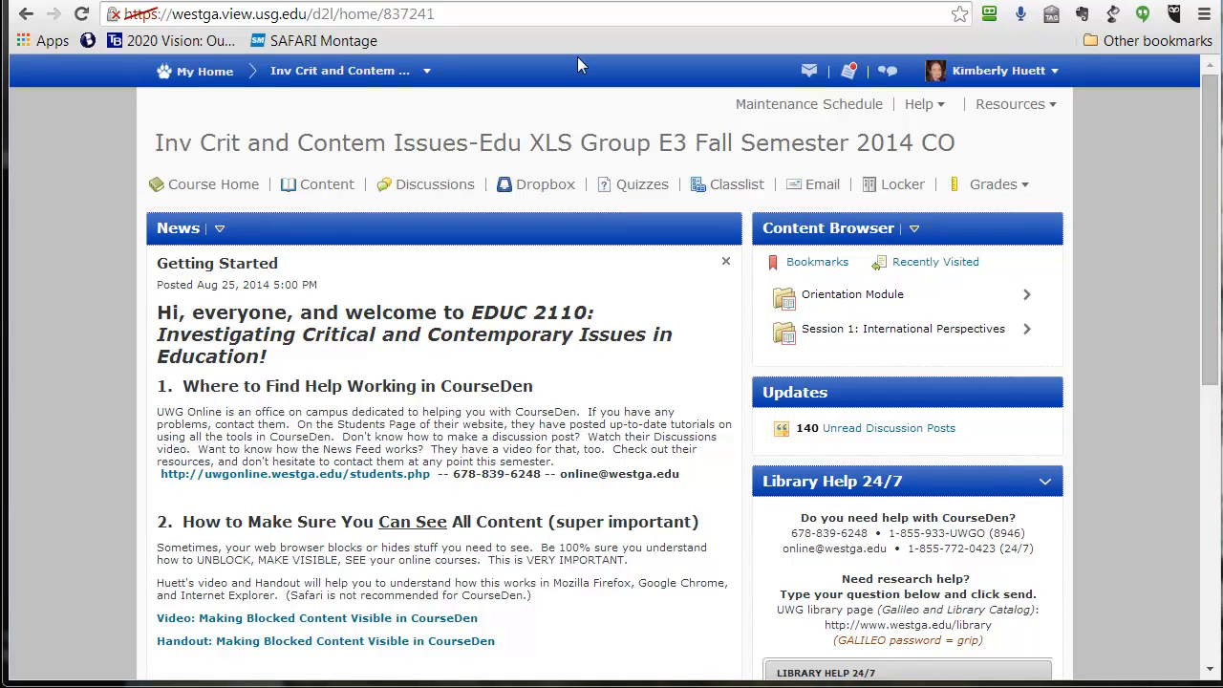
- Go to the course's Content area from the home page
{"action": "left_click", "coordinate": [325, 183]}
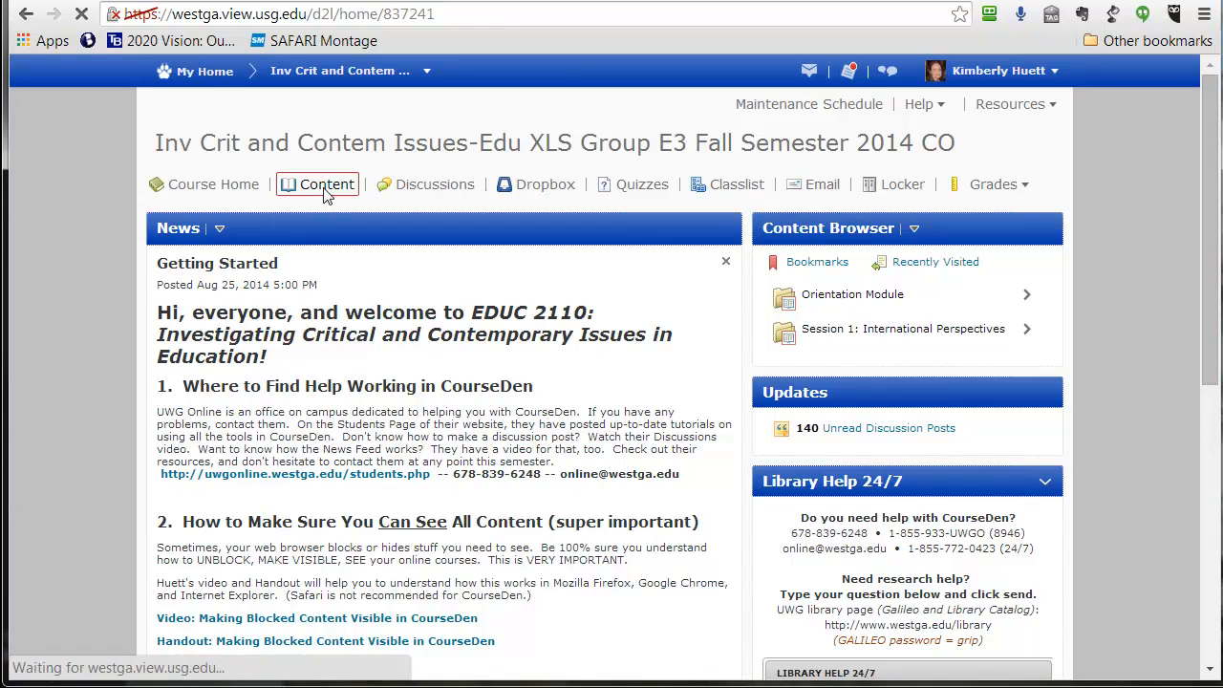
- Show the five topics under Session 1: International Perspectives
{"action": "left_click", "coordinate": [324, 184]}
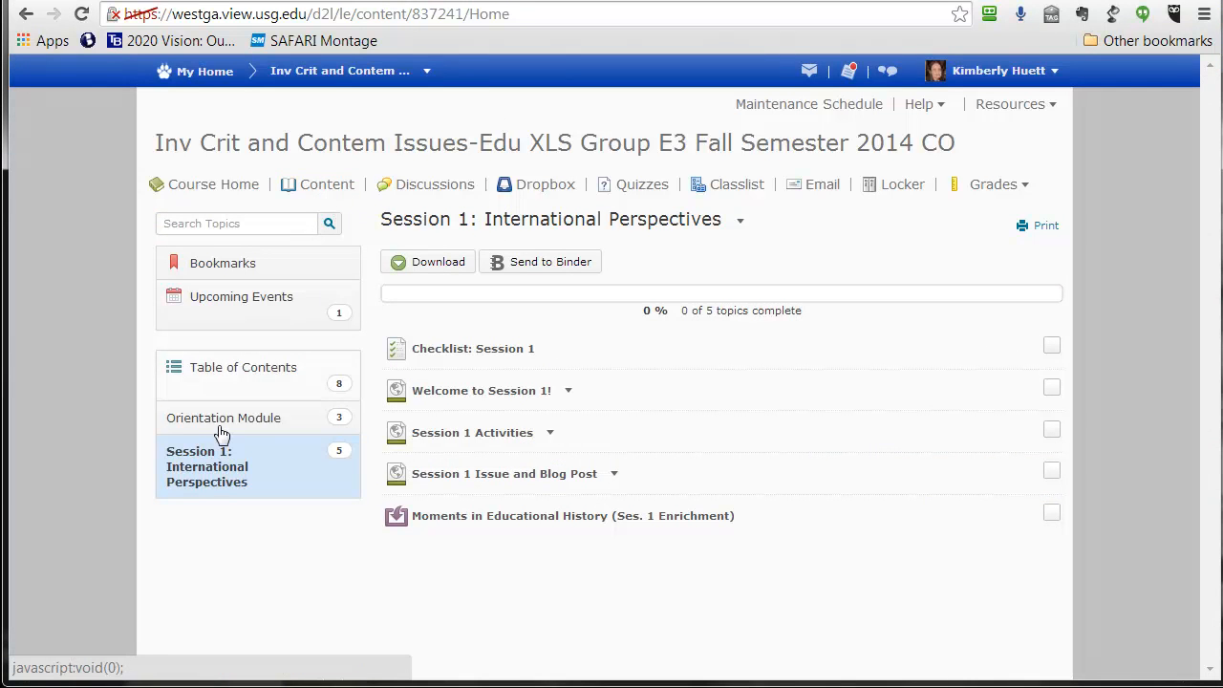
{"action": "mouse_move", "coordinate": [227, 477]}
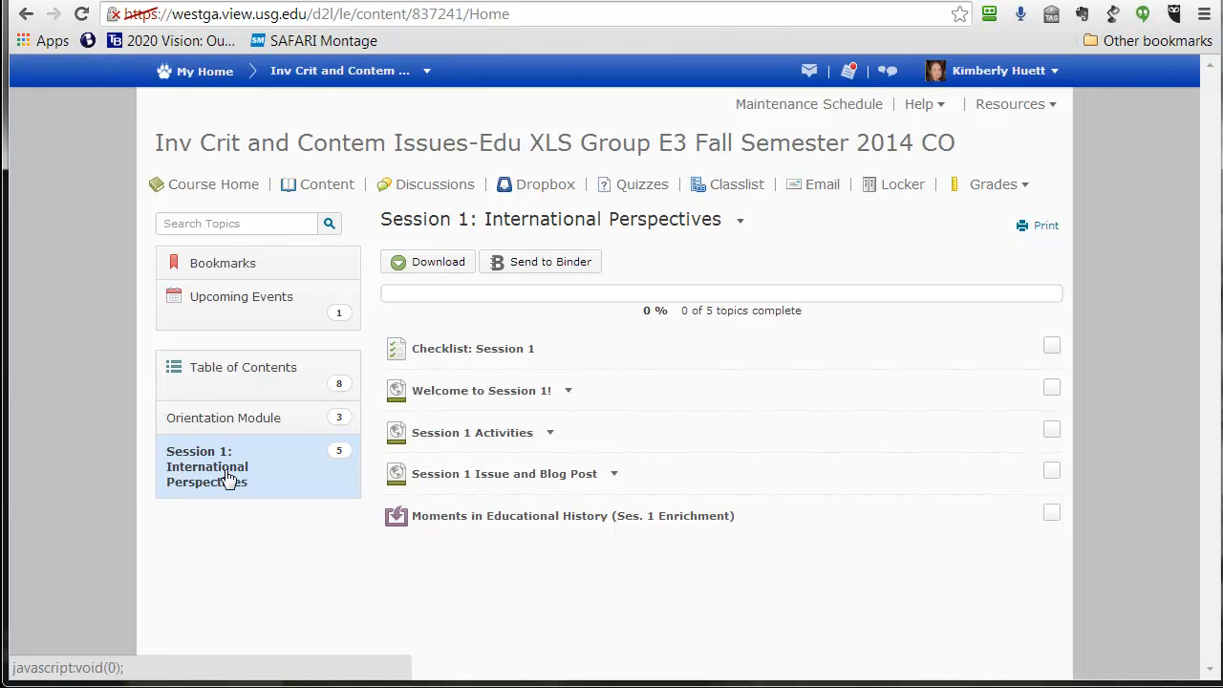
{"action": "mouse_move", "coordinate": [361, 431]}
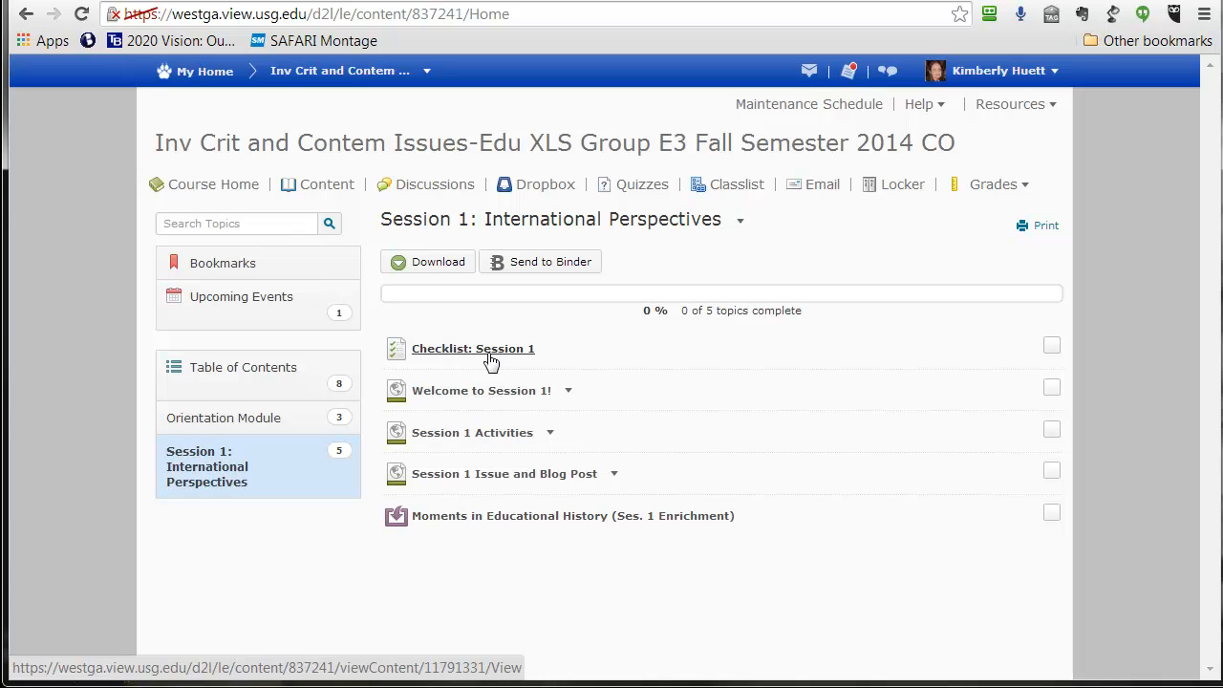
{"action": "mouse_move", "coordinate": [474, 348]}
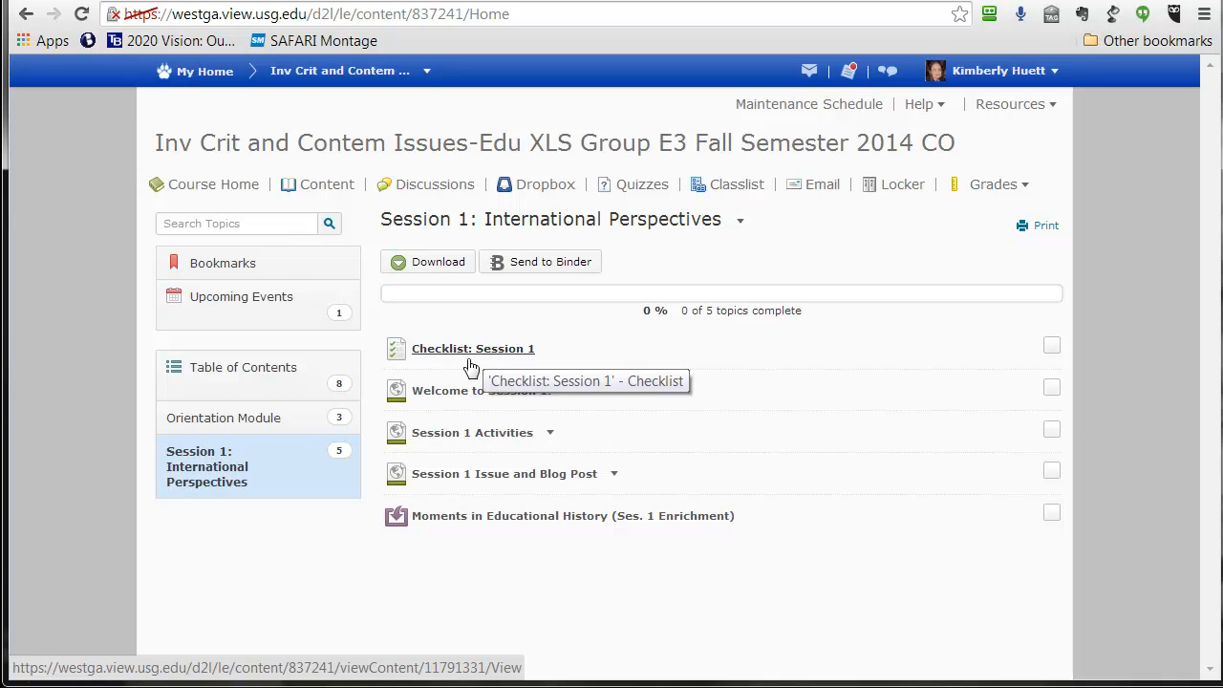
{"action": "mouse_move", "coordinate": [355, 428]}
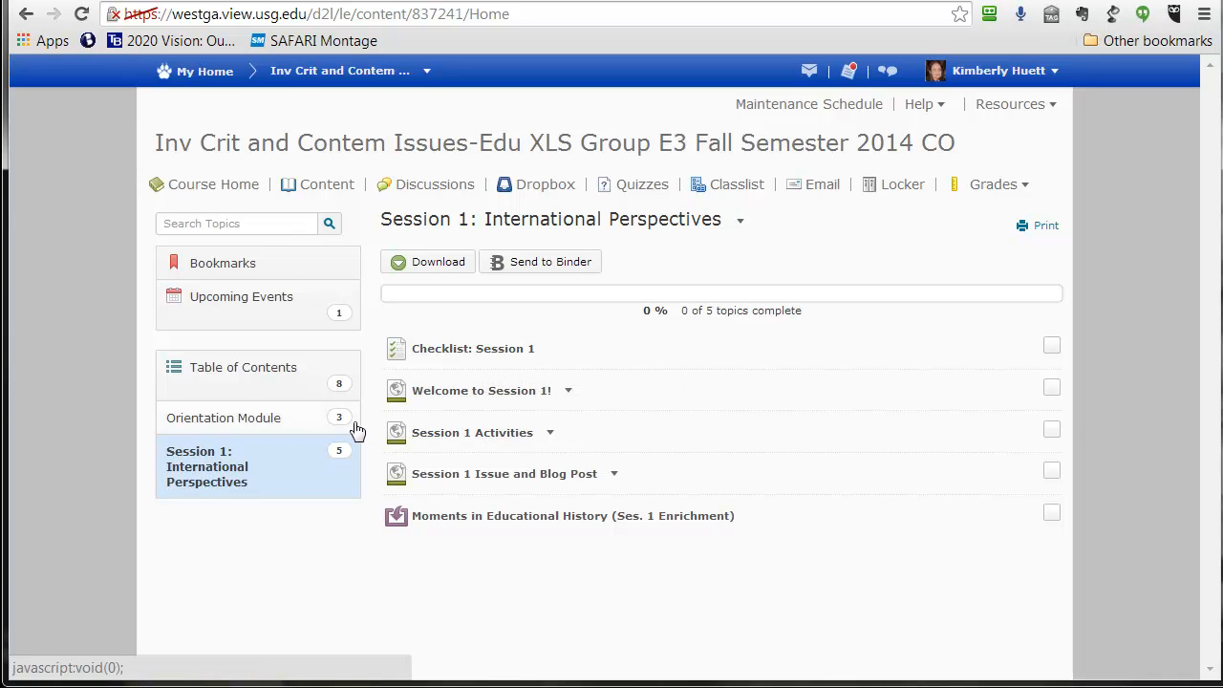
{"action": "mouse_move", "coordinate": [401, 417]}
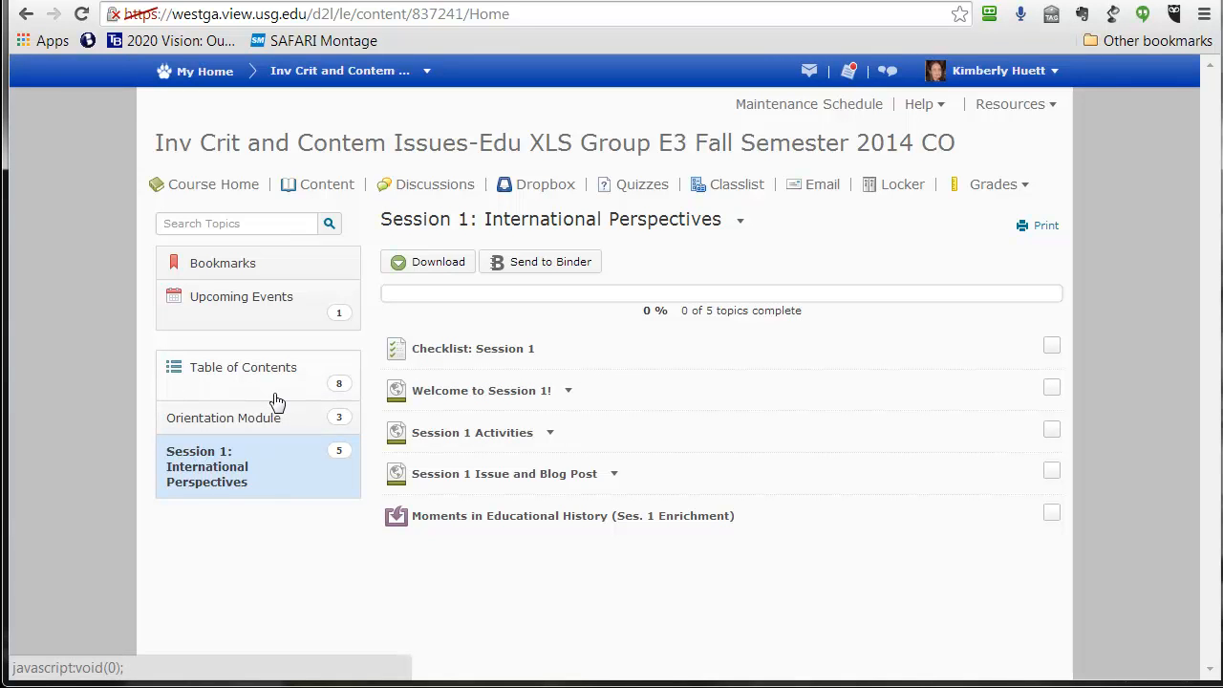
{"action": "mouse_move", "coordinate": [354, 447]}
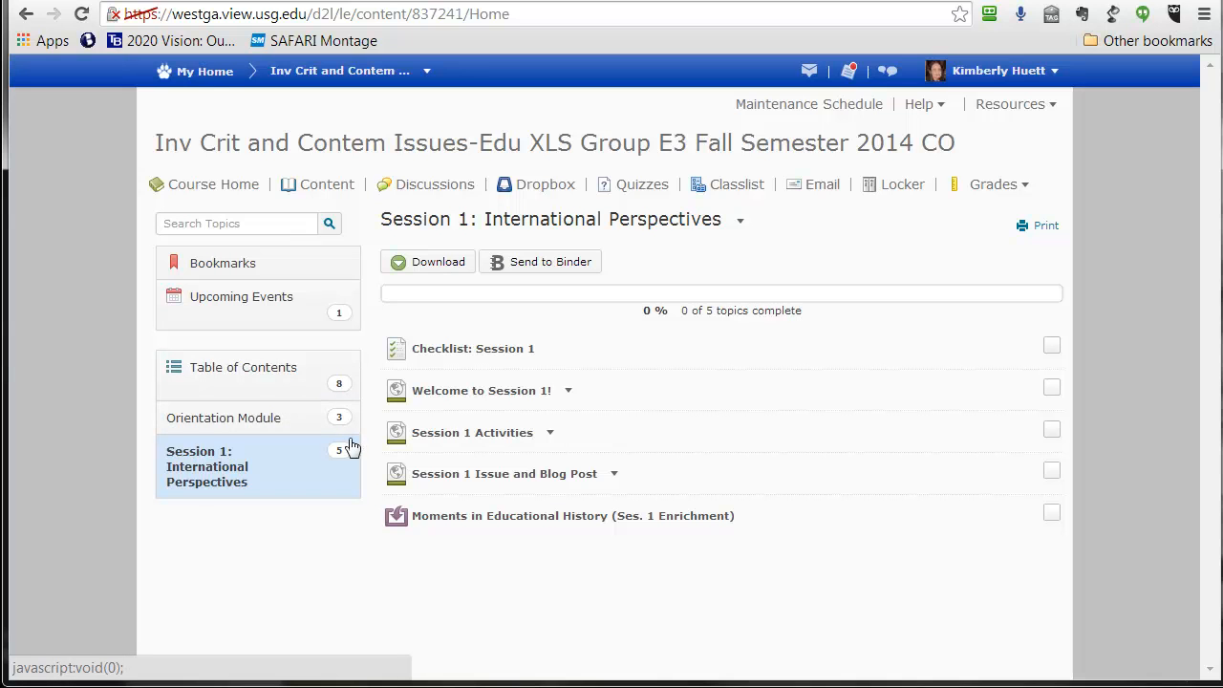
{"action": "mouse_move", "coordinate": [230, 481]}
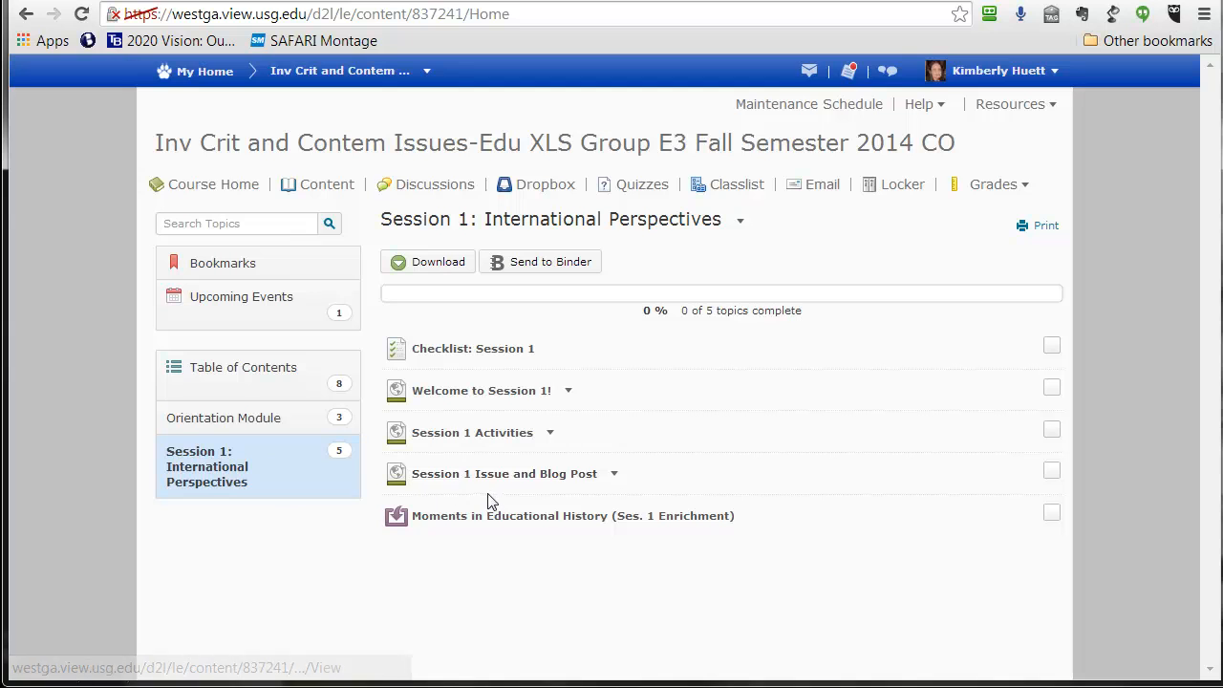
{"action": "mouse_move", "coordinate": [459, 489]}
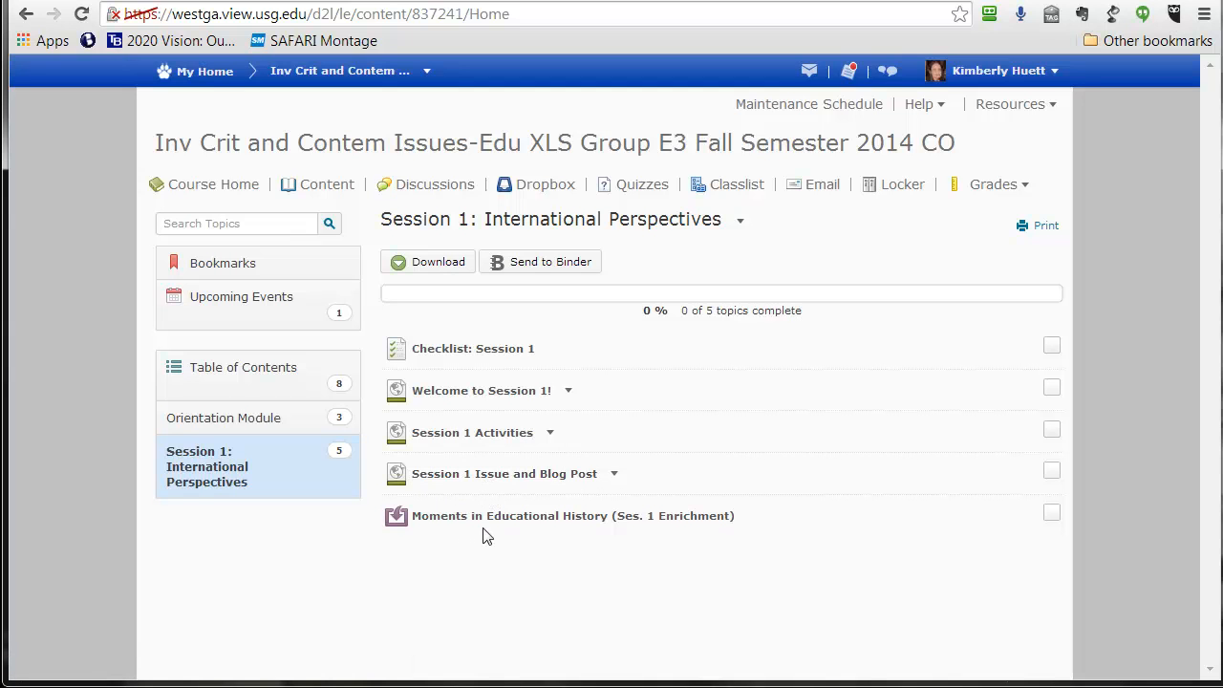
{"action": "mouse_move", "coordinate": [443, 505]}
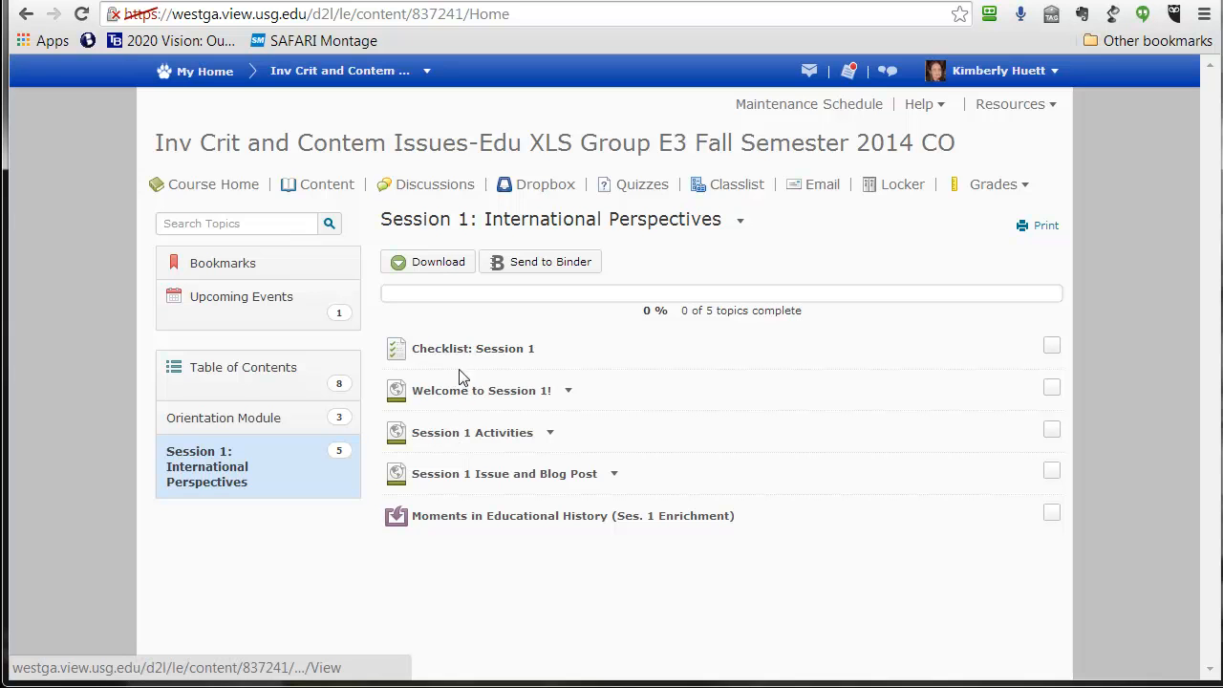
{"action": "mouse_move", "coordinate": [486, 549]}
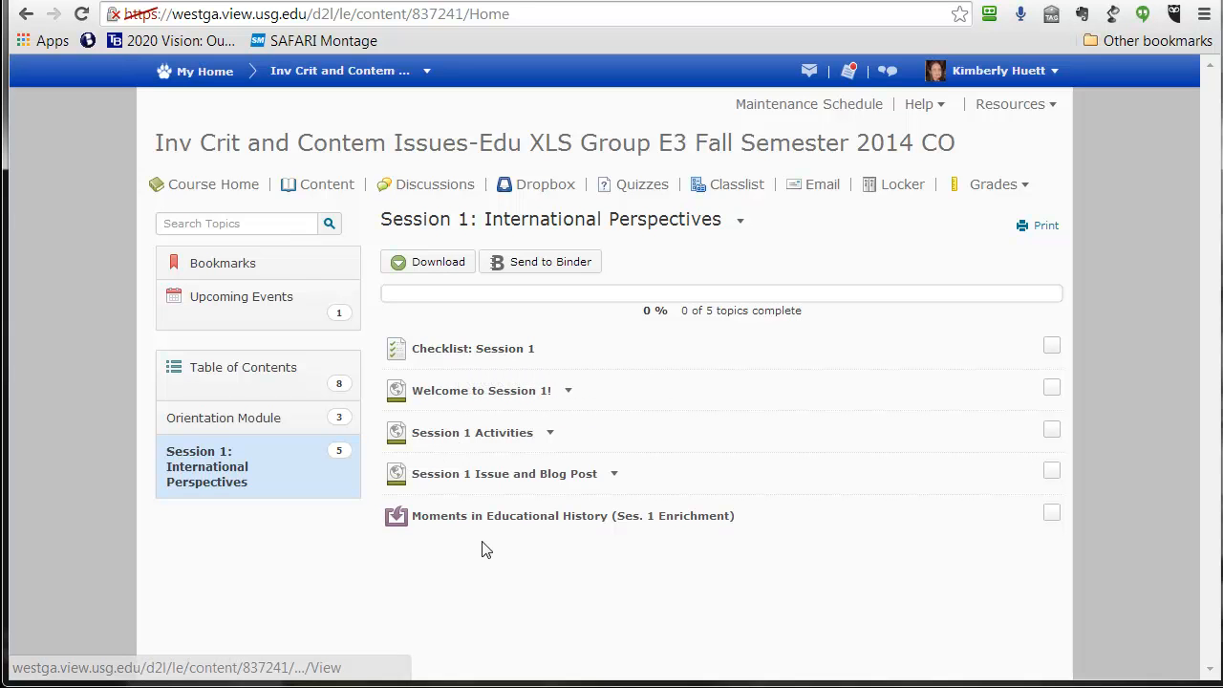
{"action": "mouse_move", "coordinate": [469, 474]}
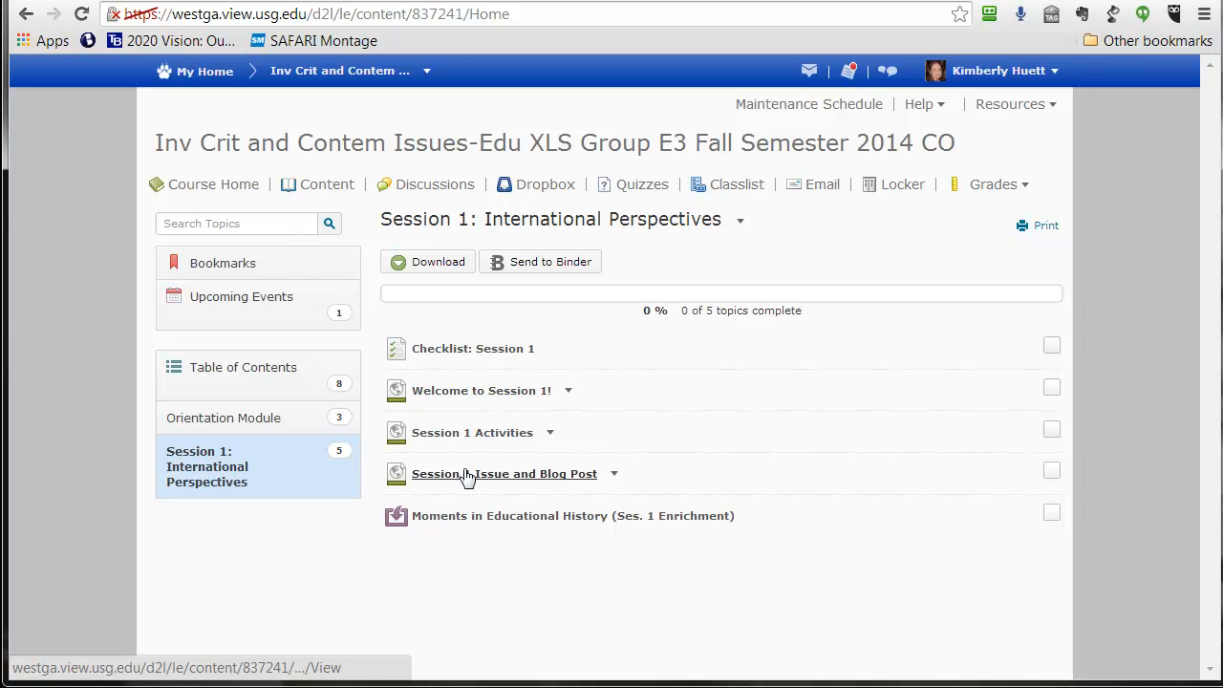
{"action": "mouse_move", "coordinate": [469, 520]}
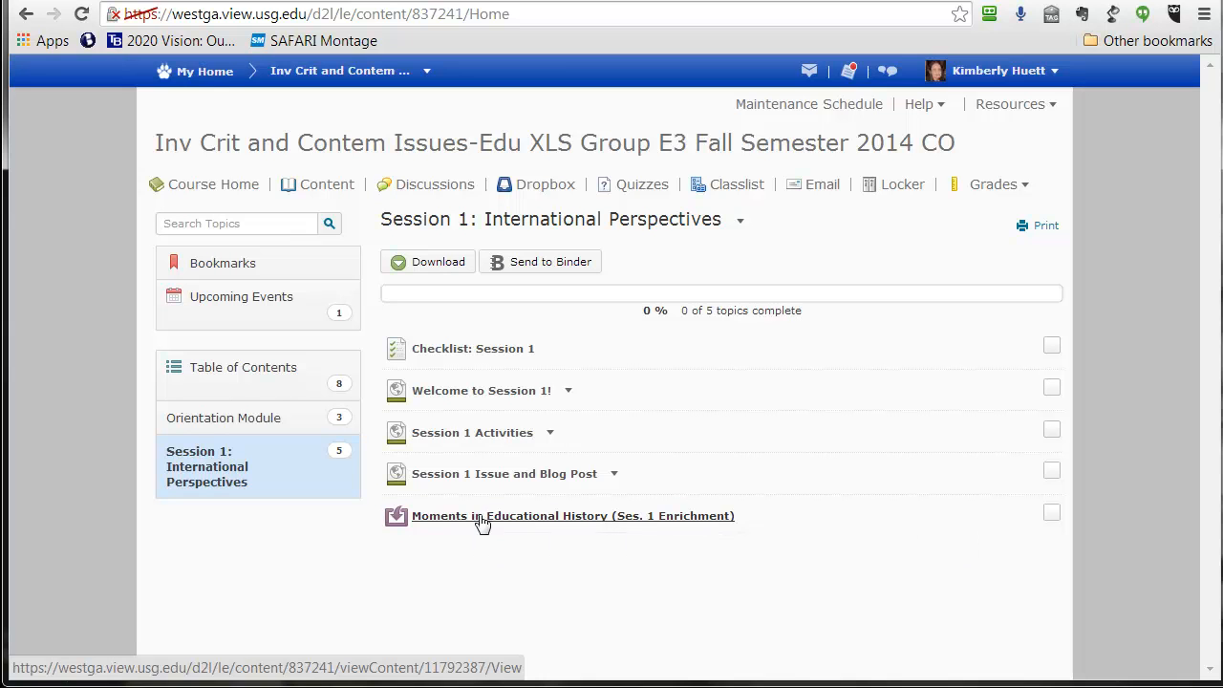
{"action": "mouse_move", "coordinate": [531, 535]}
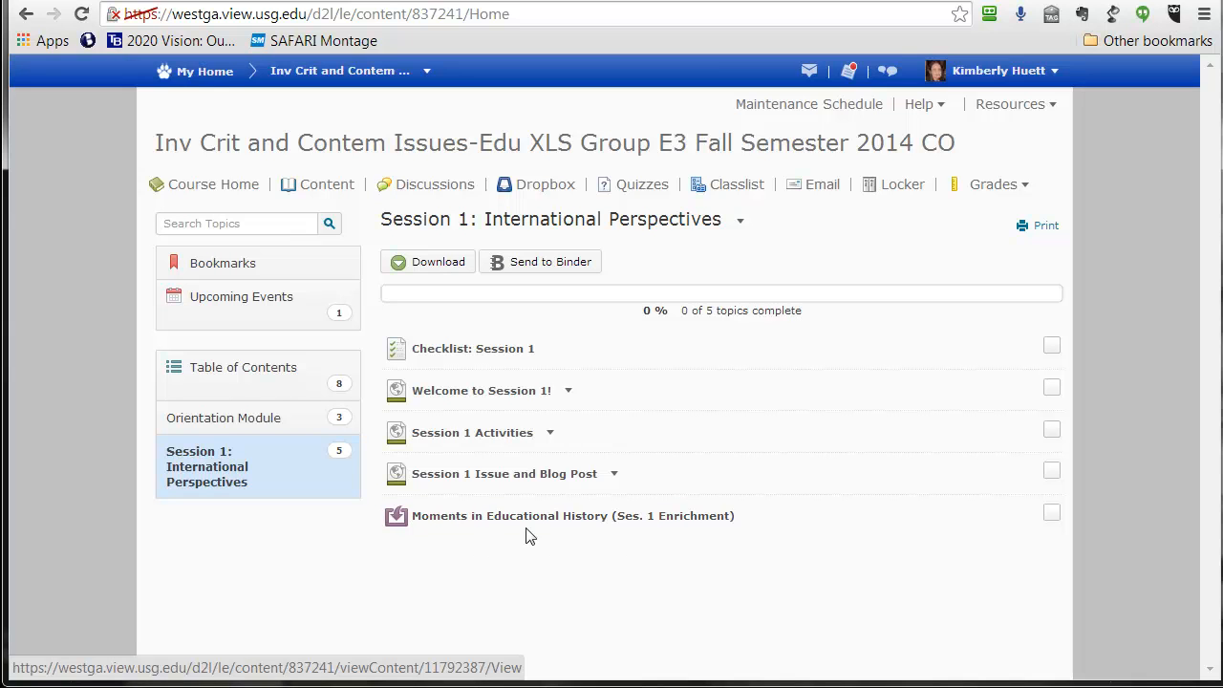
{"action": "mouse_move", "coordinate": [552, 572]}
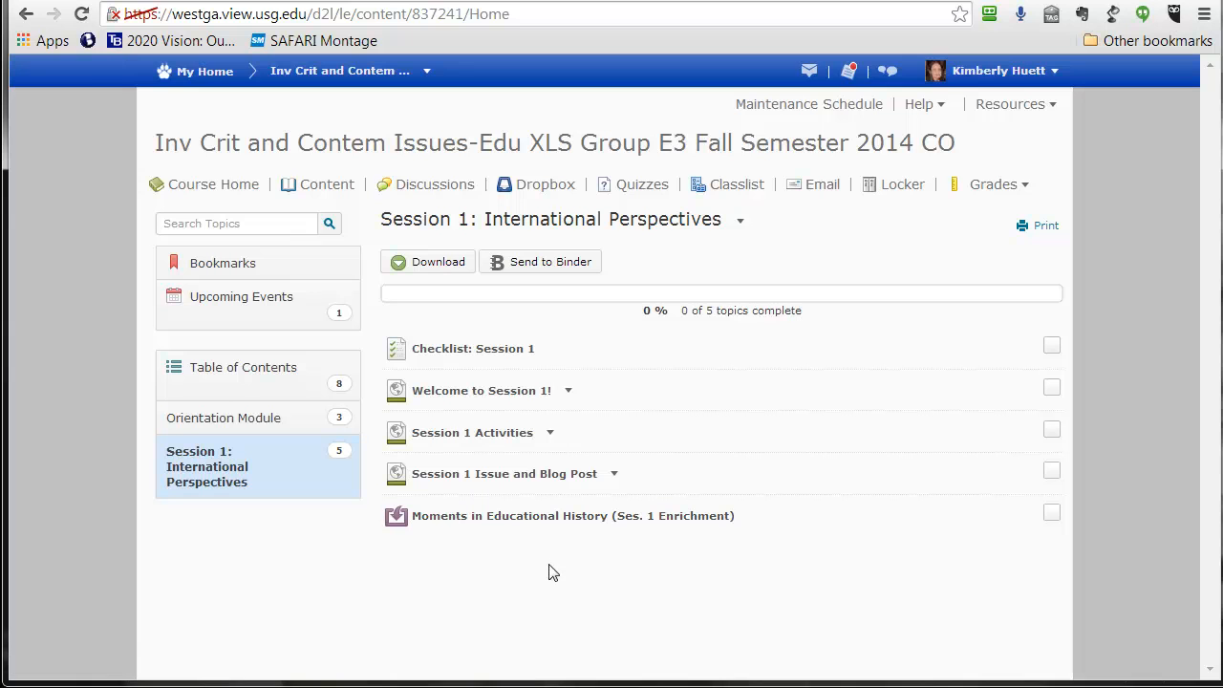
{"action": "mouse_move", "coordinate": [512, 432]}
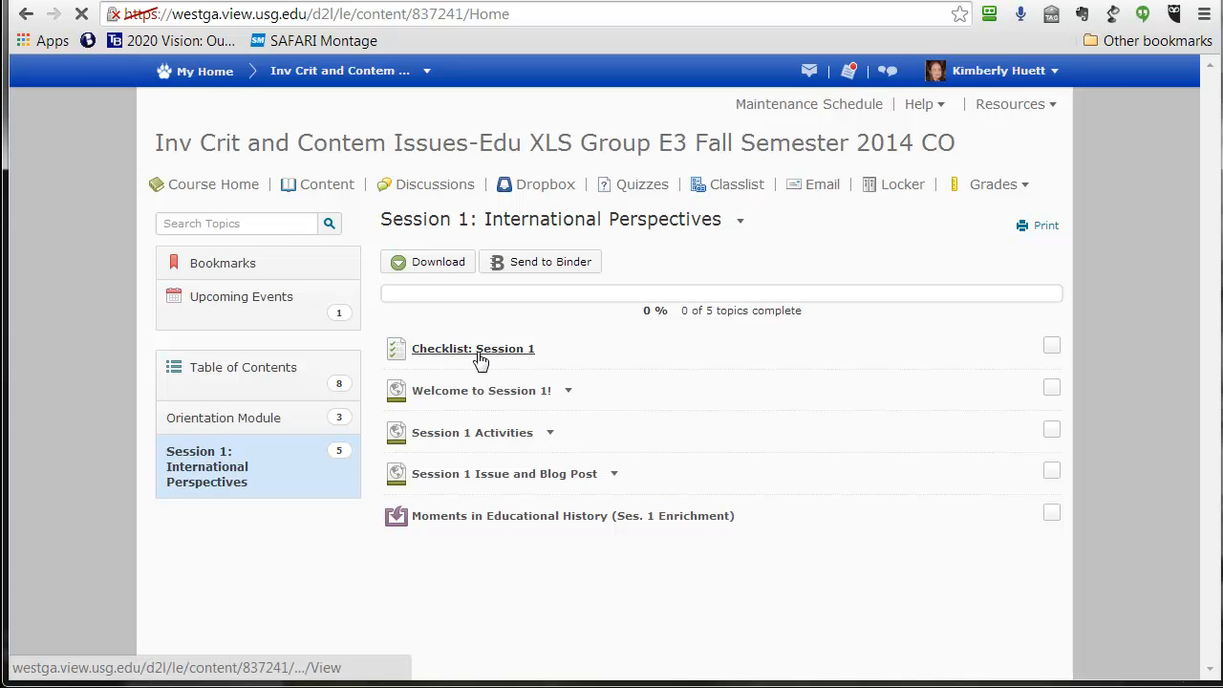
- Open the Checklist: Session 1 topic showing its five unchecked items at 0 of 5
{"action": "left_click", "coordinate": [474, 347]}
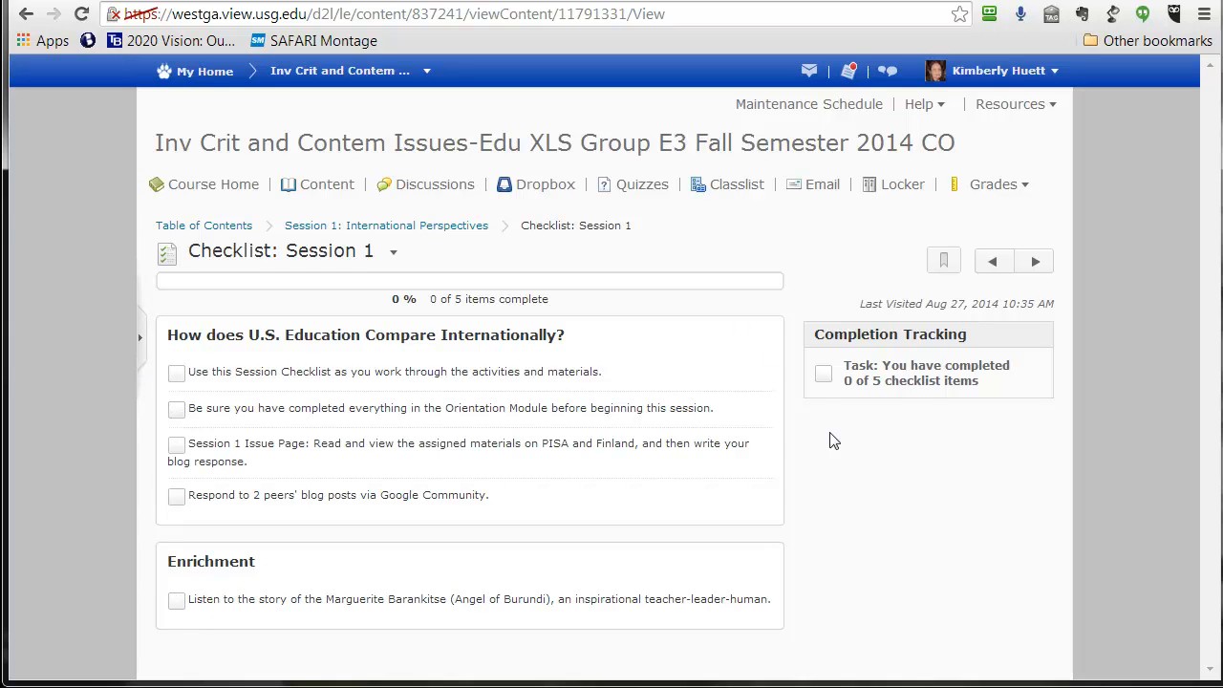
{"action": "left_click", "coordinate": [822, 372]}
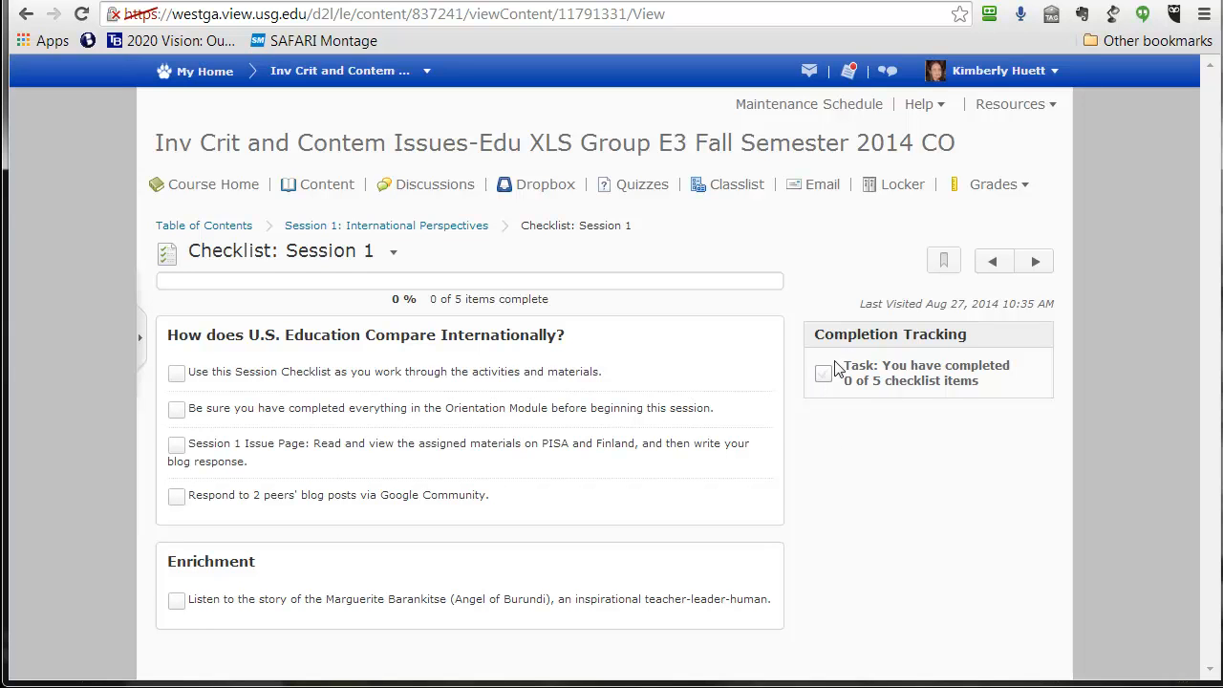
{"action": "mouse_move", "coordinate": [833, 381]}
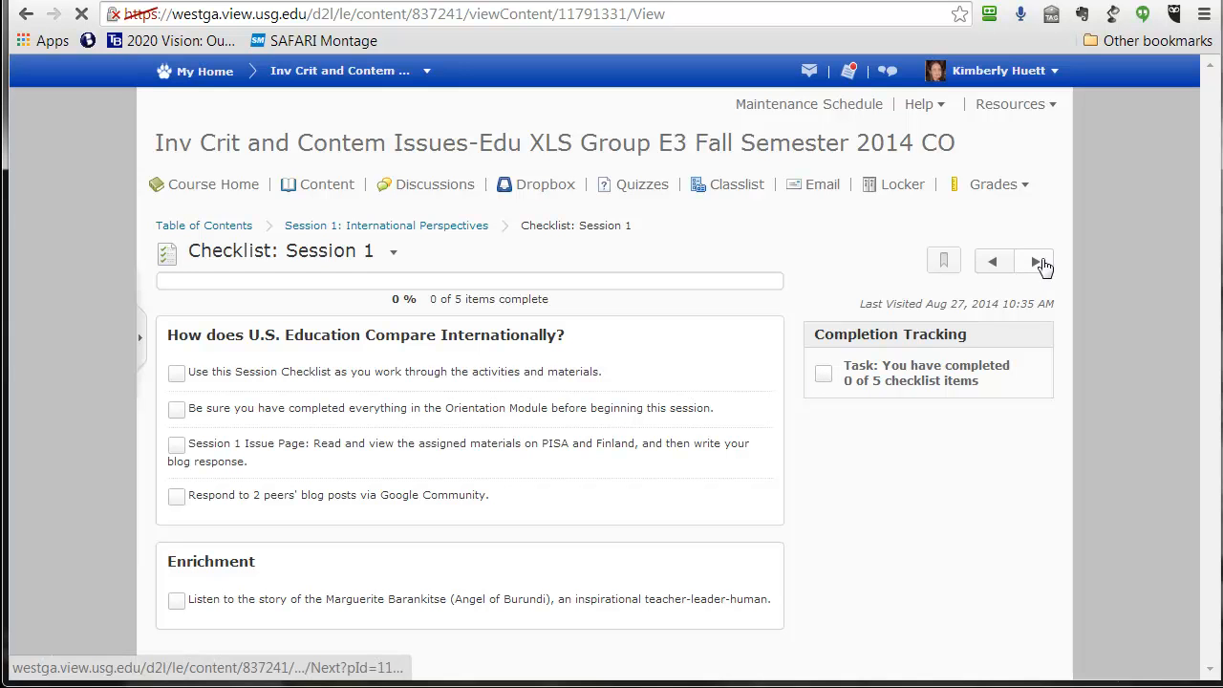
- Advance through Session 1 topics to reach the Welcome to Session 1! page with its video
{"action": "left_click", "coordinate": [1036, 264]}
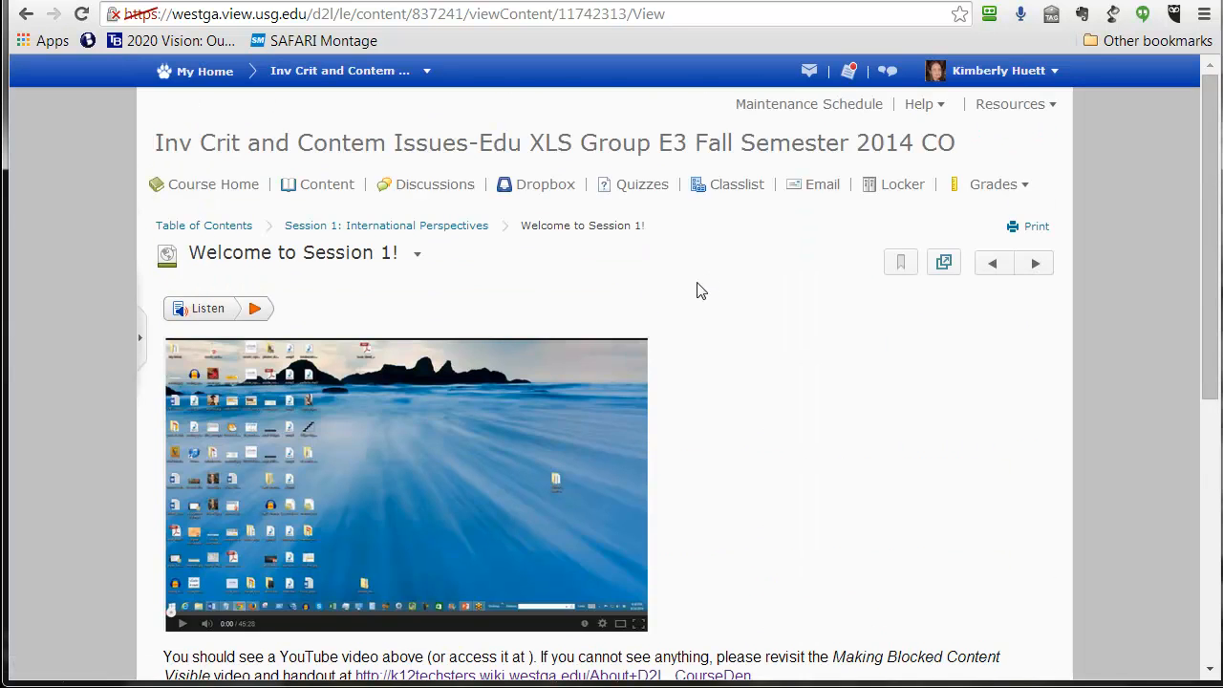
{"action": "scroll", "scroll_direction": "down", "scroll_amount": 3}
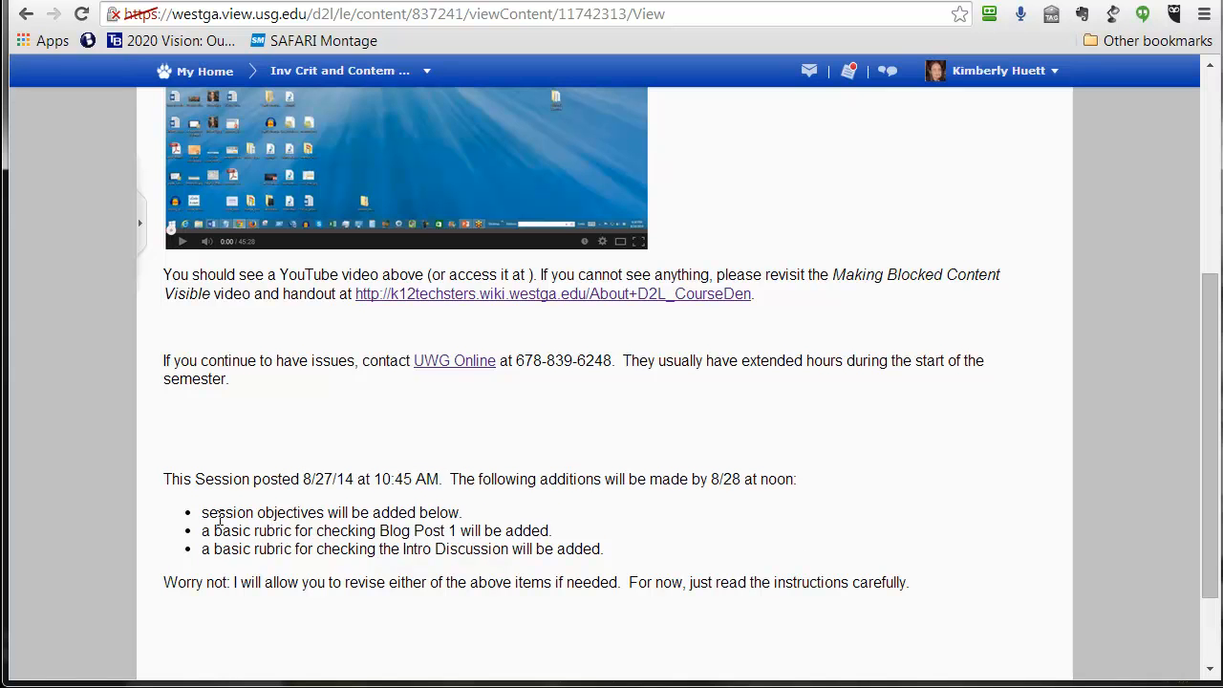
{"action": "mouse_move", "coordinate": [205, 516]}
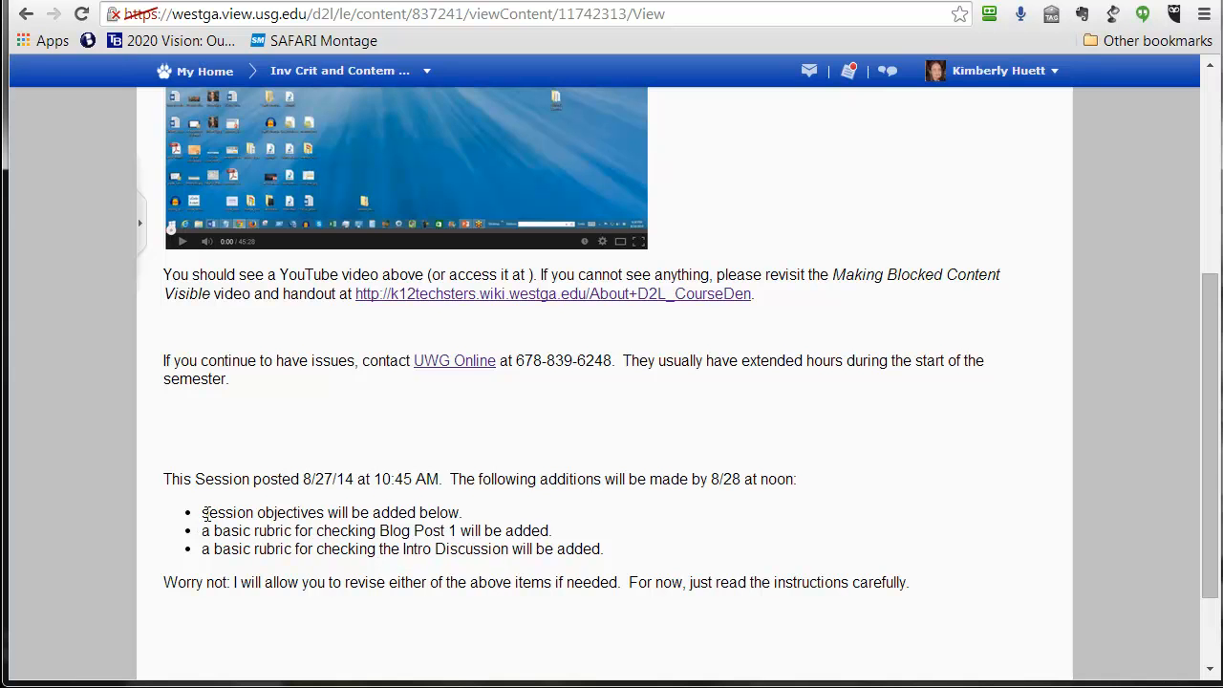
{"action": "mouse_move", "coordinate": [210, 512]}
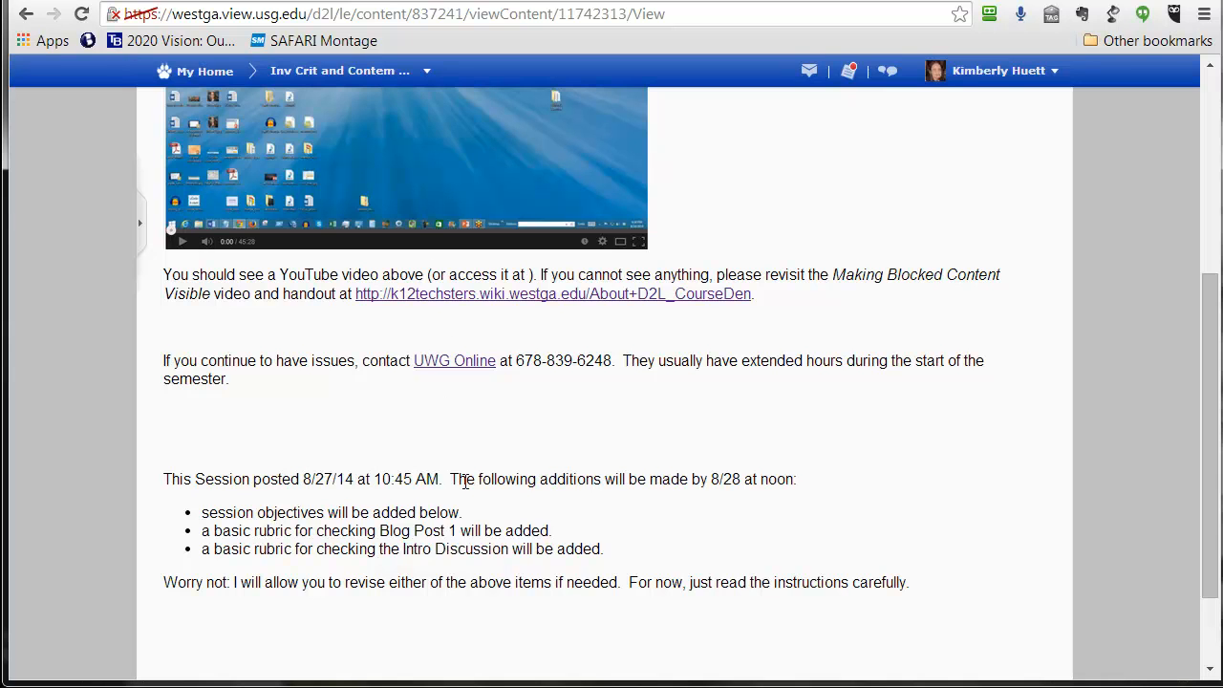
{"action": "mouse_move", "coordinate": [485, 493]}
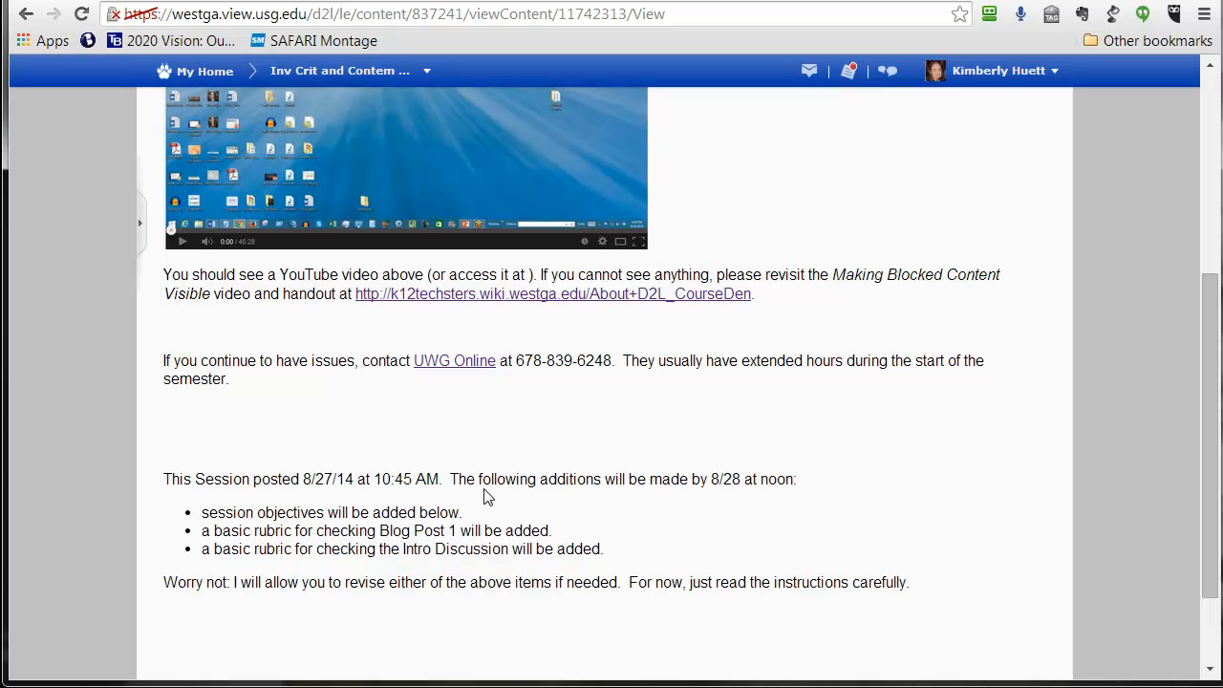
{"action": "mouse_move", "coordinate": [360, 554]}
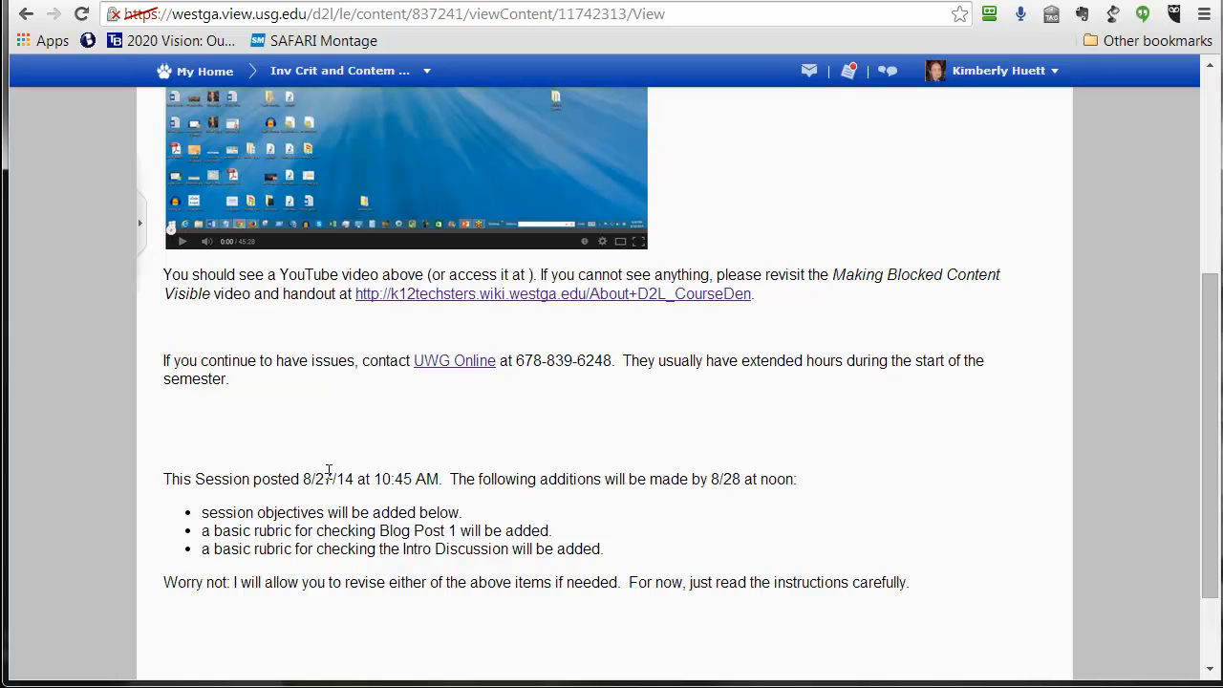
{"action": "mouse_move", "coordinate": [317, 501]}
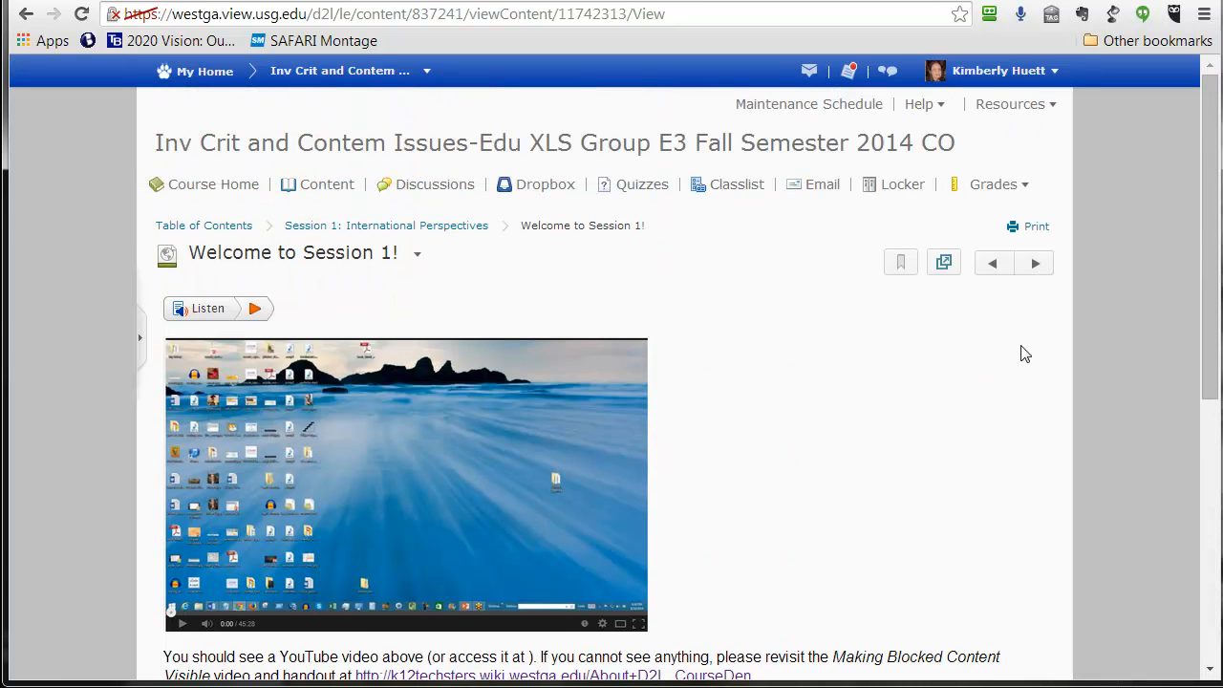
{"action": "mouse_move", "coordinate": [1036, 287]}
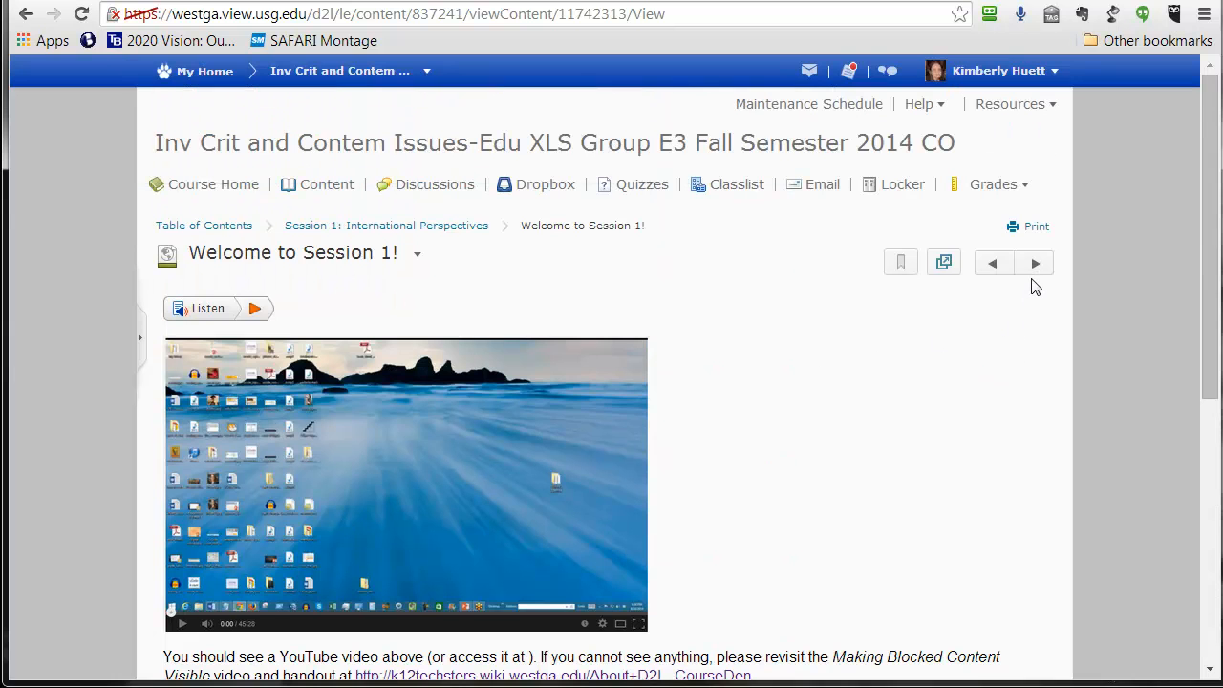
{"action": "left_click", "coordinate": [1036, 264]}
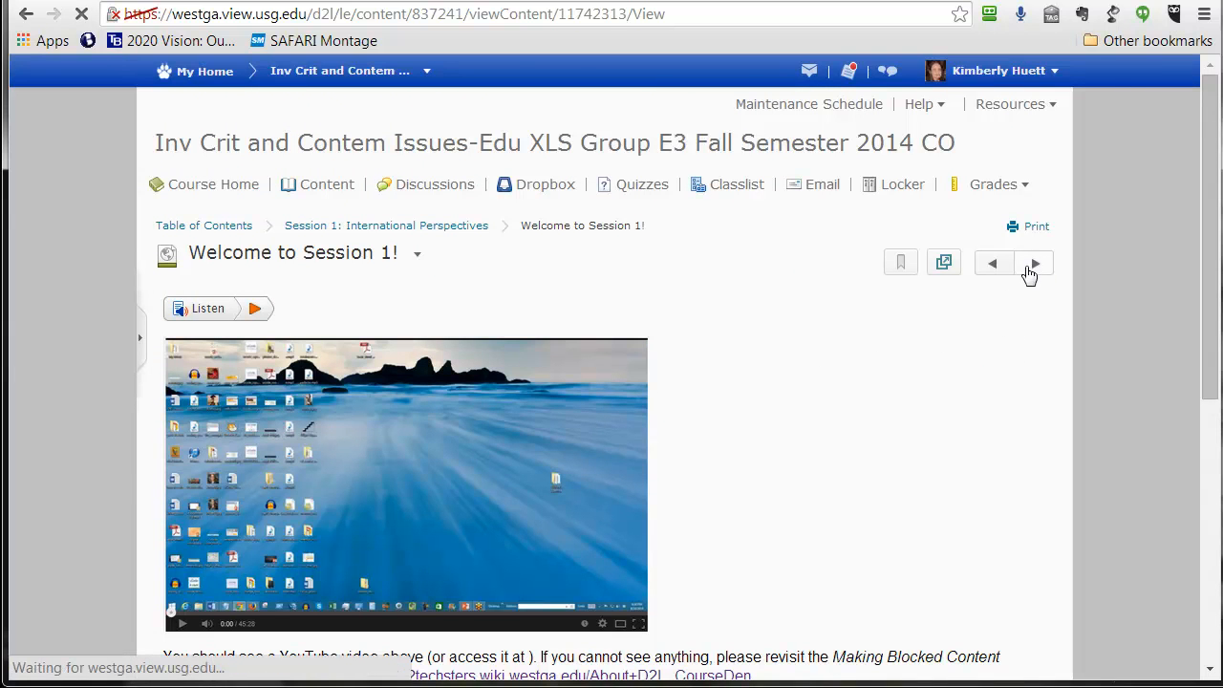
{"action": "left_click", "coordinate": [1036, 263]}
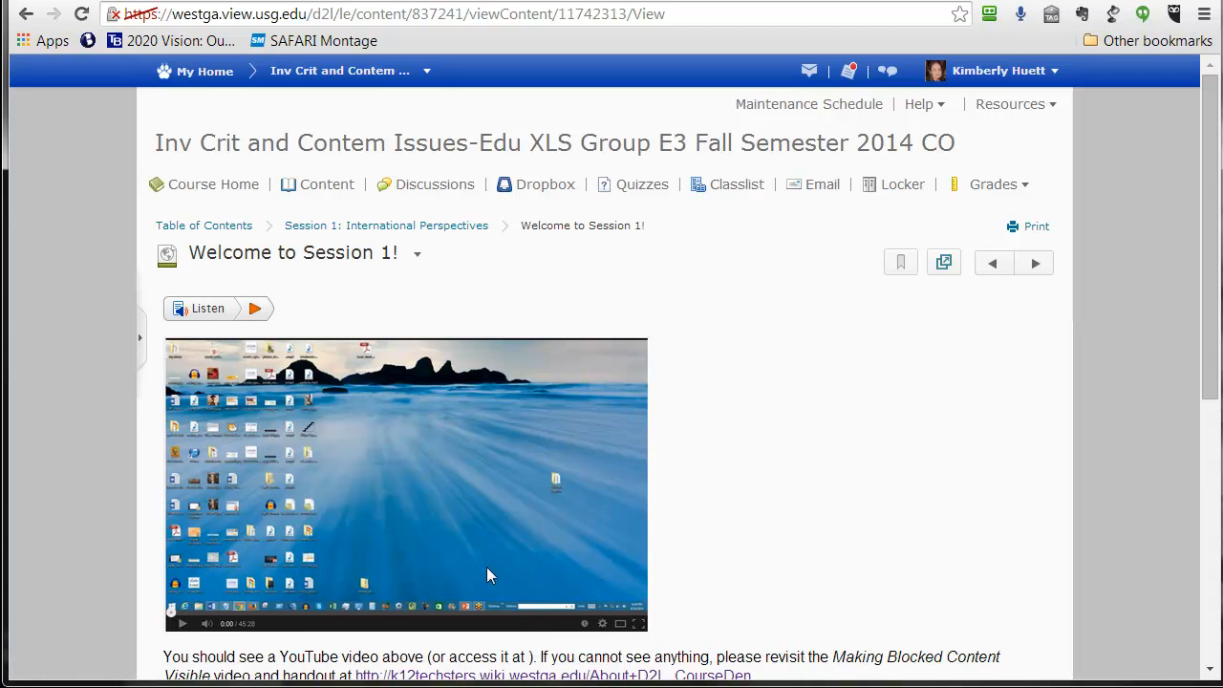
{"action": "mouse_move", "coordinate": [928, 7]}
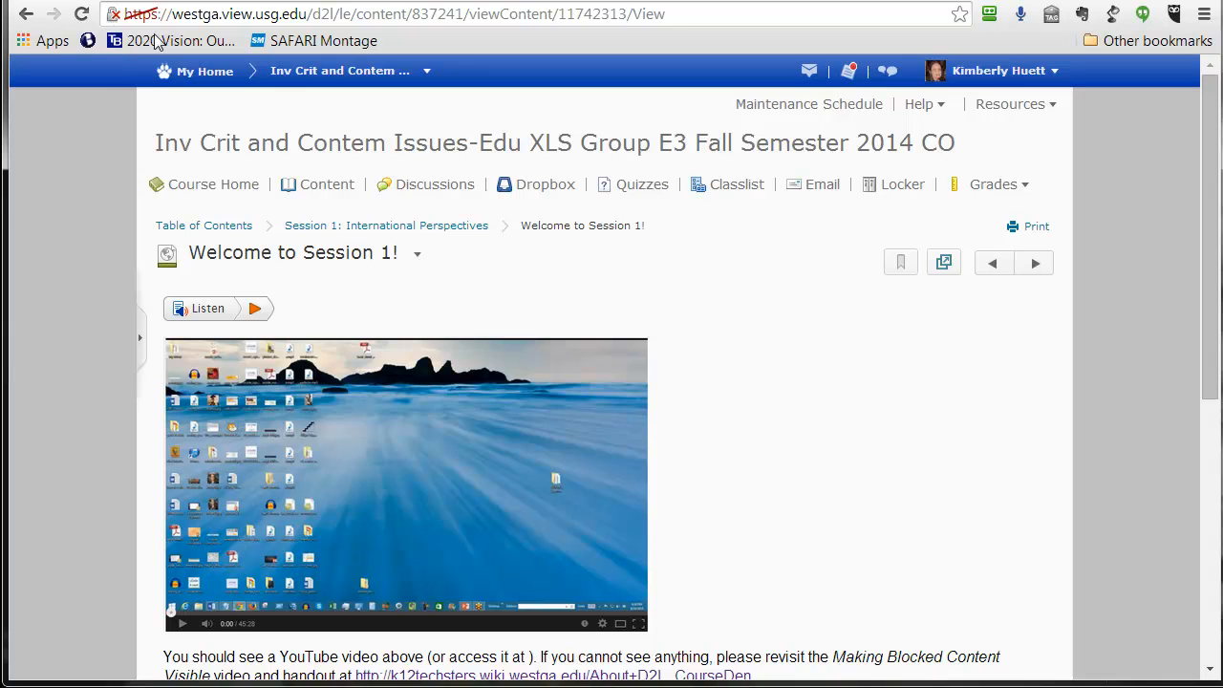
{"action": "mouse_move", "coordinate": [1036, 264]}
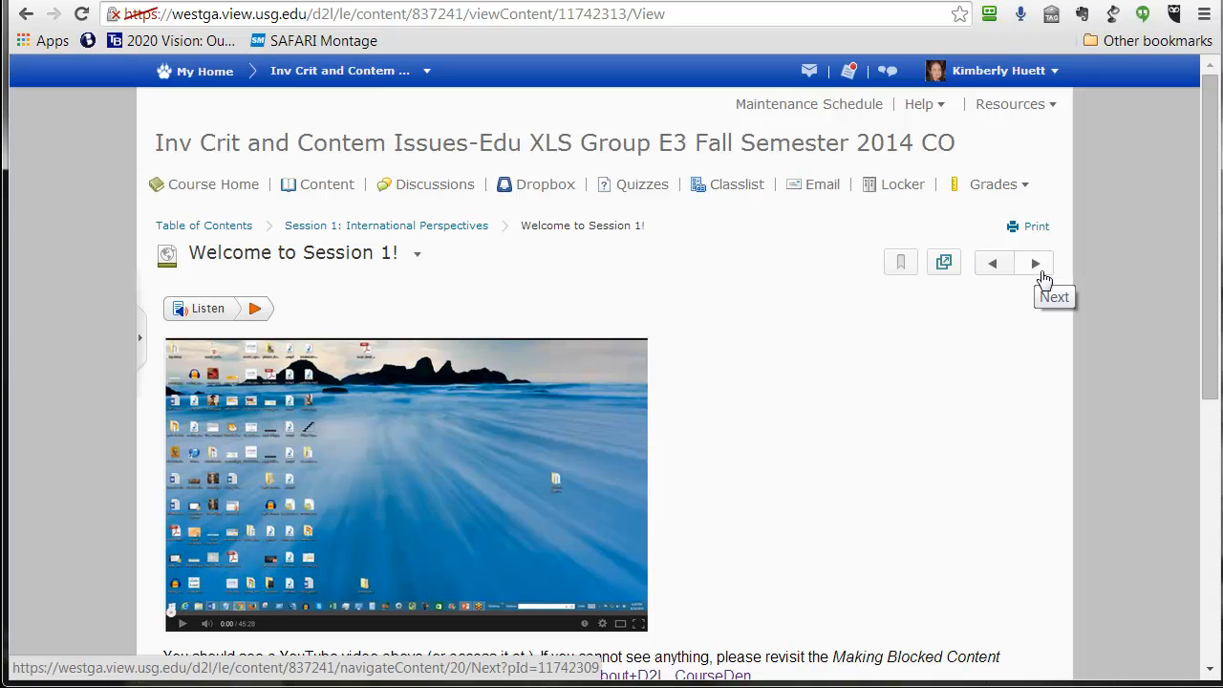
- Move to the Session 1 Activities page and review its blogging section
{"action": "left_click", "coordinate": [1035, 263]}
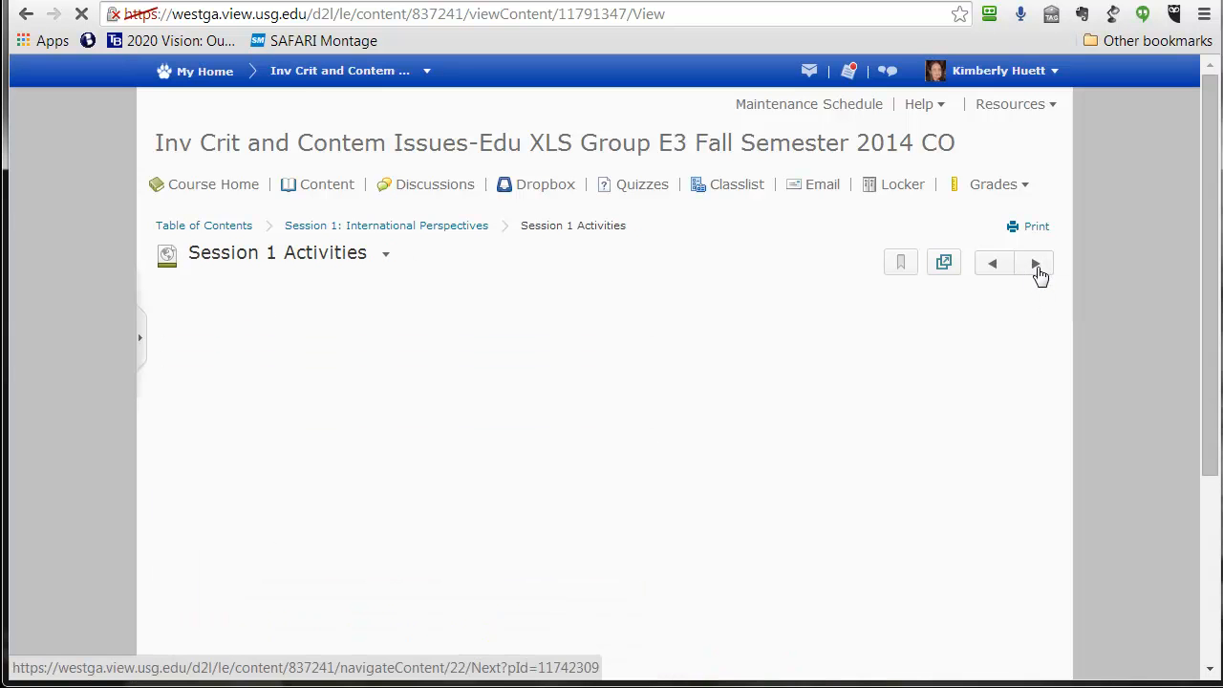
{"action": "left_click", "coordinate": [1036, 264]}
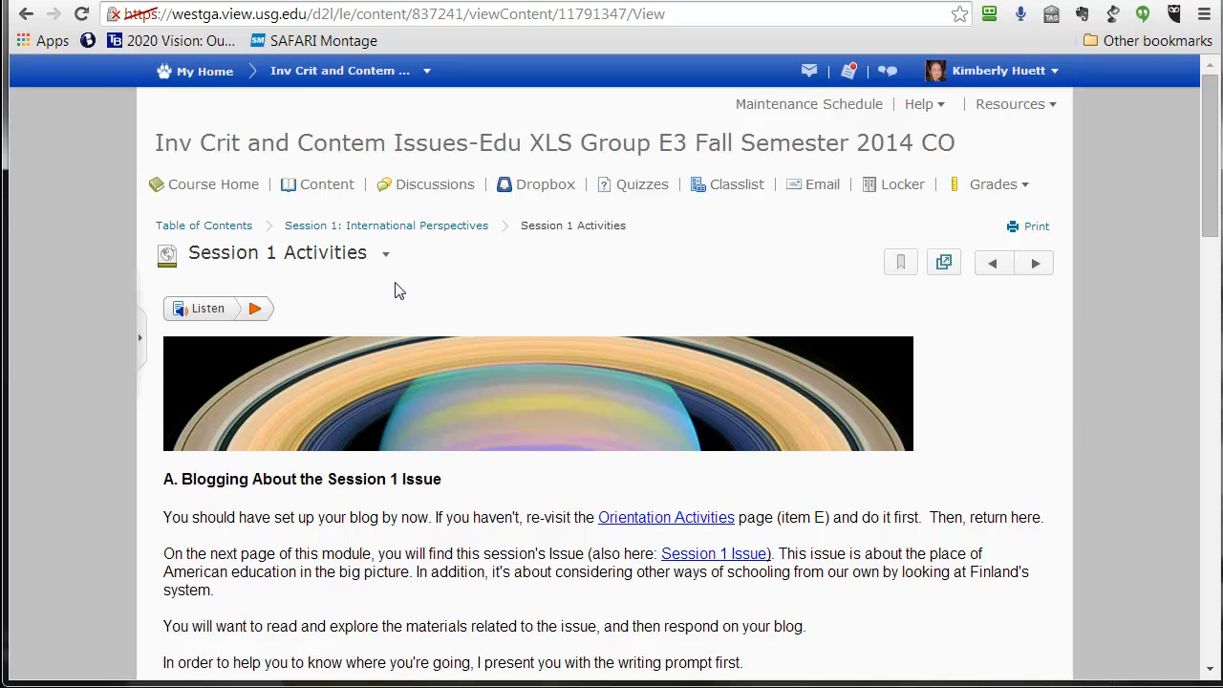
{"action": "scroll", "scroll_direction": "down", "scroll_amount": 3}
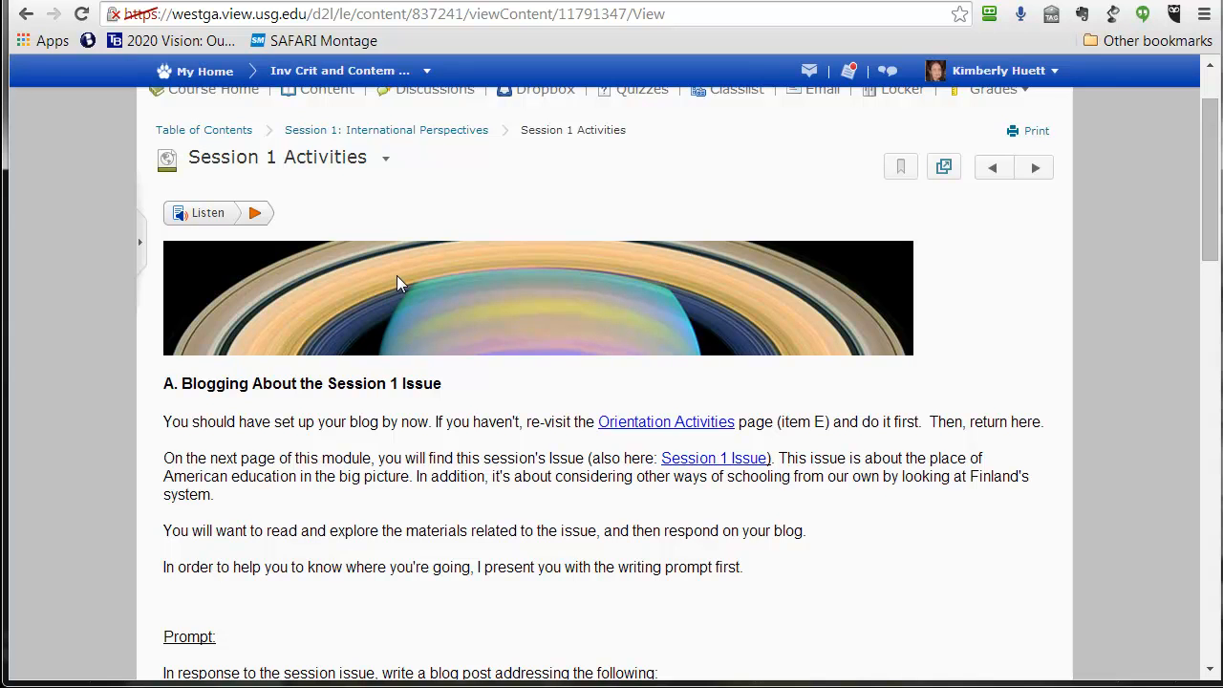
{"action": "mouse_move", "coordinate": [379, 298]}
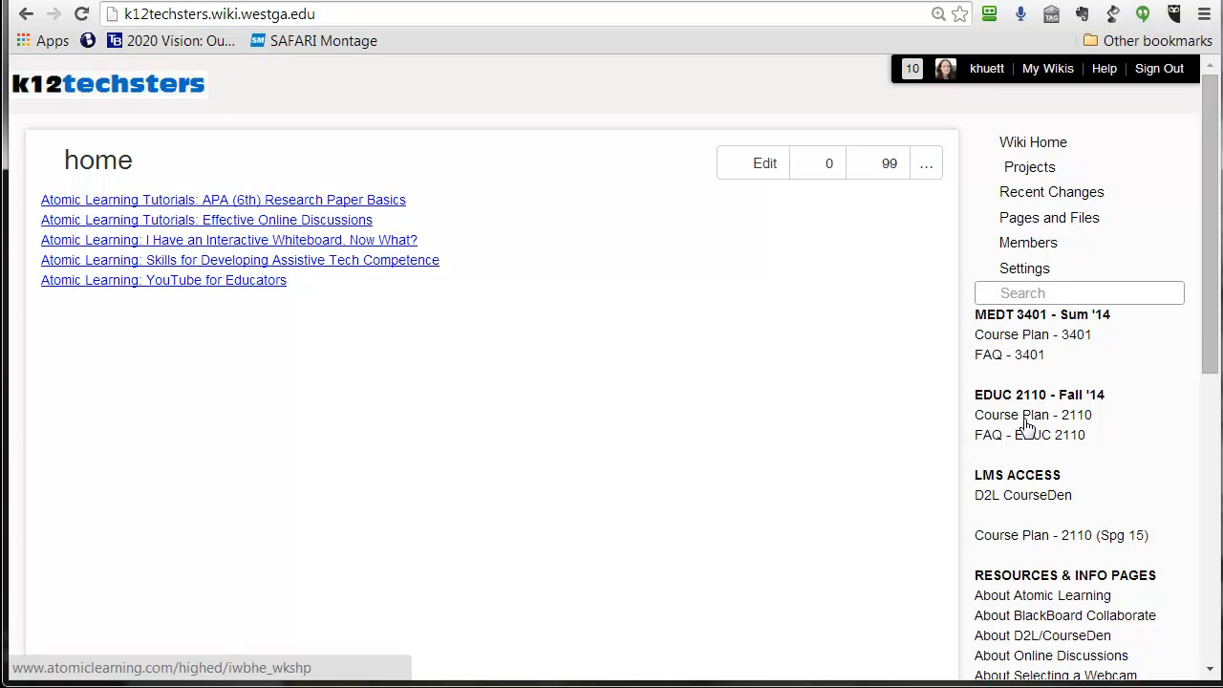
- Open the Course Plan - 2110 wiki page listing session dates and due assignments
{"action": "left_click", "coordinate": [1032, 415]}
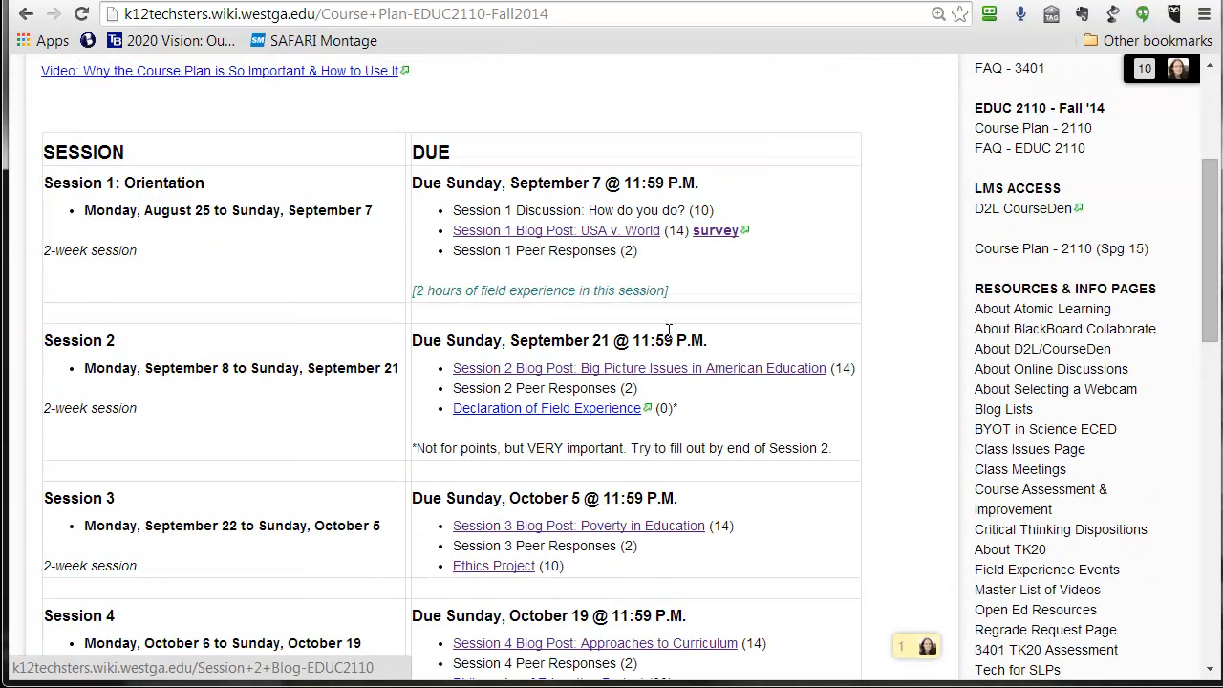
{"action": "mouse_move", "coordinate": [672, 367]}
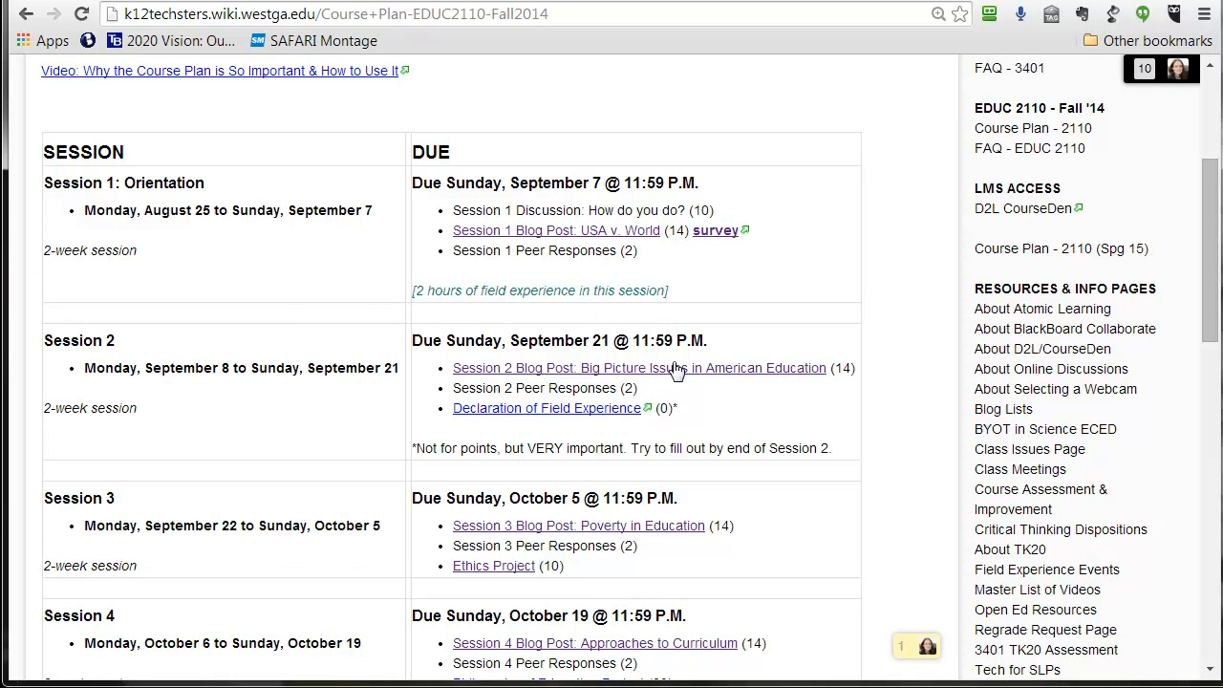
{"action": "mouse_move", "coordinate": [692, 373]}
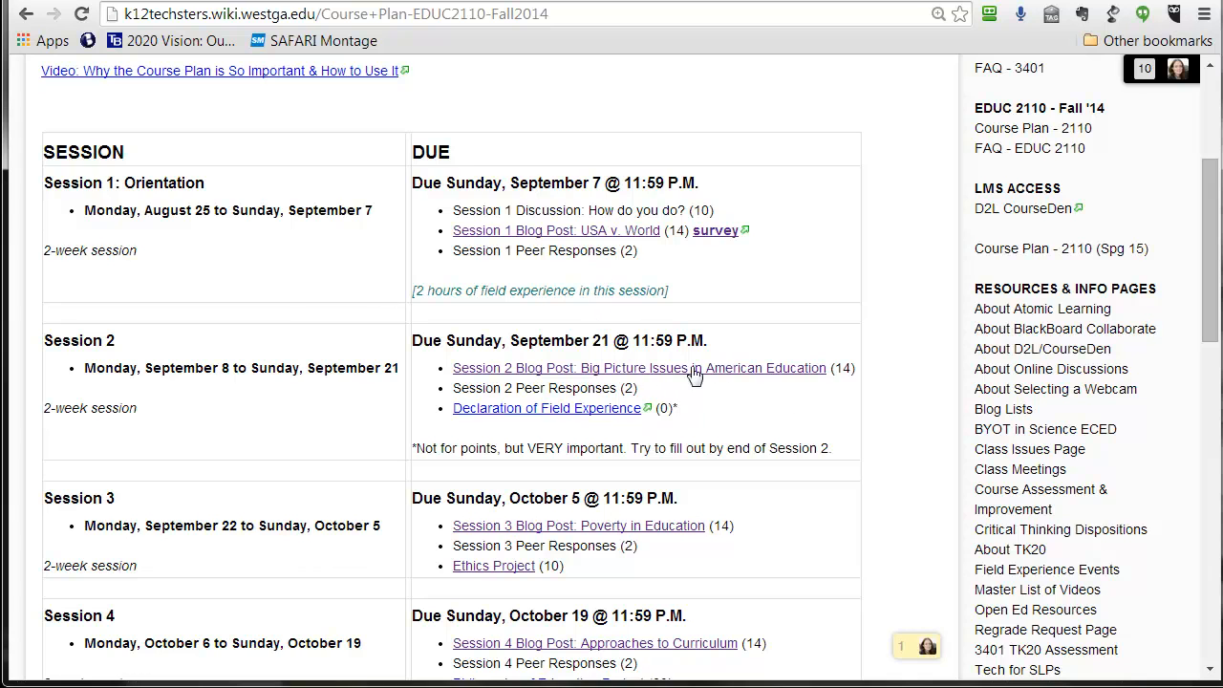
{"action": "mouse_move", "coordinate": [348, 137]}
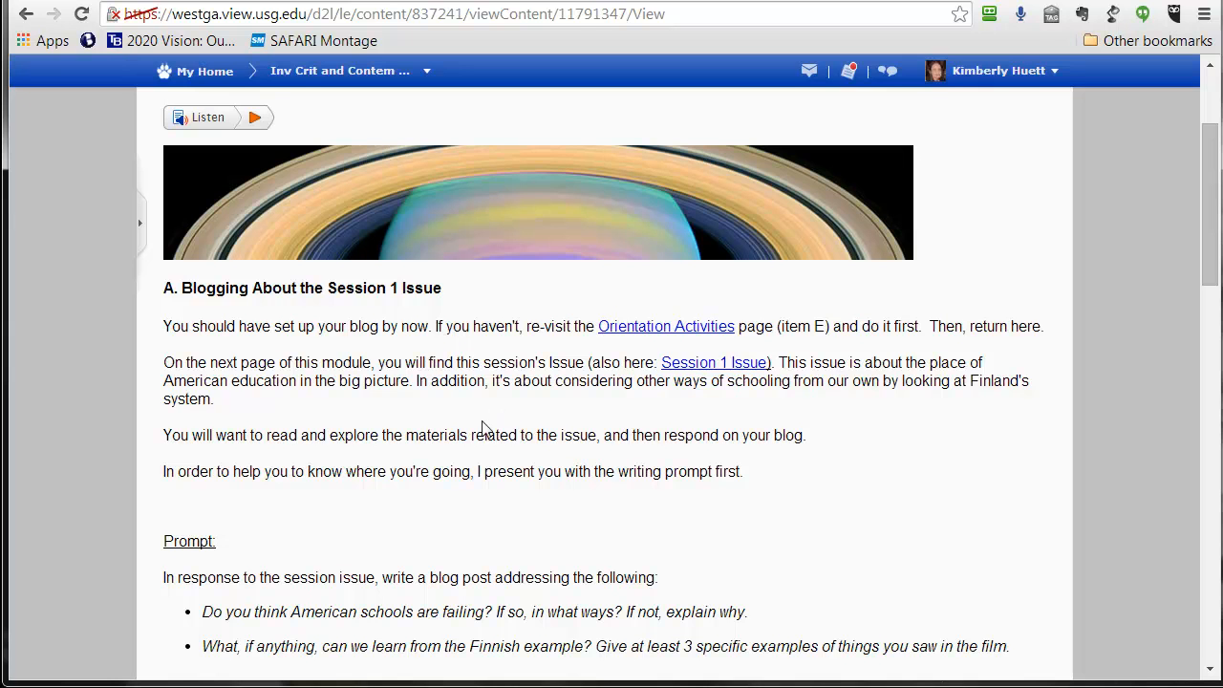
{"action": "scroll", "scroll_direction": "down", "scroll_amount": 3}
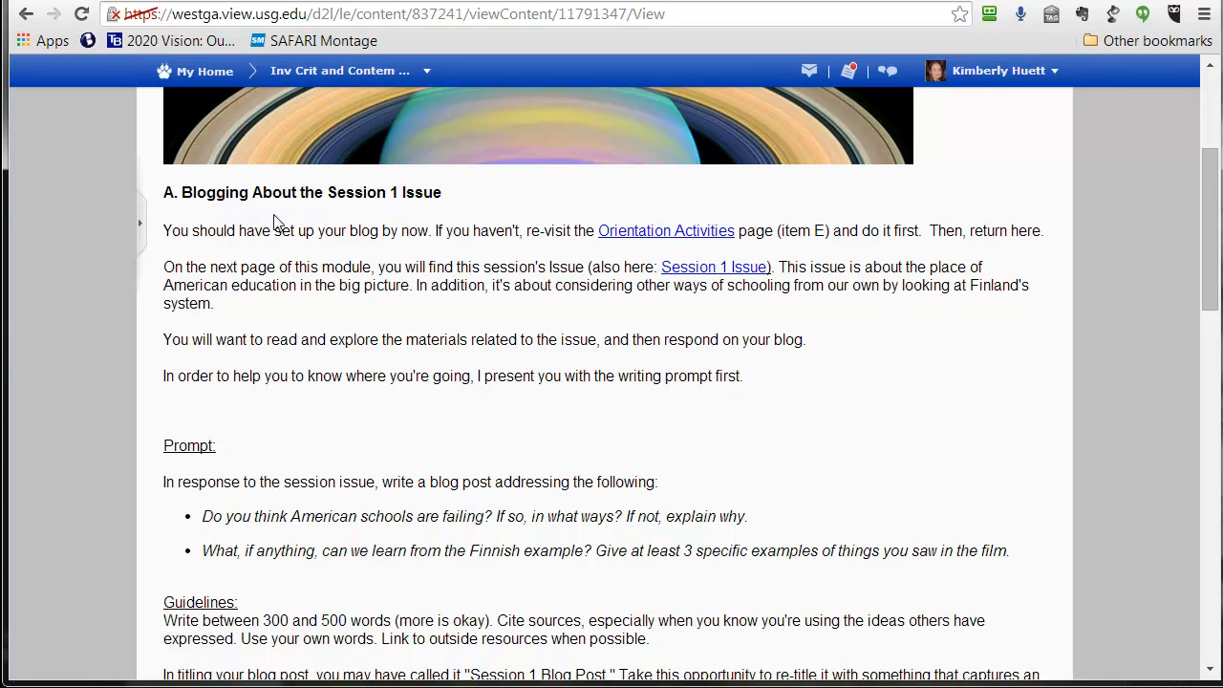
{"action": "scroll", "scroll_direction": "down", "scroll_amount": 3}
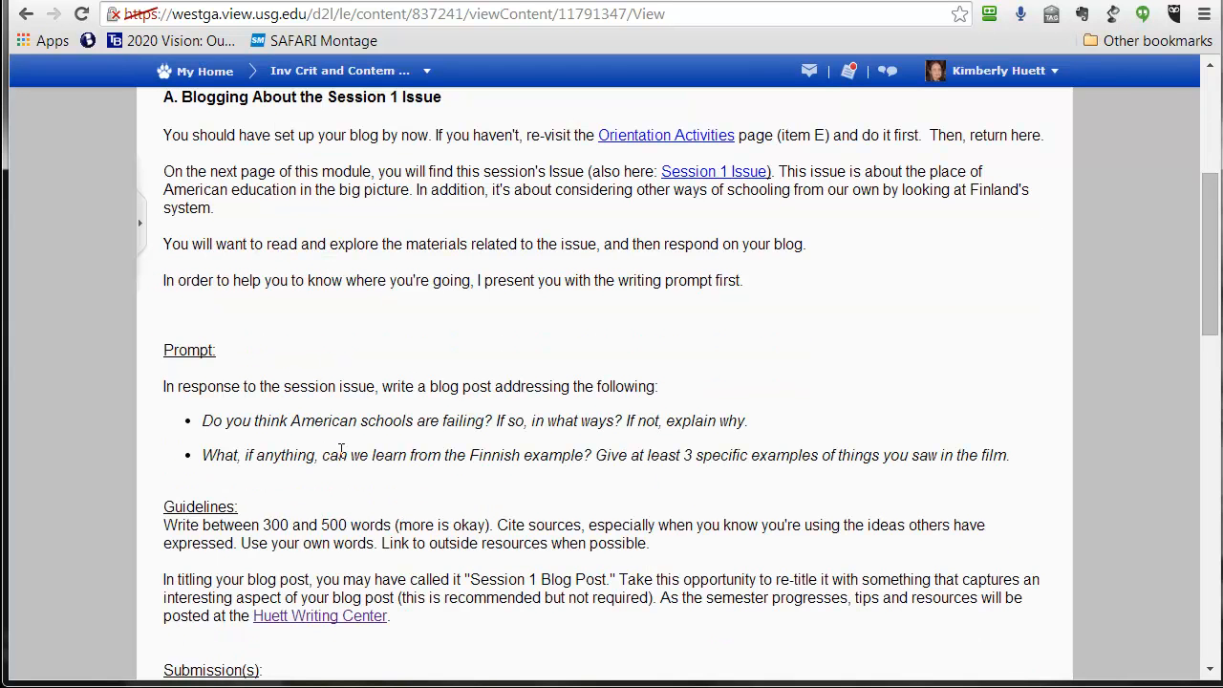
{"action": "mouse_move", "coordinate": [382, 451]}
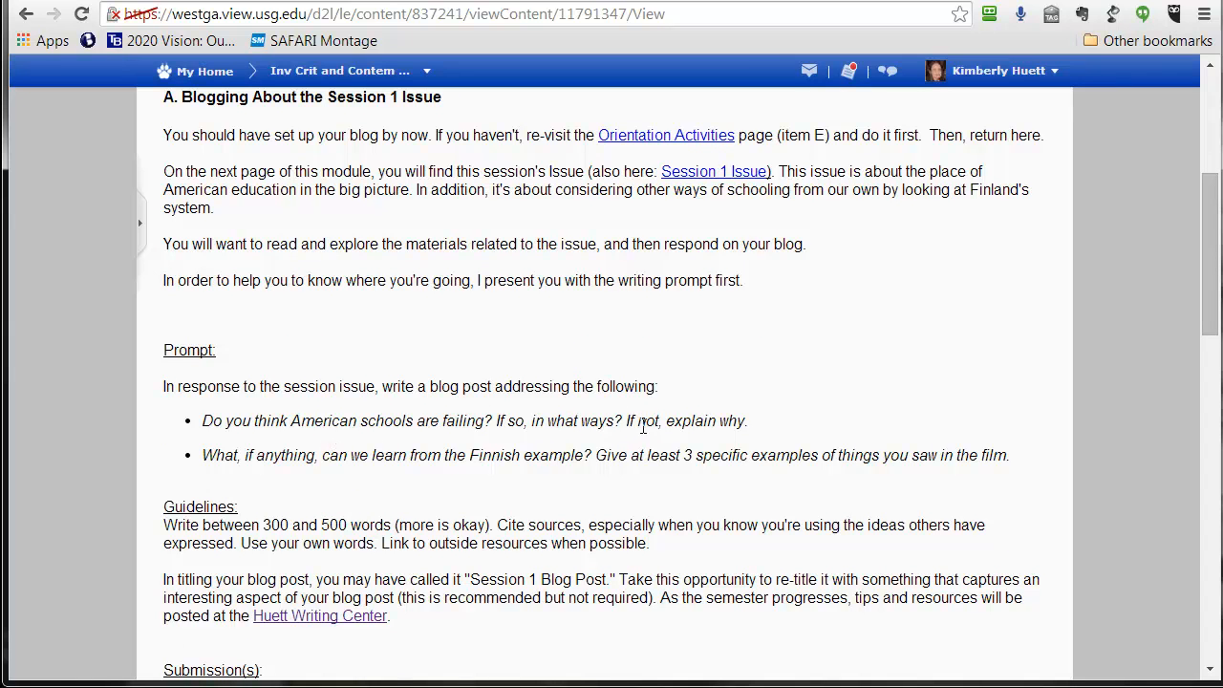
{"action": "mouse_move", "coordinate": [316, 461]}
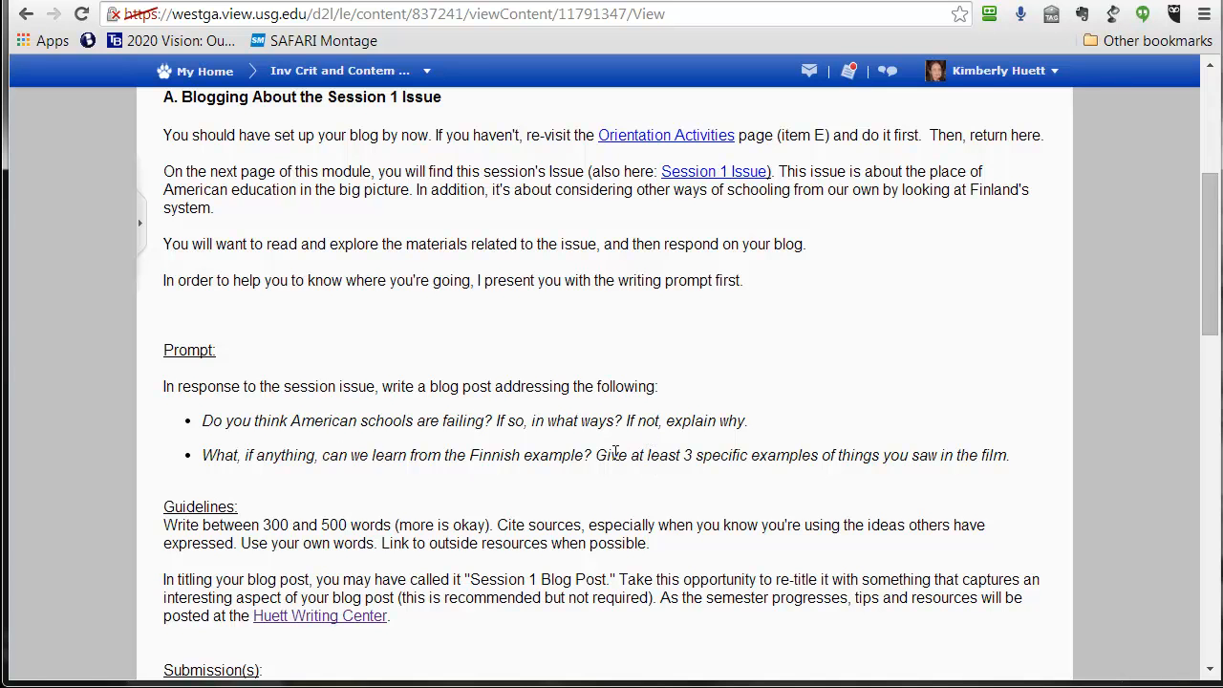
{"action": "mouse_move", "coordinate": [523, 465]}
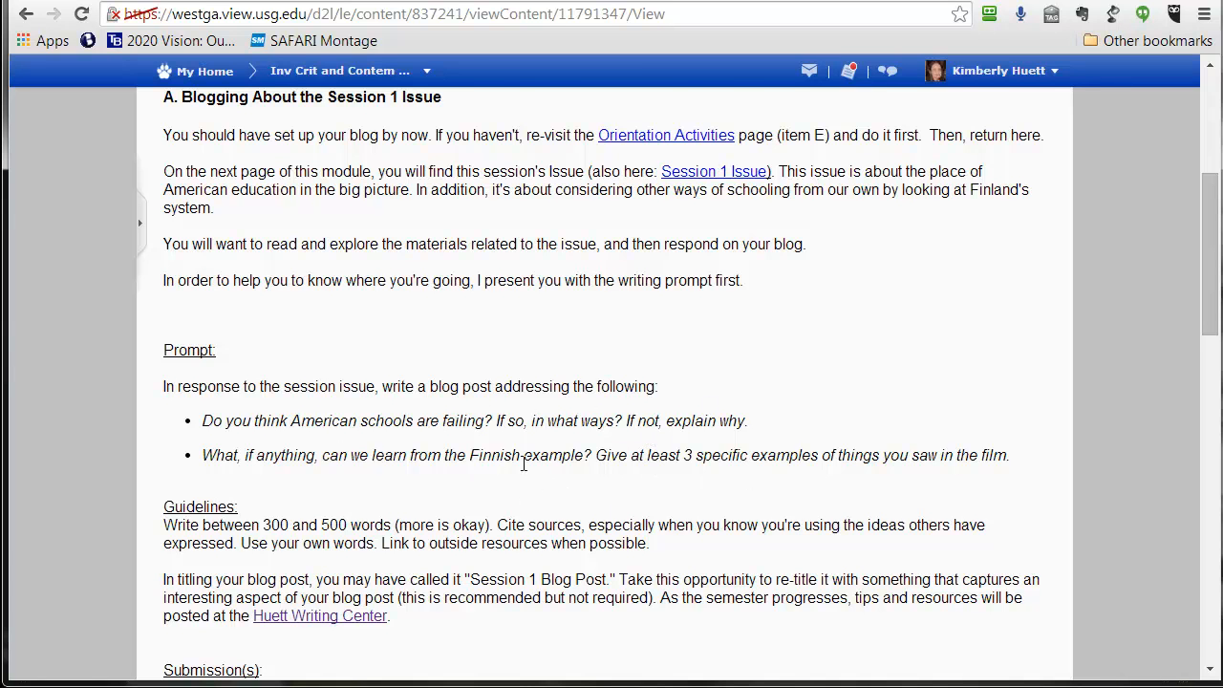
{"action": "scroll", "scroll_direction": "down", "scroll_amount": 3}
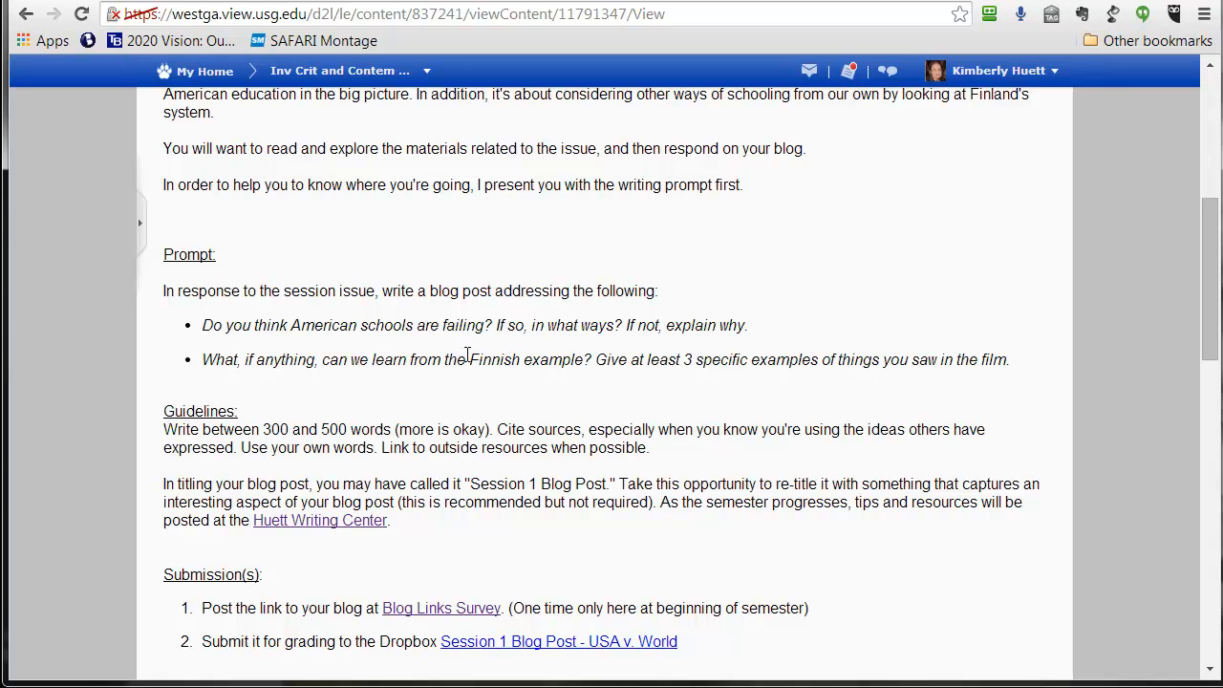
{"action": "mouse_move", "coordinate": [487, 375]}
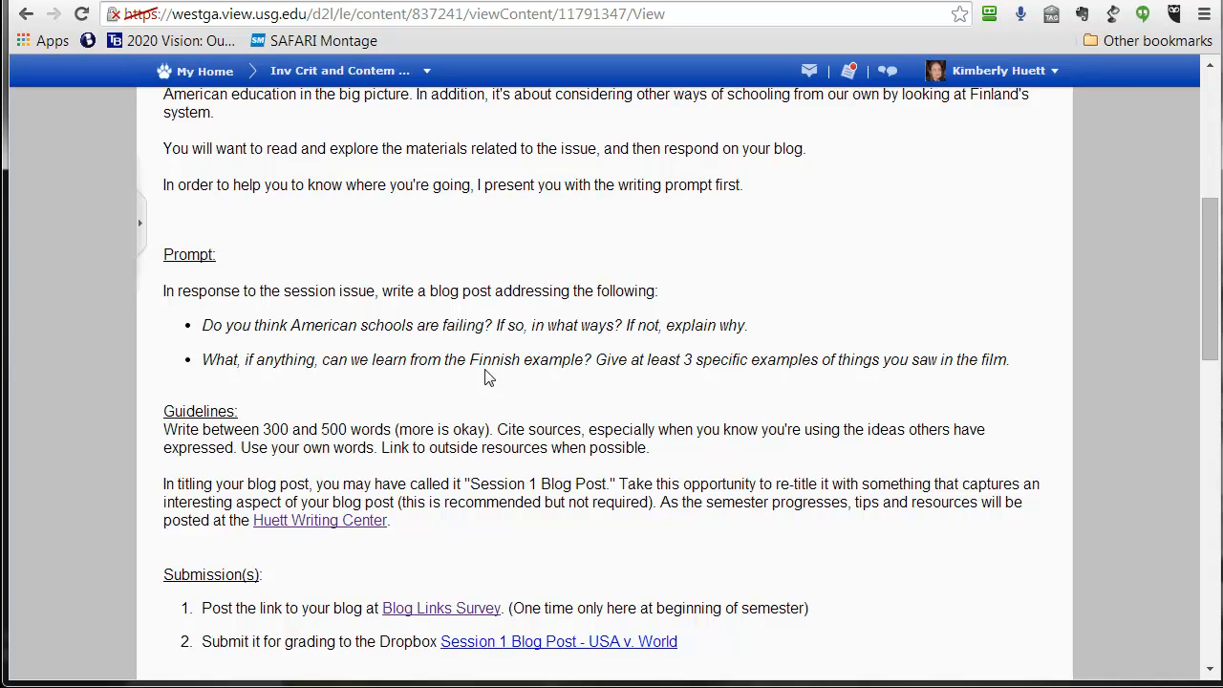
{"action": "mouse_move", "coordinate": [458, 360]}
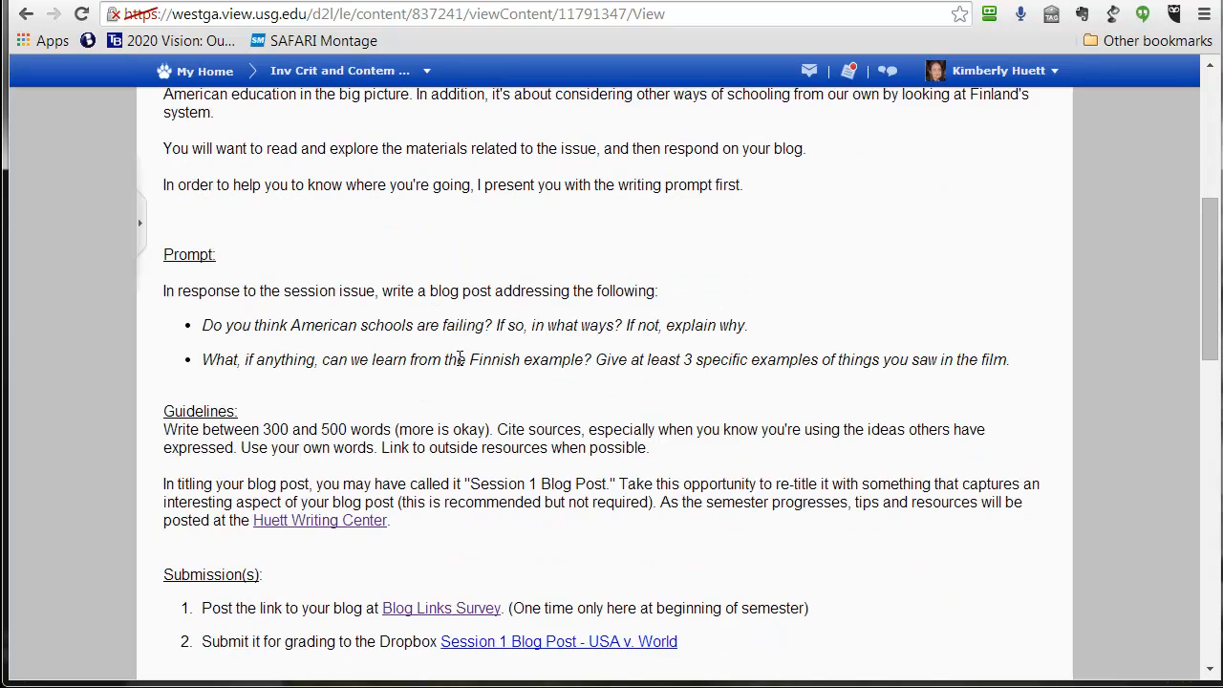
{"action": "scroll", "scroll_direction": "down", "scroll_amount": 3}
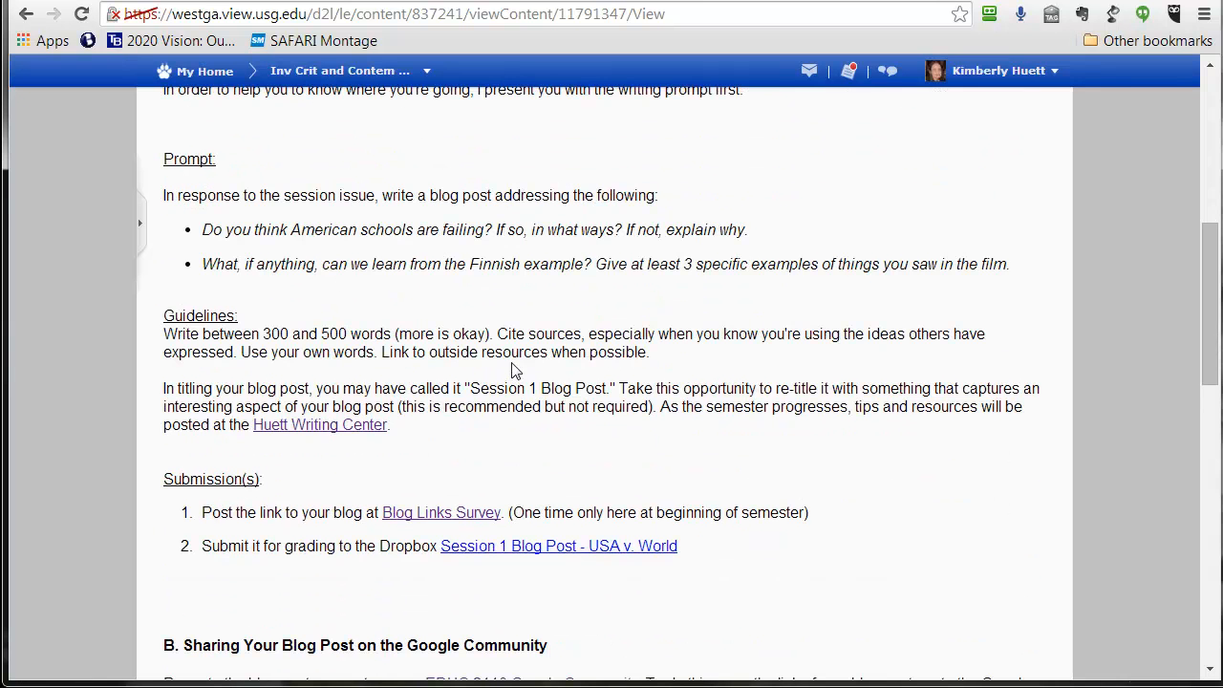
{"action": "left_click_drag", "start_coordinate": [564, 264], "coordinate": [955, 264]}
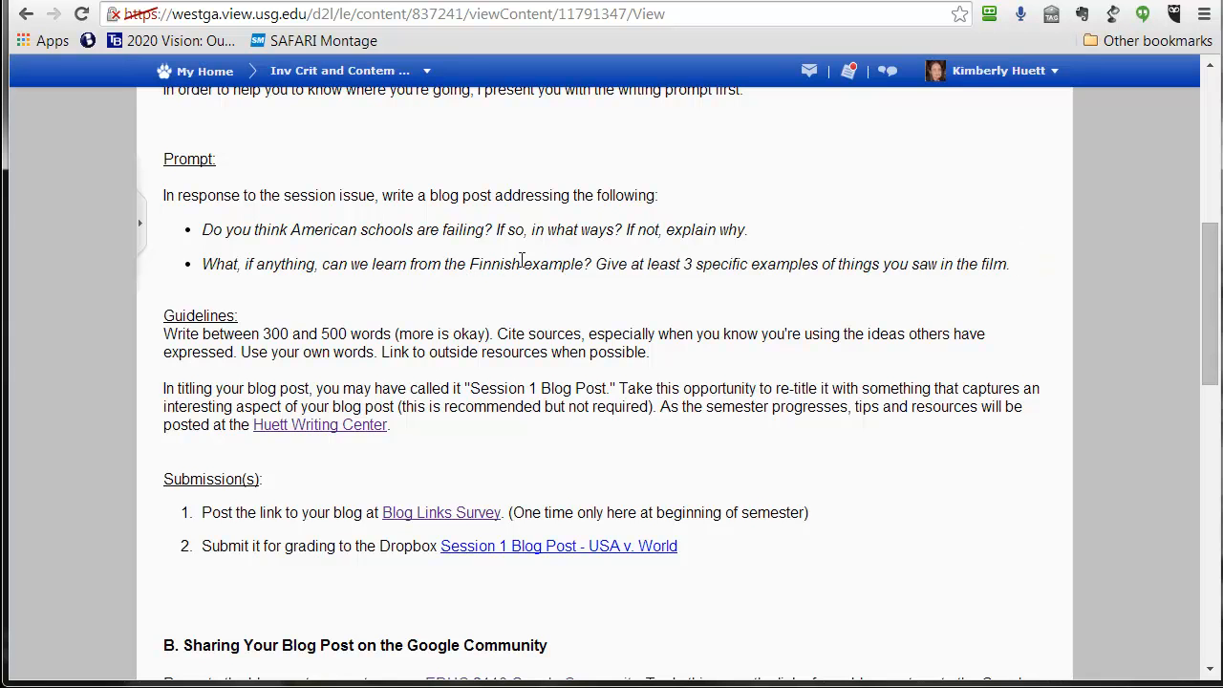
{"action": "mouse_move", "coordinate": [429, 222]}
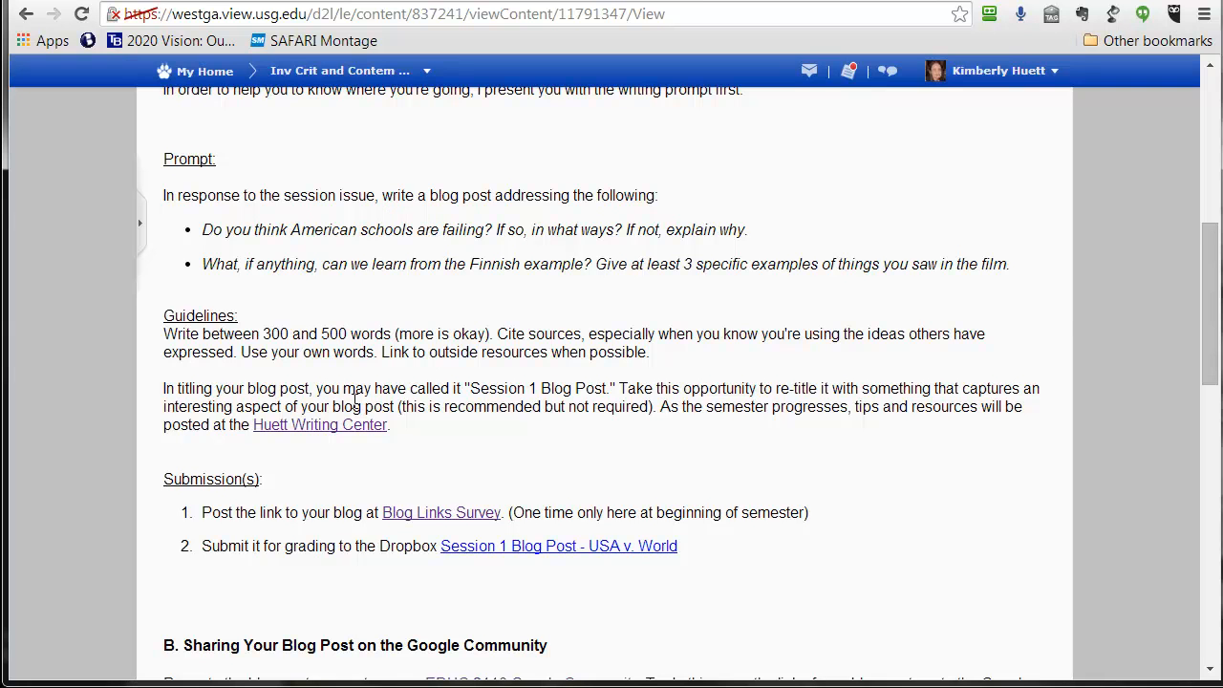
{"action": "scroll", "scroll_direction": "down", "scroll_amount": 3}
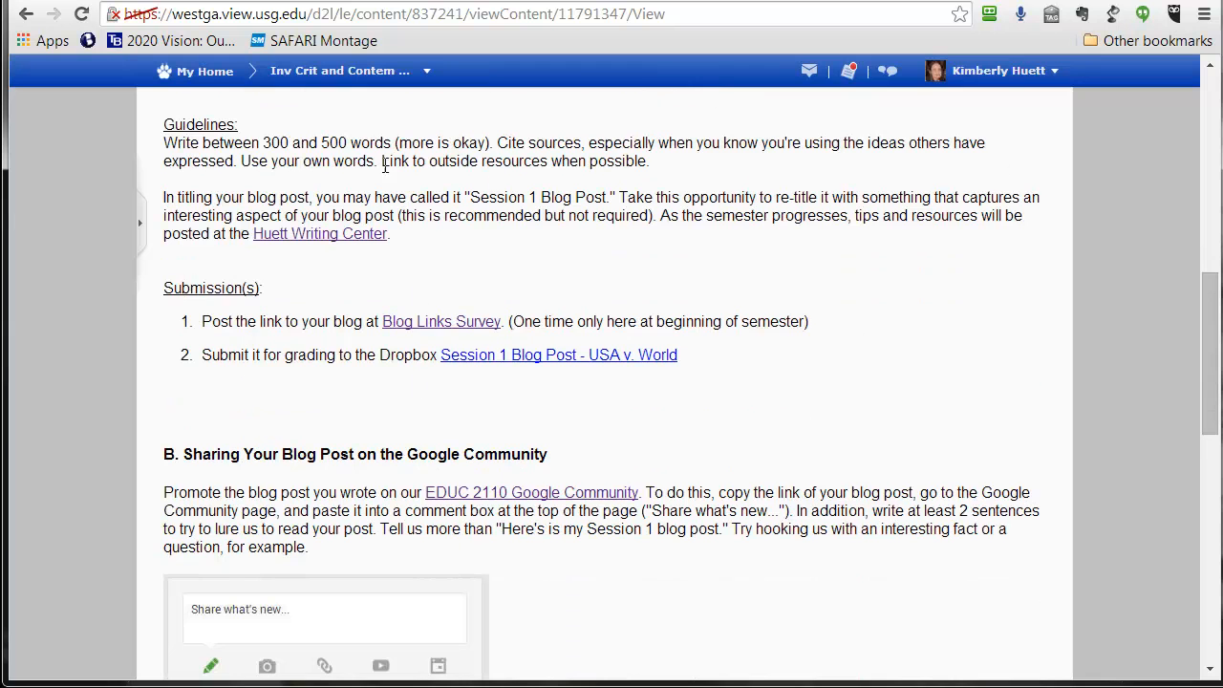
{"action": "scroll", "scroll_direction": "down", "scroll_amount": 3}
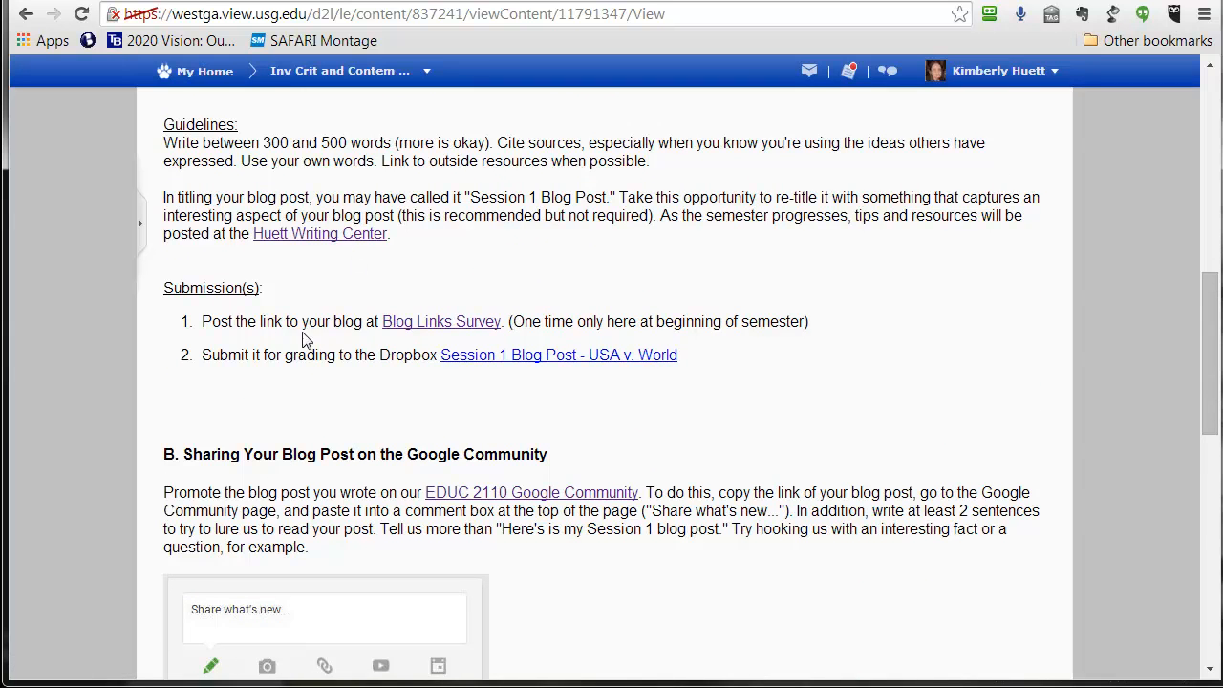
{"action": "mouse_move", "coordinate": [409, 326]}
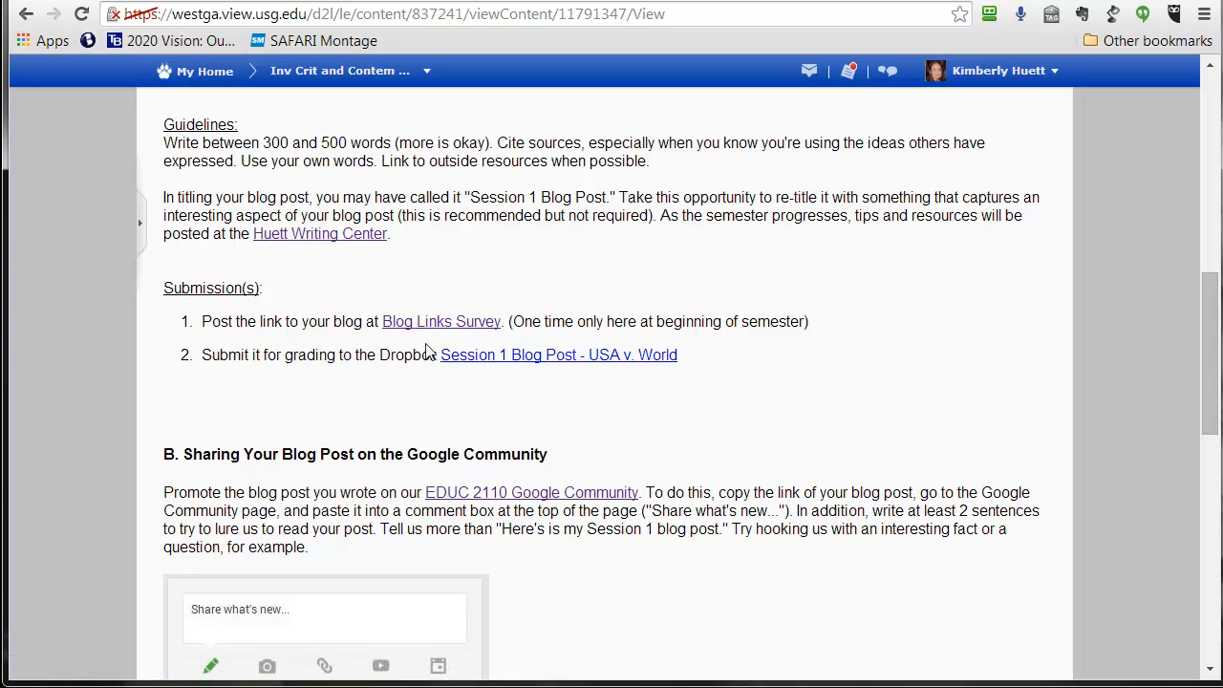
{"action": "mouse_move", "coordinate": [501, 365]}
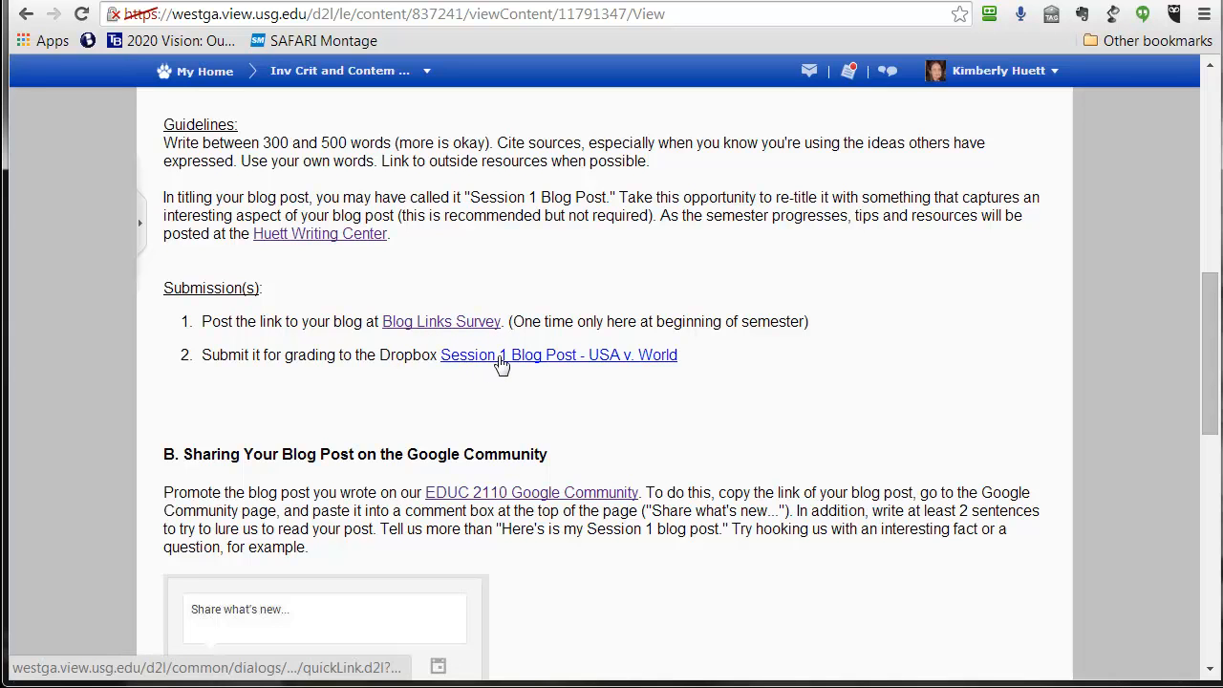
{"action": "scroll", "scroll_direction": "down", "scroll_amount": 3}
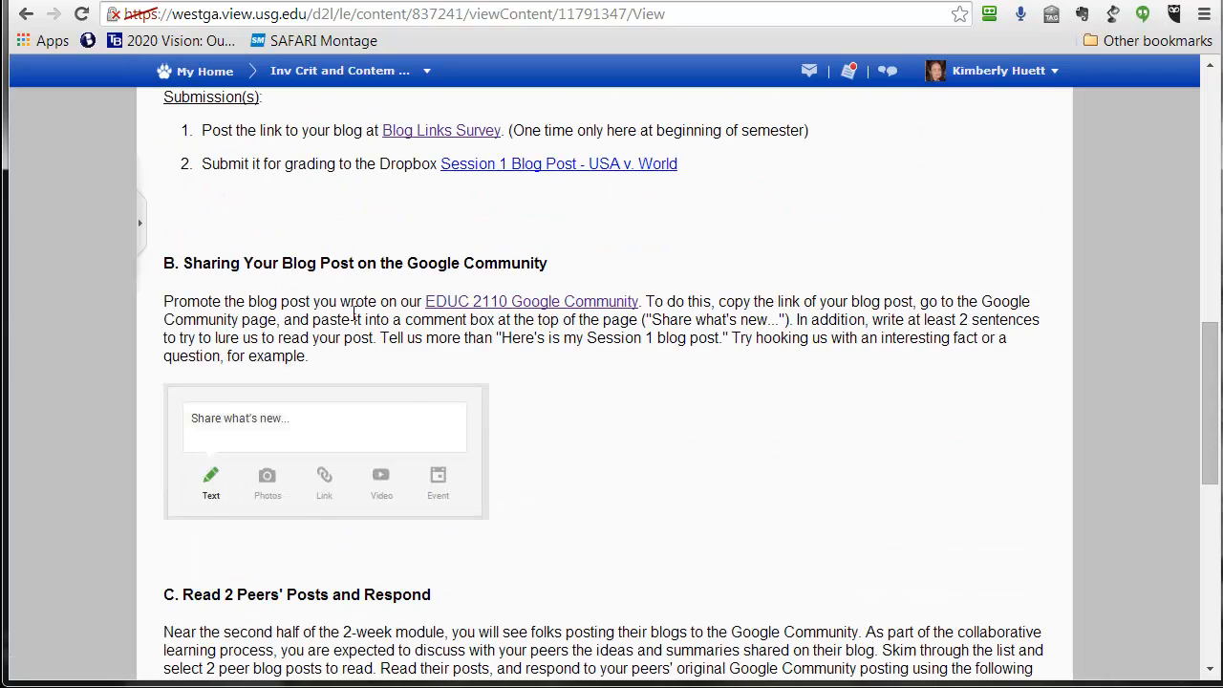
{"action": "scroll", "scroll_direction": "down", "scroll_amount": 3}
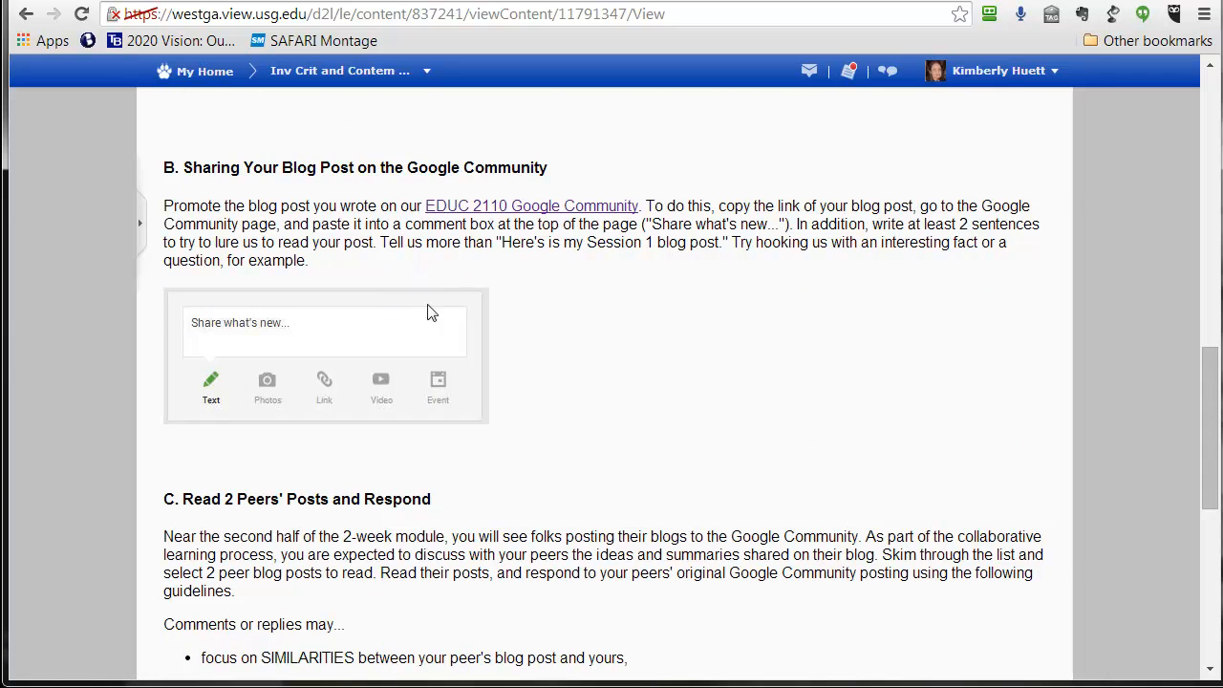
{"action": "scroll", "scroll_direction": "down", "scroll_amount": 3}
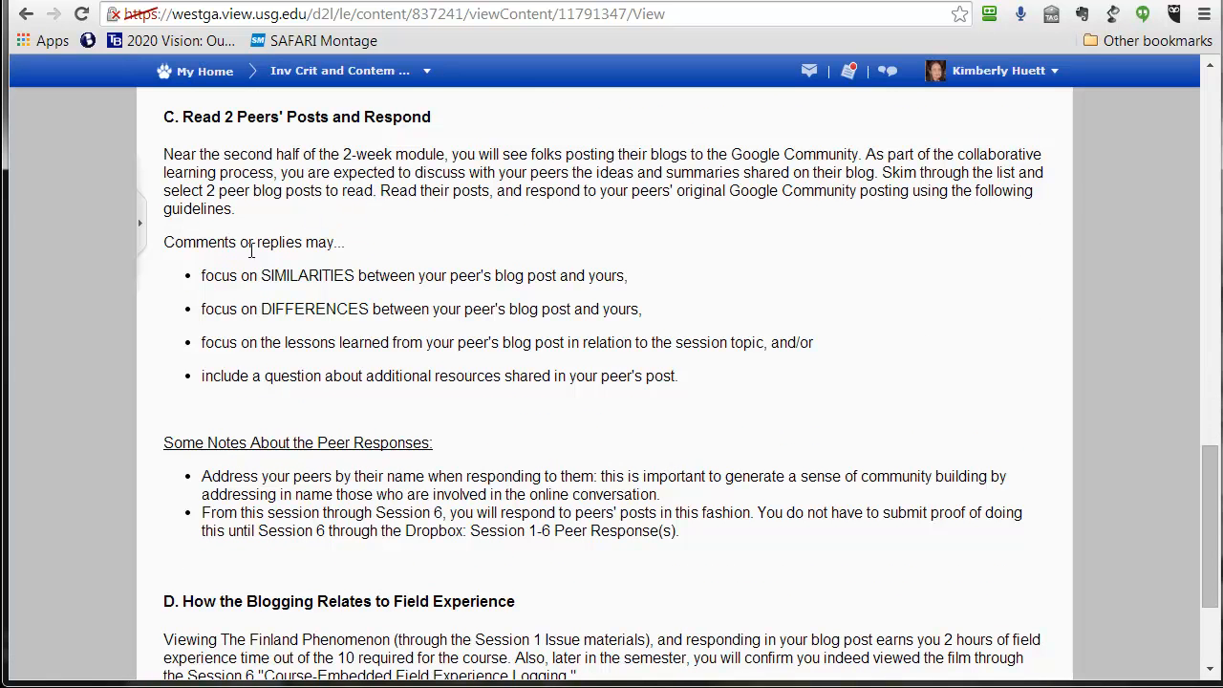
{"action": "left_click_drag", "start_coordinate": [164, 241], "coordinate": [487, 342]}
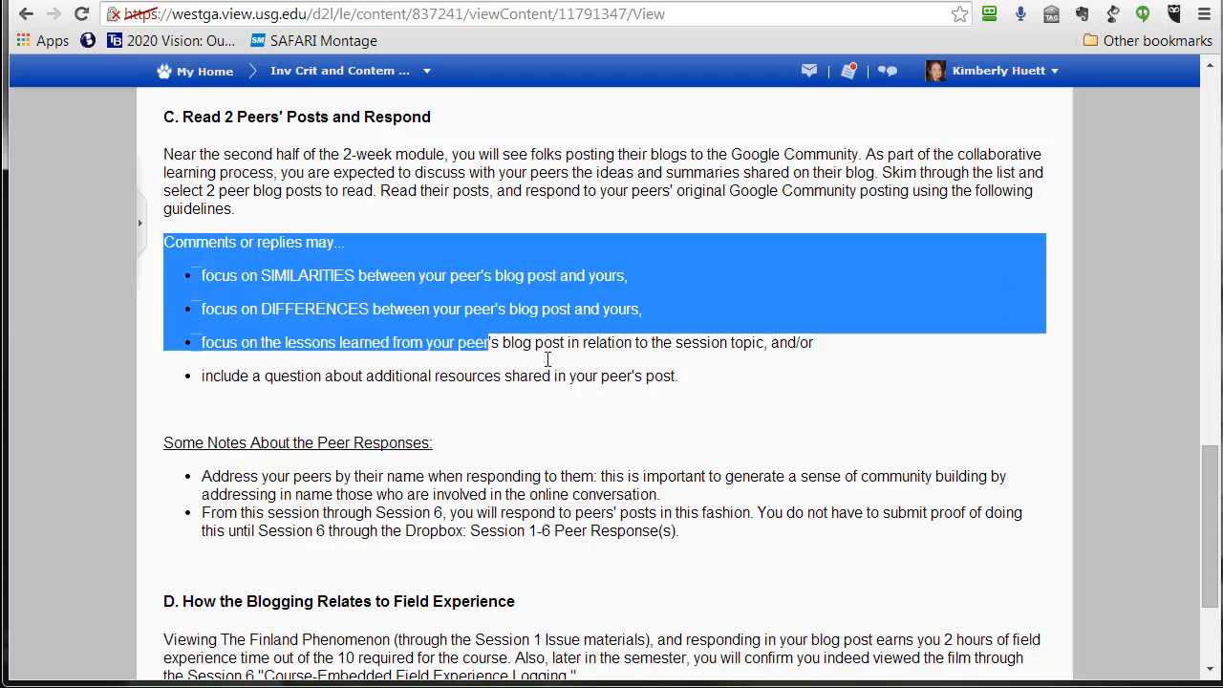
{"action": "left_click", "coordinate": [546, 359]}
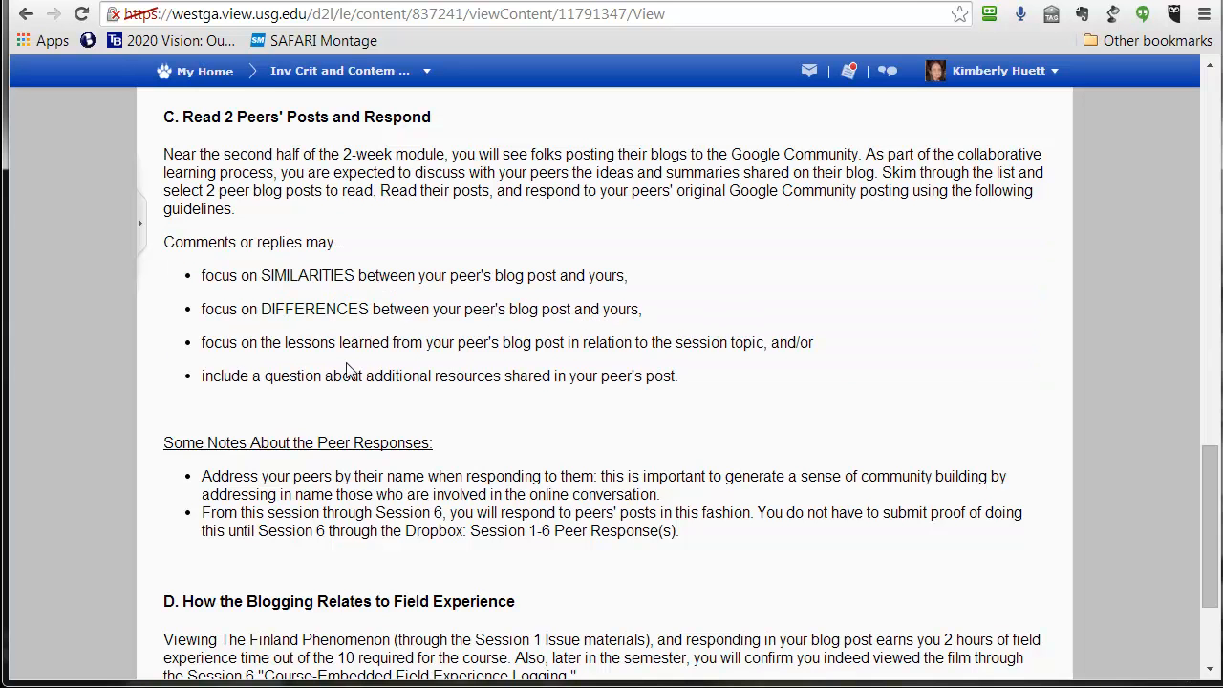
{"action": "mouse_move", "coordinate": [210, 297]}
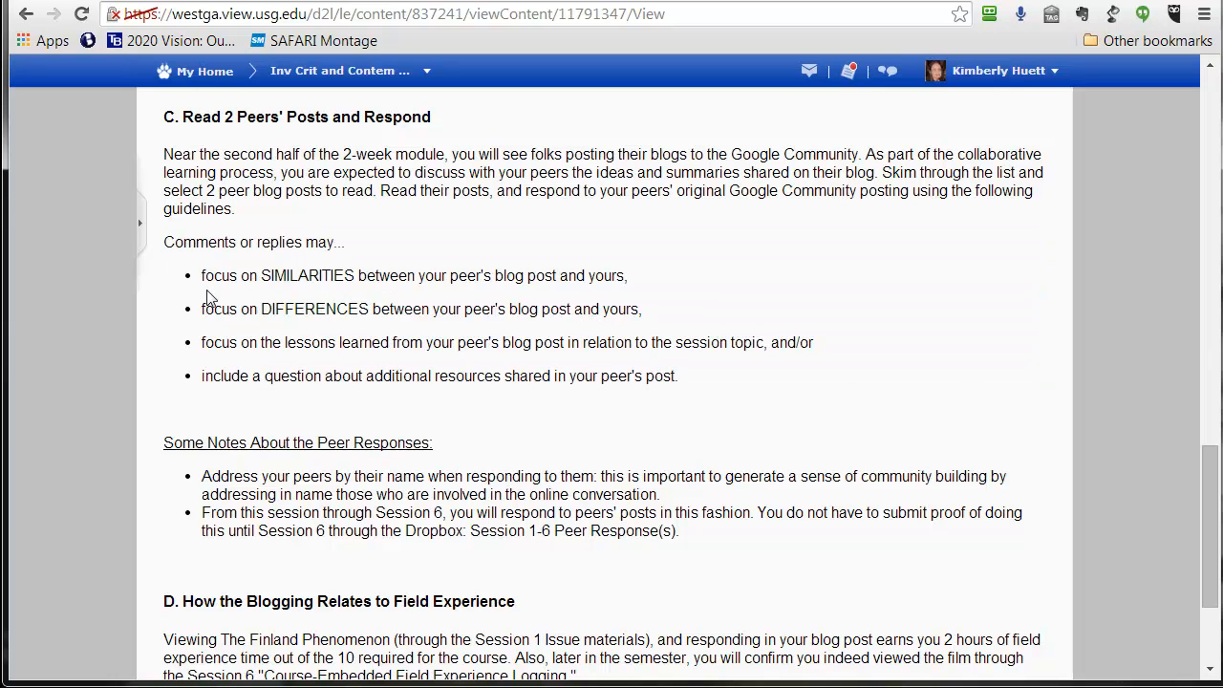
{"action": "mouse_move", "coordinate": [229, 299]}
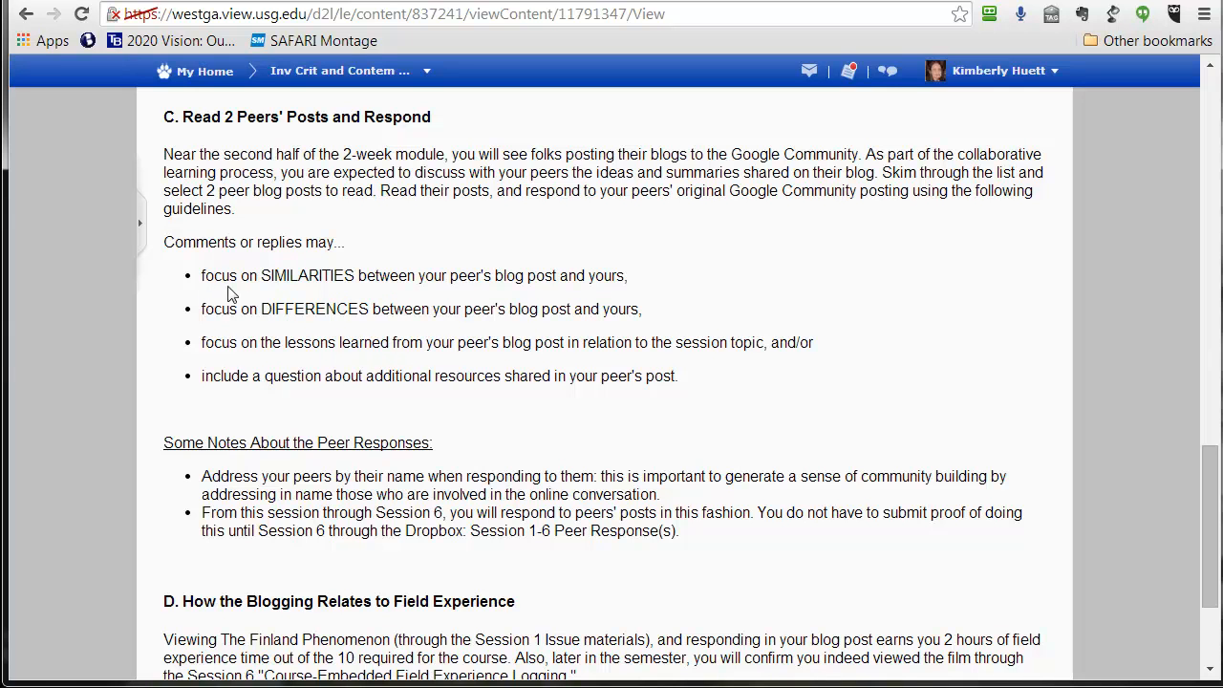
{"action": "left_click_drag", "start_coordinate": [229, 275], "coordinate": [709, 375]}
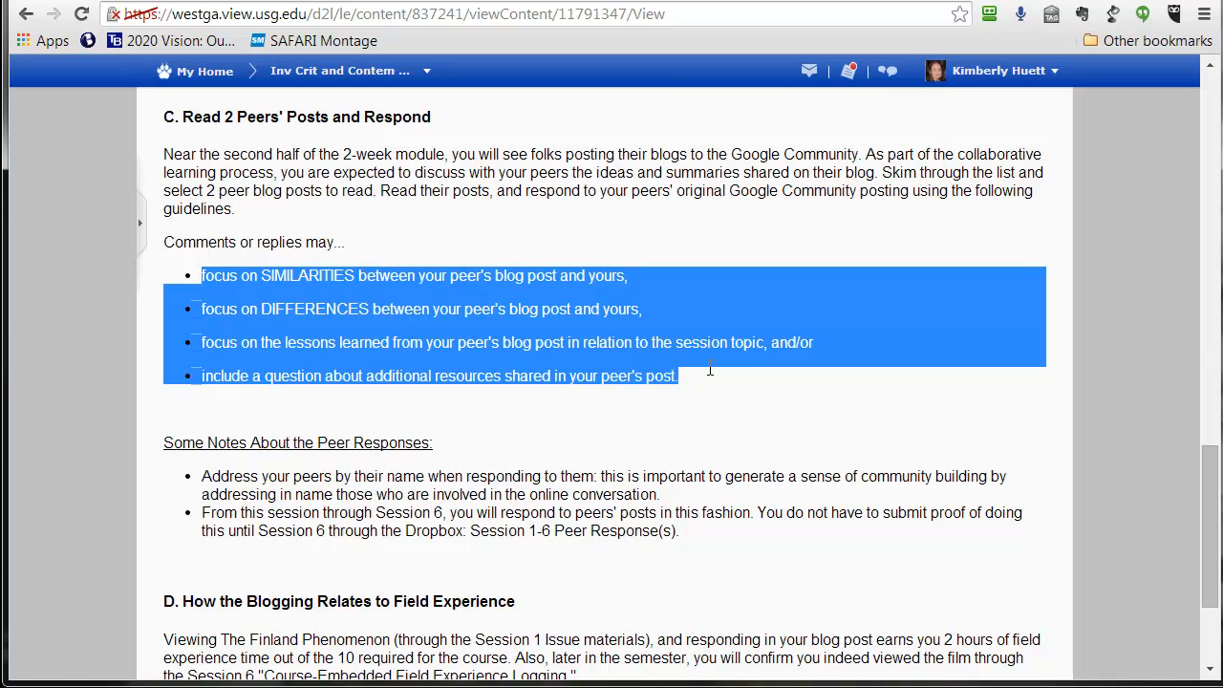
{"action": "scroll", "scroll_direction": "down", "scroll_amount": 3}
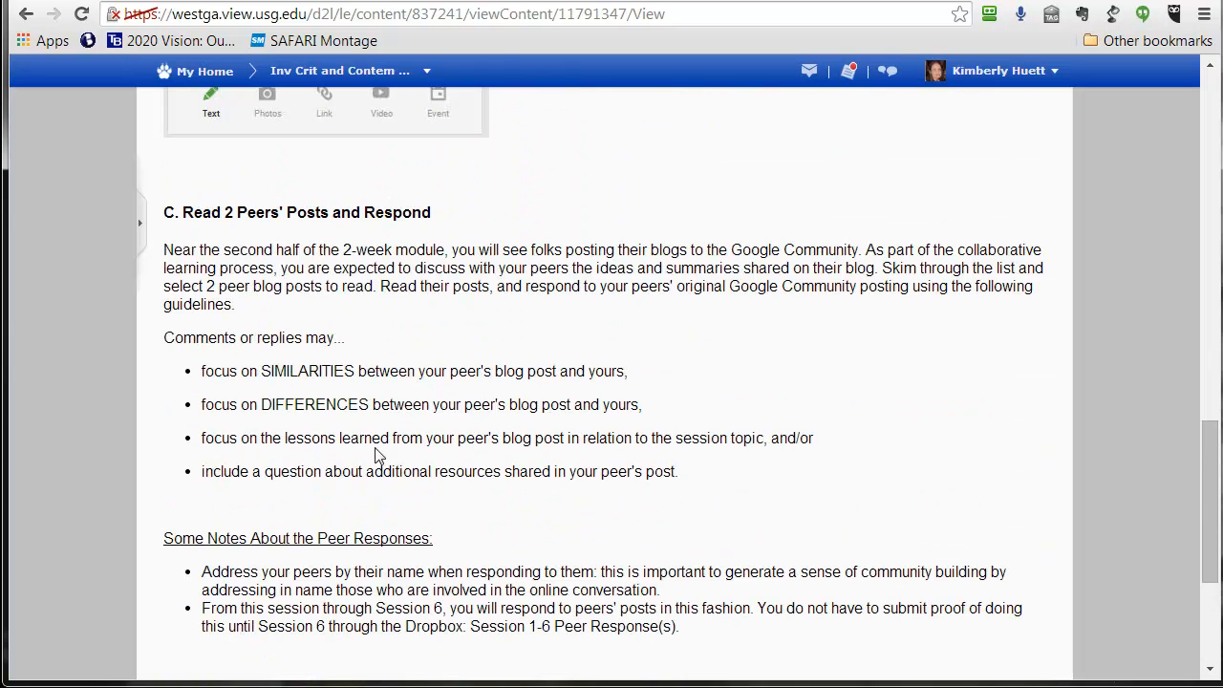
{"action": "scroll", "scroll_direction": "down", "scroll_amount": 3}
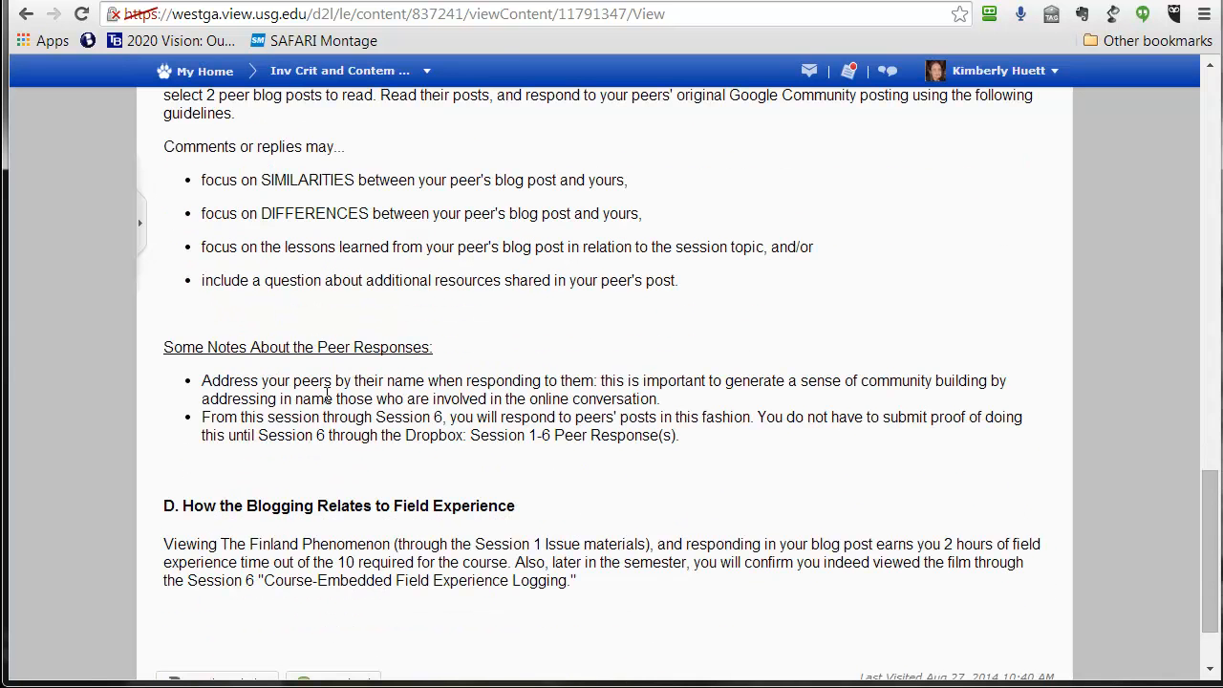
{"action": "mouse_move", "coordinate": [290, 381]}
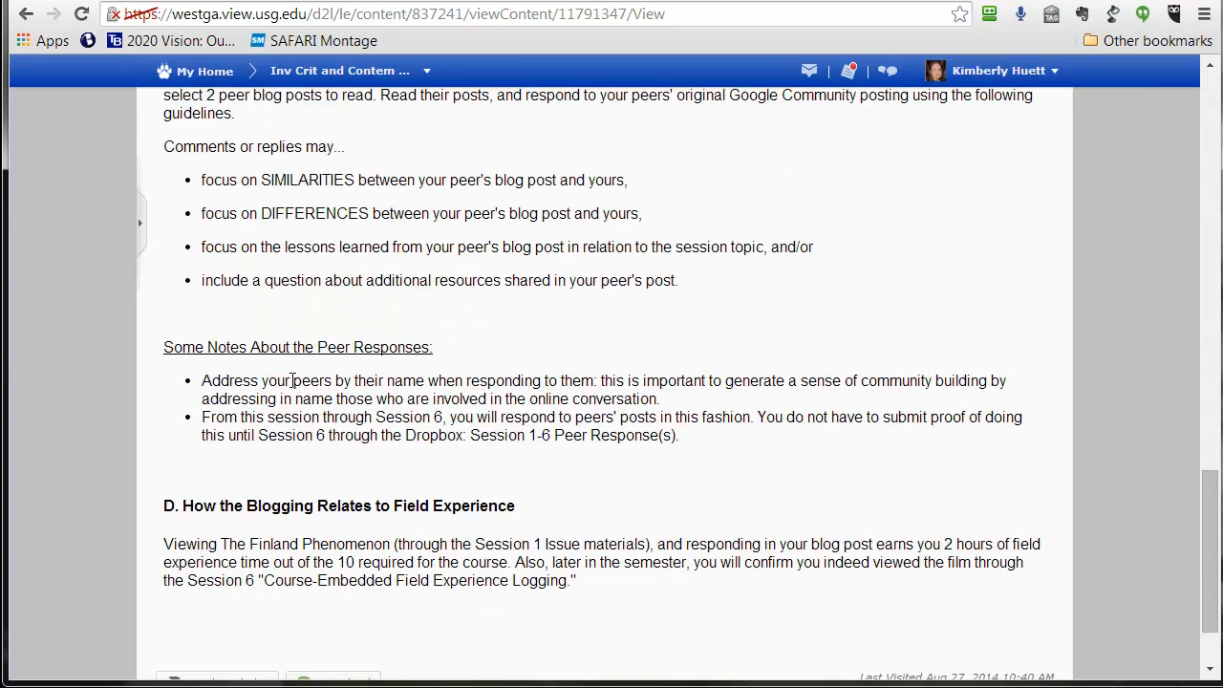
{"action": "scroll", "scroll_direction": "down", "scroll_amount": 3}
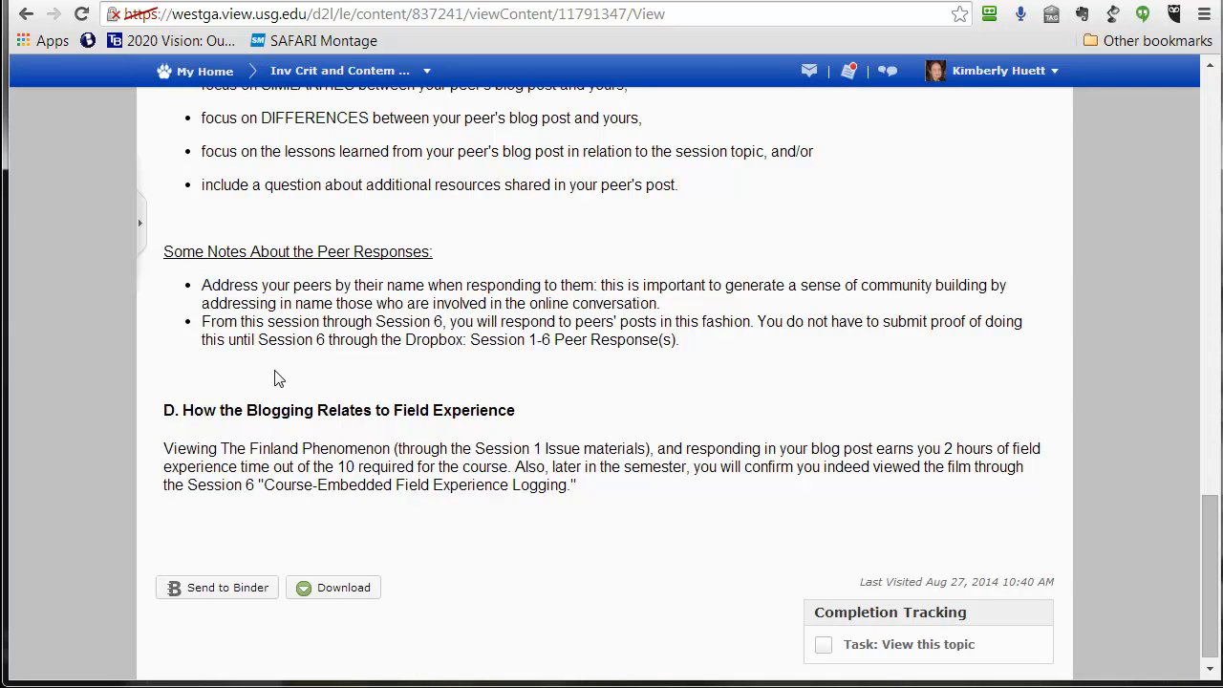
{"action": "mouse_move", "coordinate": [275, 366]}
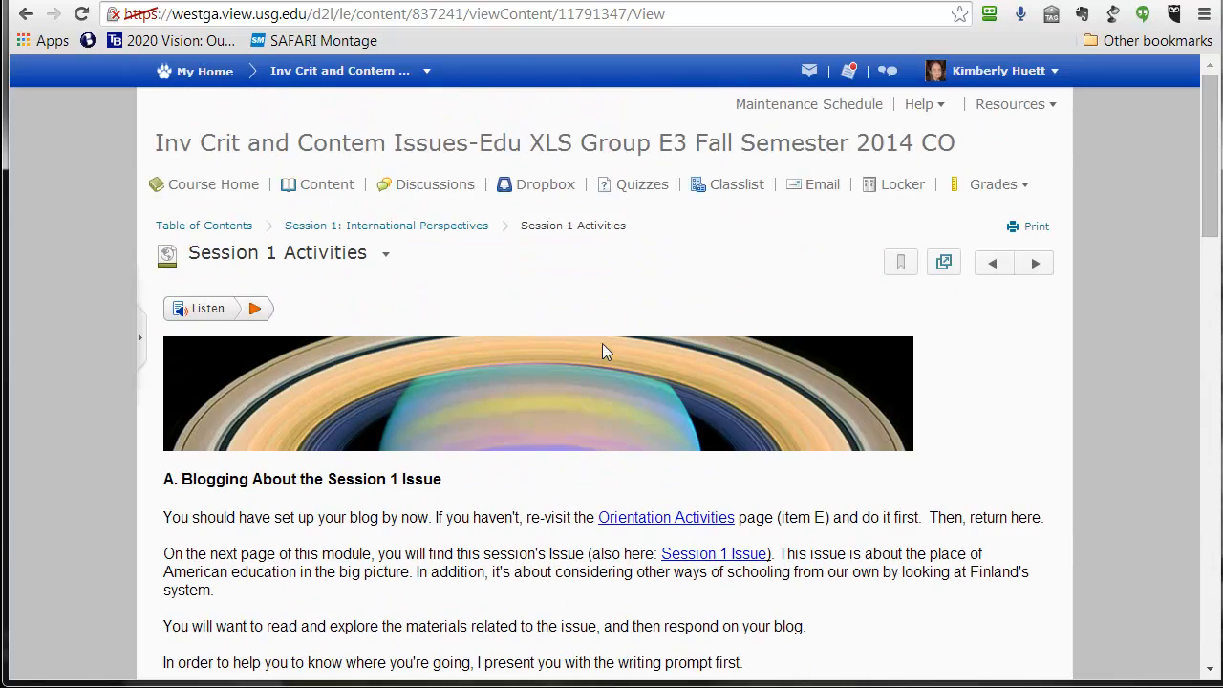
- Advance to the Session 1 Issue and Blog Post topic and begin reviewing its PISA materials
{"action": "left_click", "coordinate": [1036, 264]}
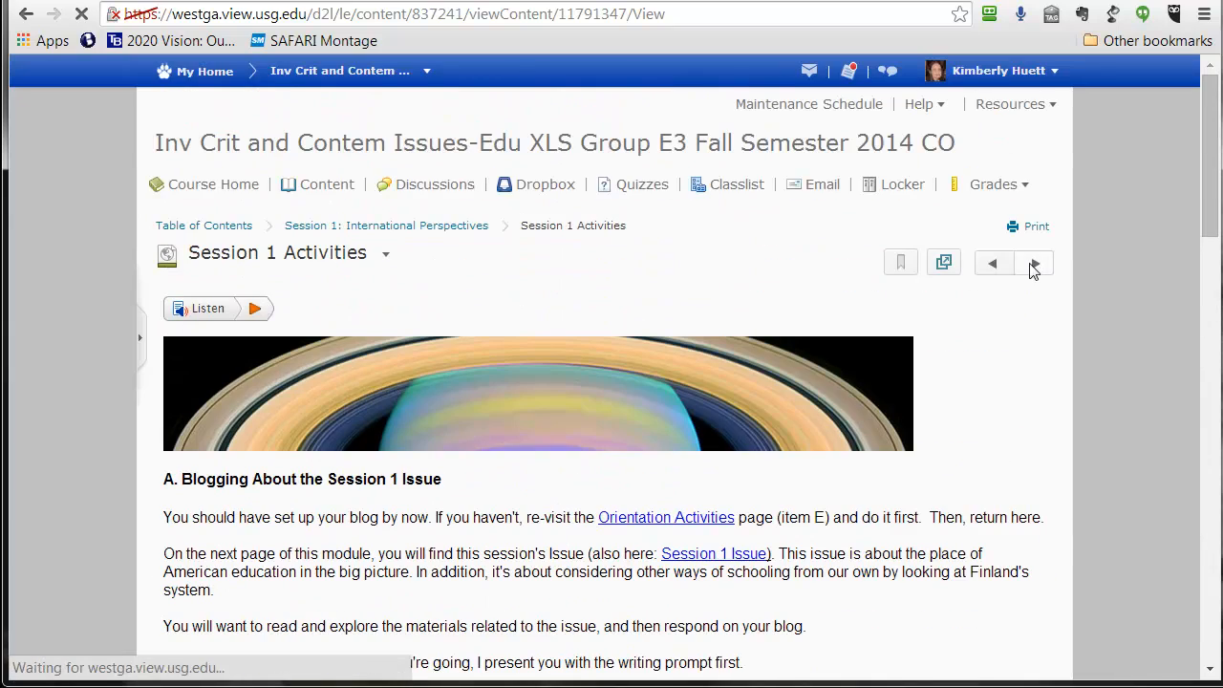
{"action": "left_click", "coordinate": [1035, 264]}
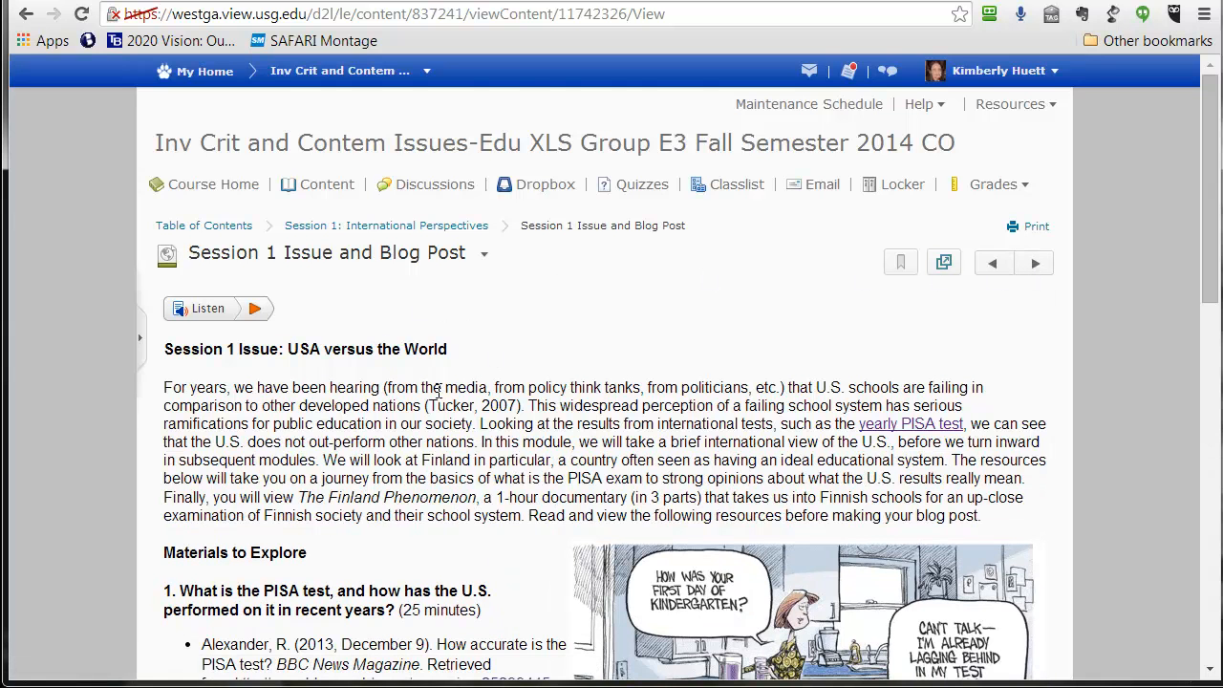
{"action": "scroll", "scroll_direction": "down", "scroll_amount": 3}
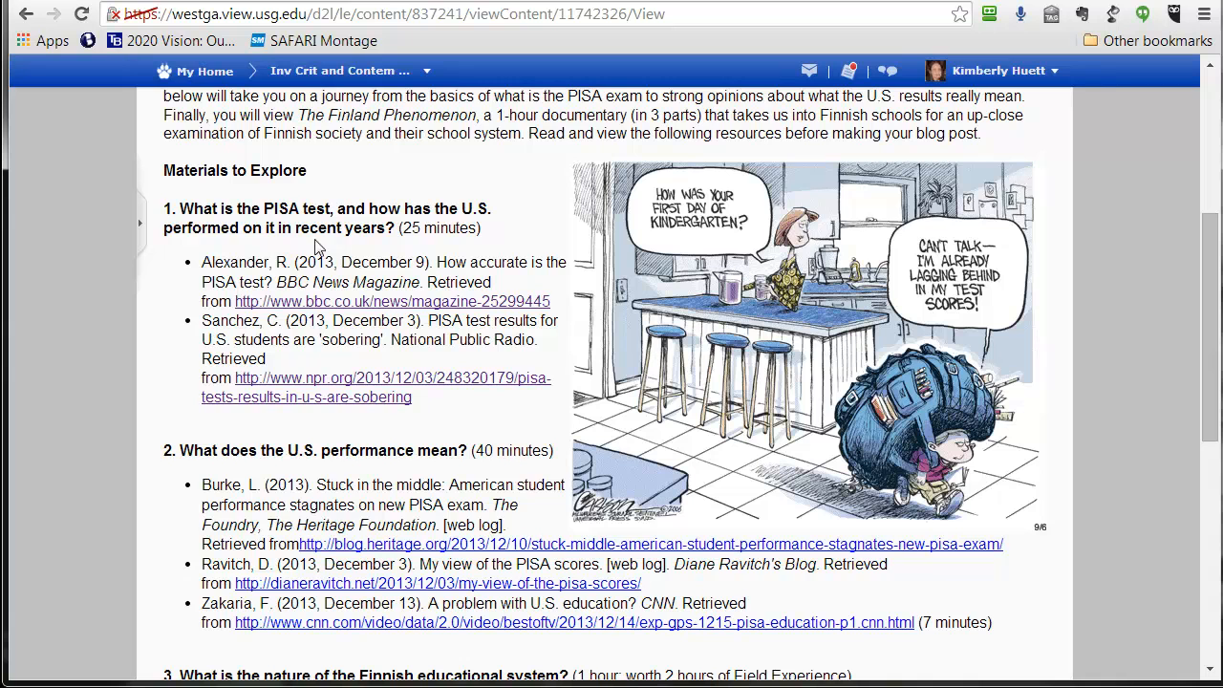
{"action": "left_click_drag", "start_coordinate": [164, 209], "coordinate": [409, 228]}
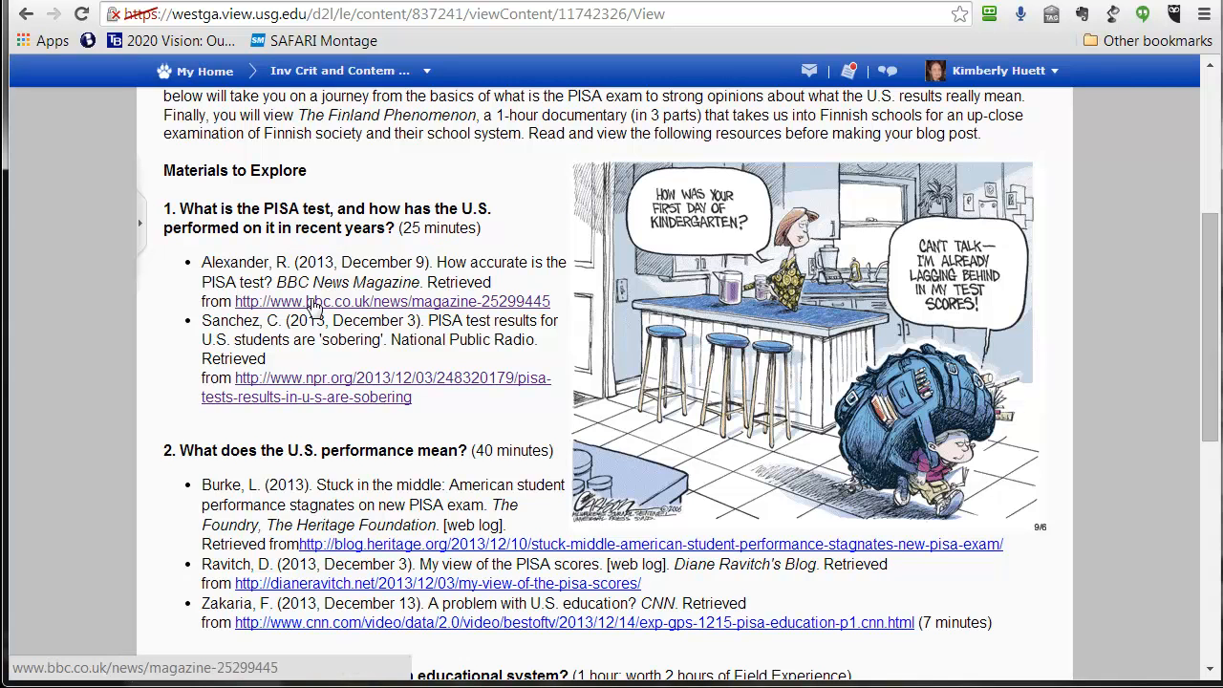
{"action": "scroll", "scroll_direction": "down", "scroll_amount": 3}
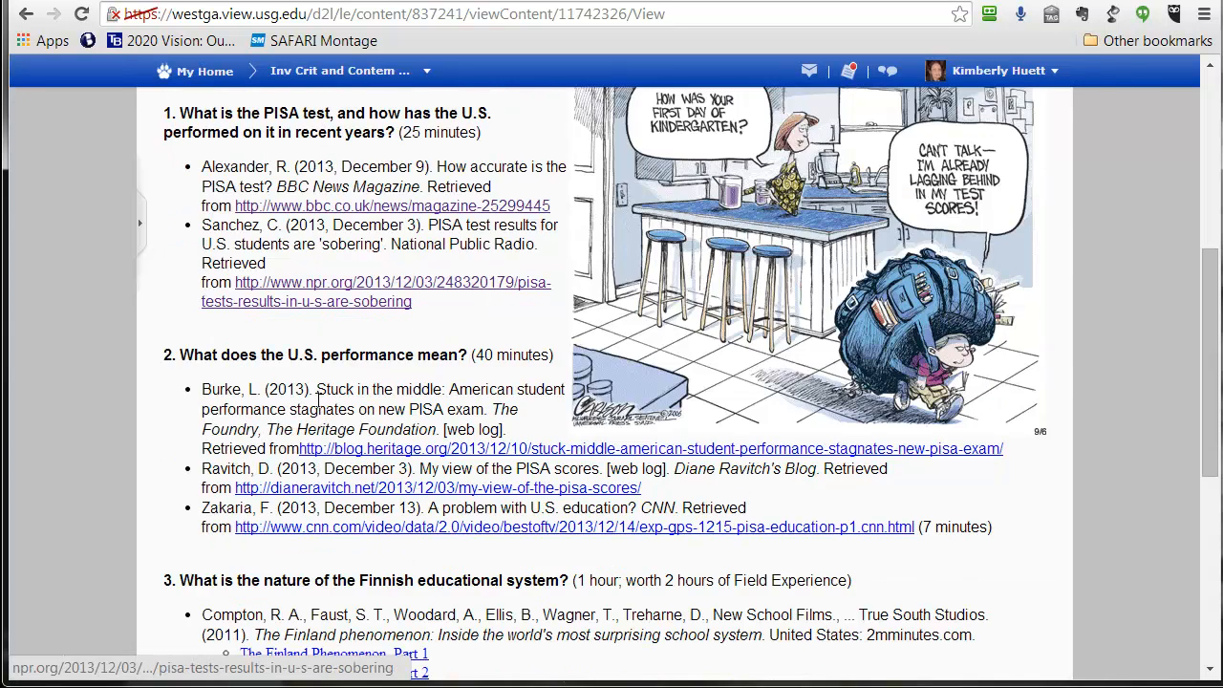
- Scroll through The Finland Phenomenon parts and the optional further debate readings
{"action": "scroll", "scroll_direction": "down", "scroll_amount": 3}
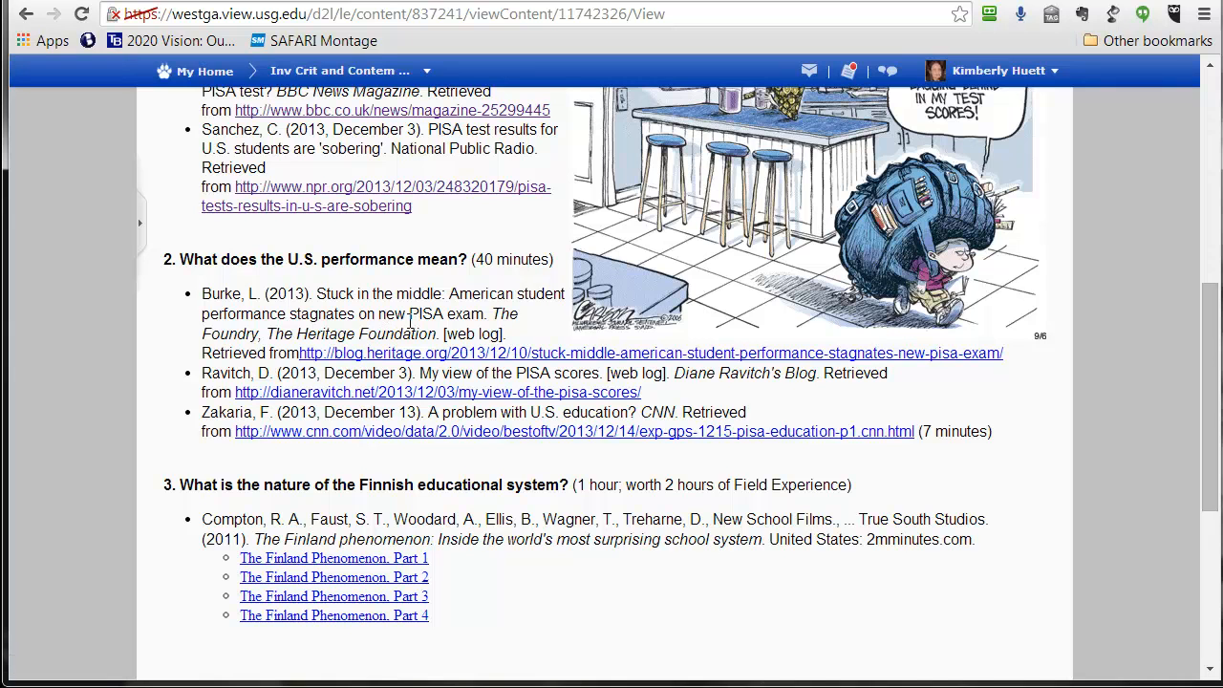
{"action": "left_click_drag", "start_coordinate": [237, 260], "coordinate": [378, 260]}
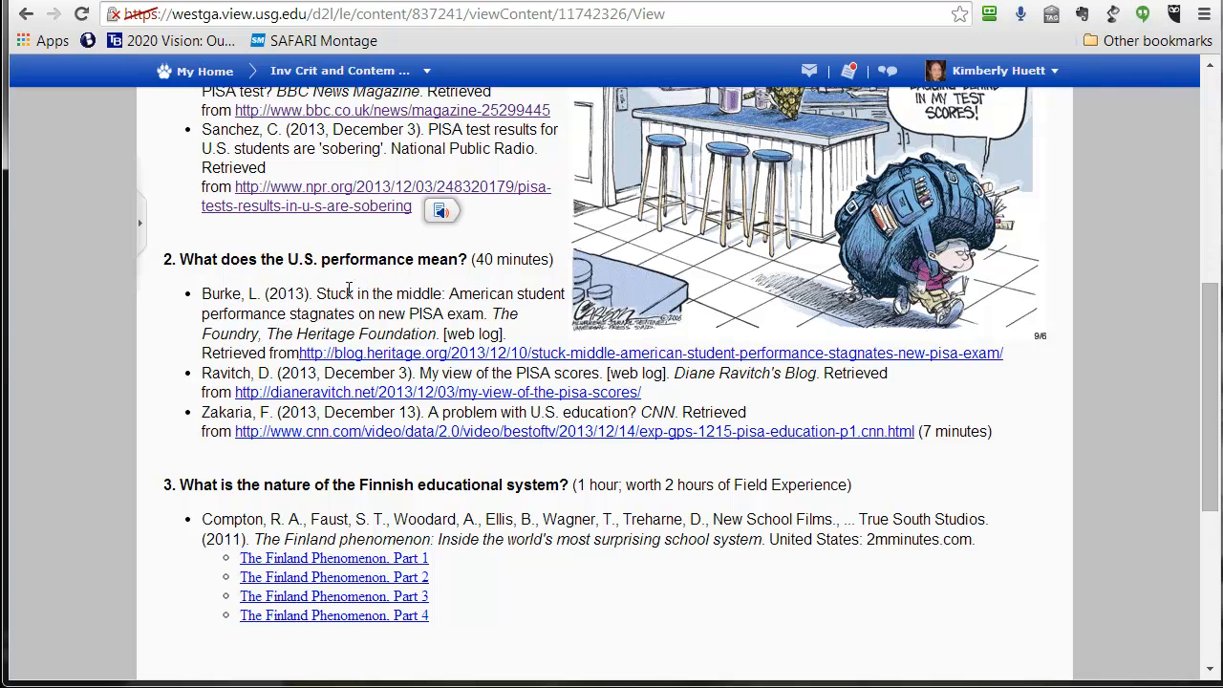
{"action": "scroll", "scroll_direction": "down", "scroll_amount": 3}
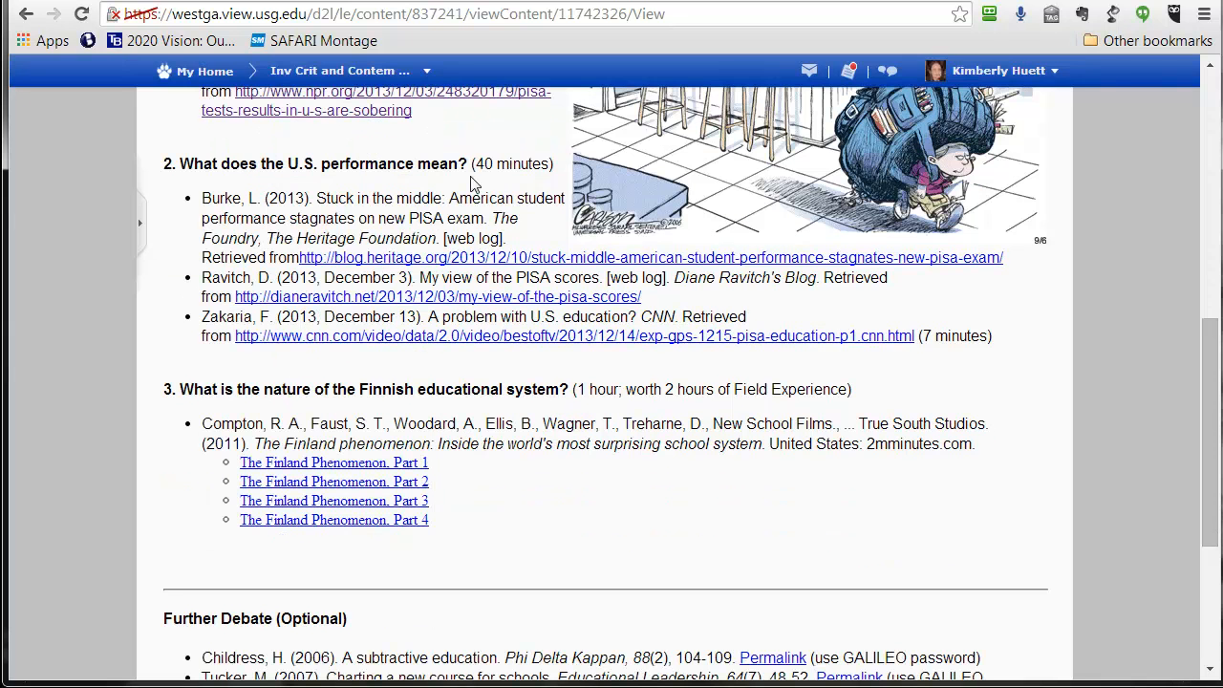
{"action": "double_click", "coordinate": [512, 164]}
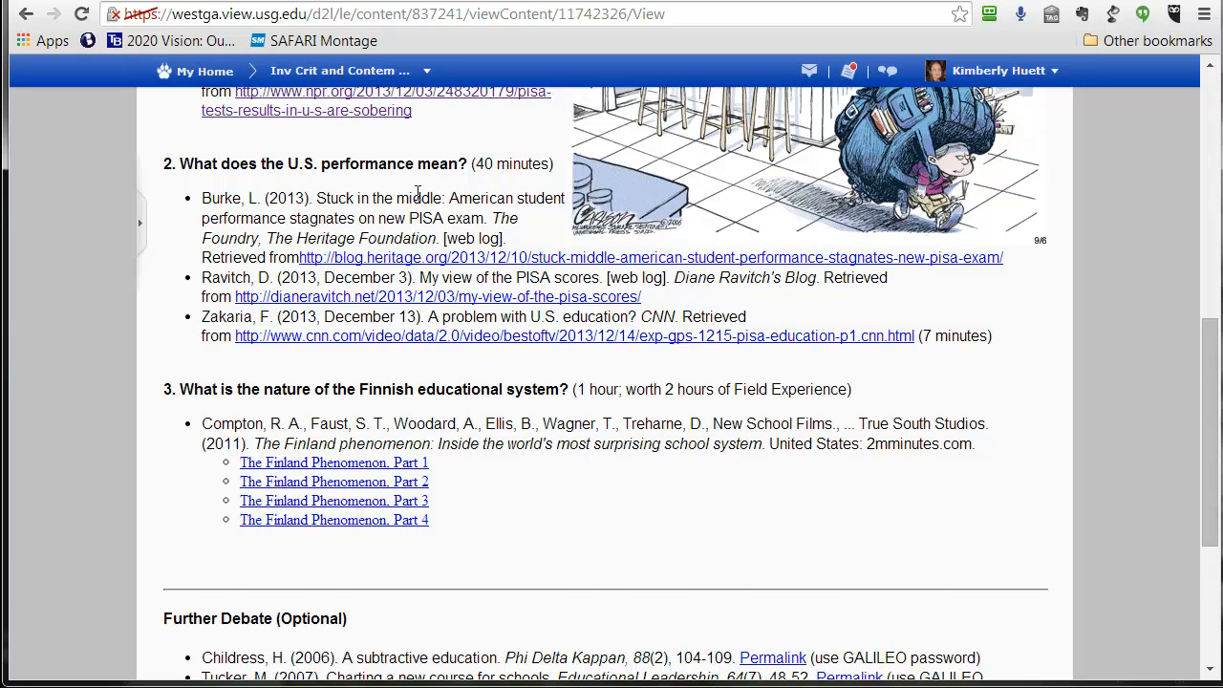
{"action": "scroll", "scroll_direction": "down", "scroll_amount": 3}
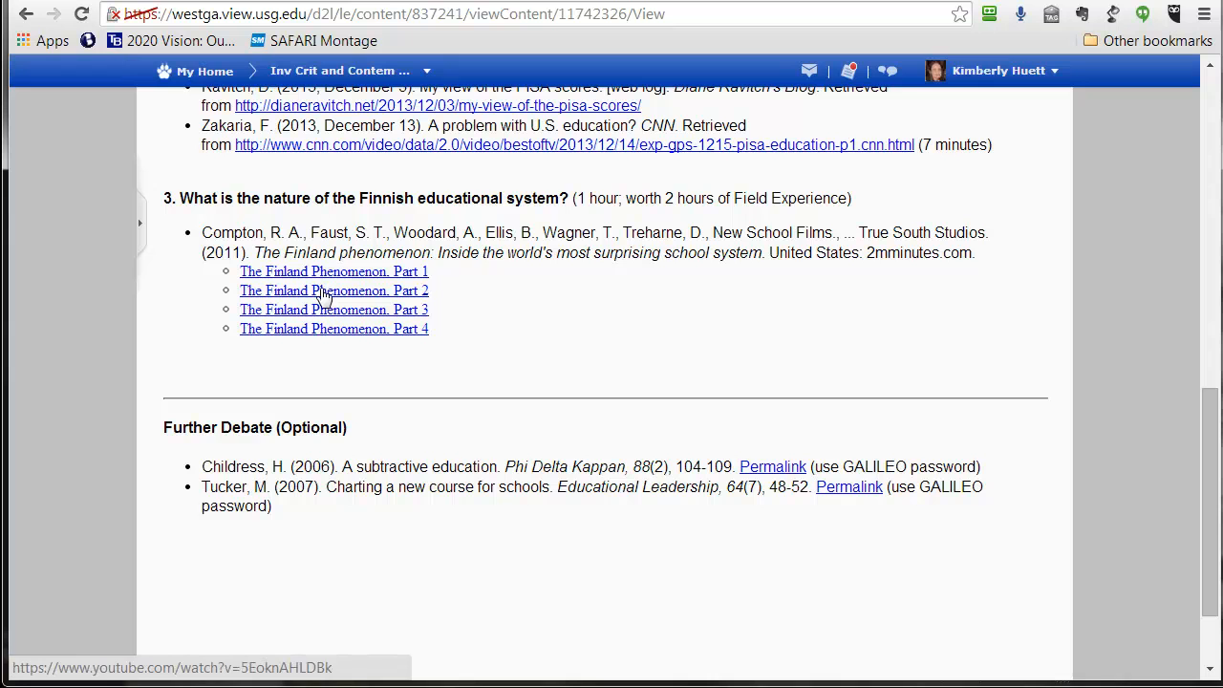
{"action": "mouse_move", "coordinate": [315, 294]}
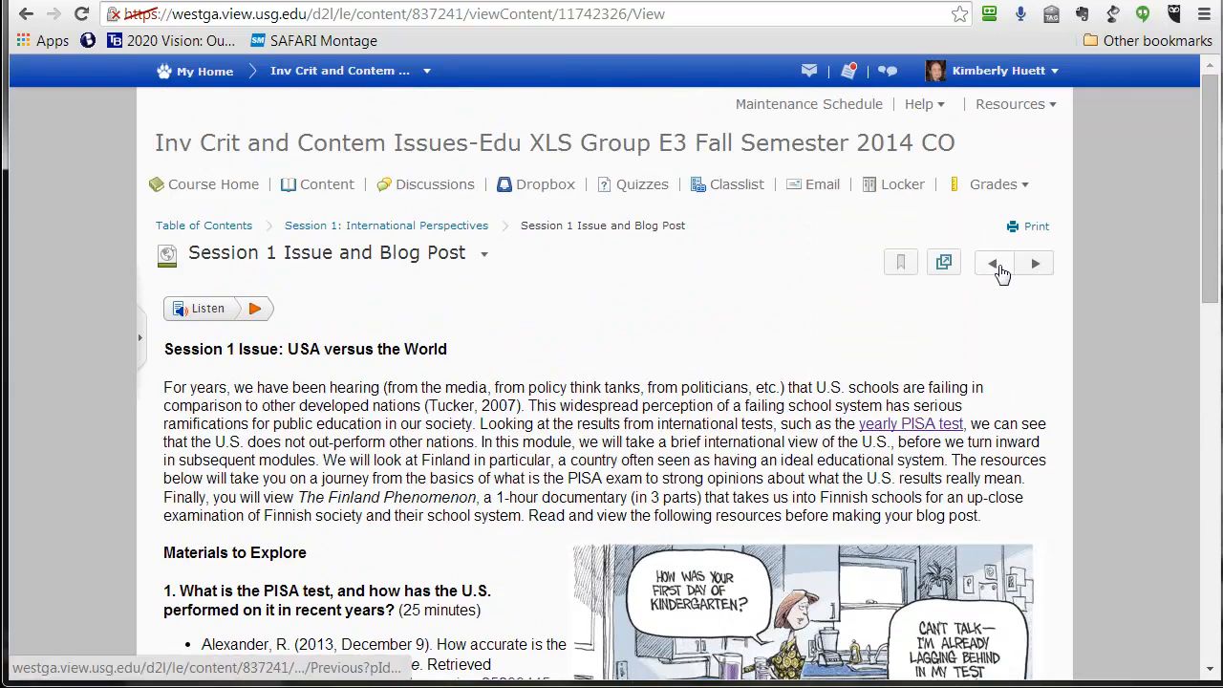
{"action": "left_click", "coordinate": [1036, 264]}
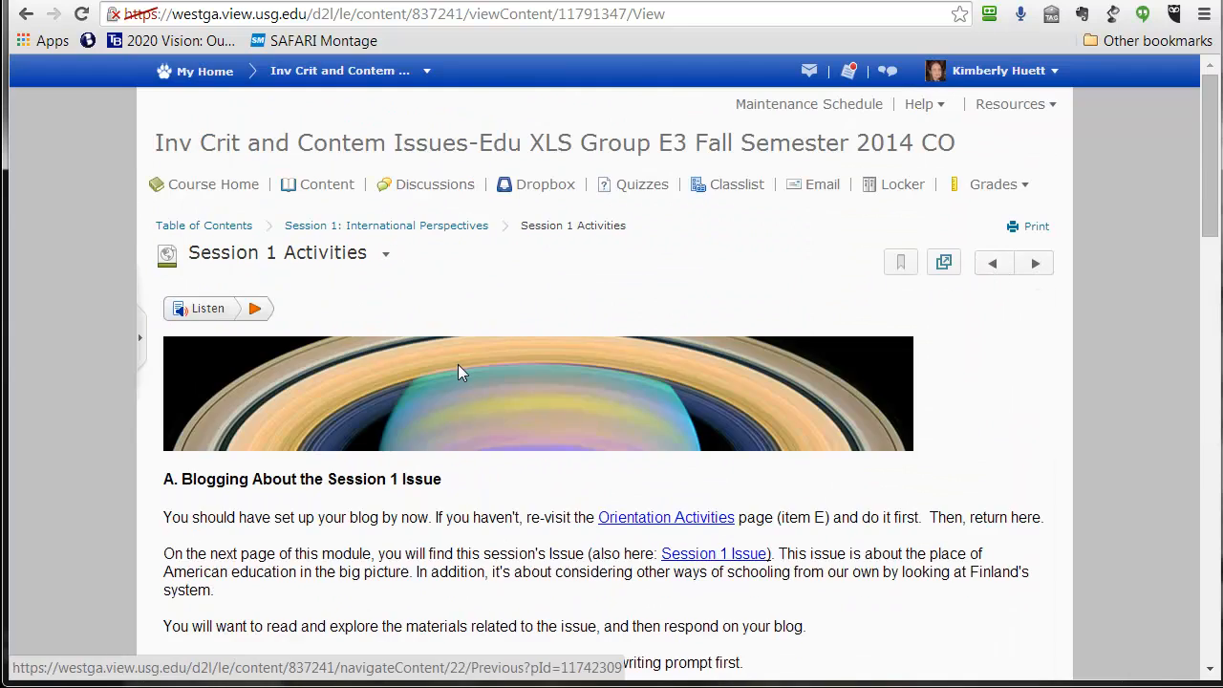
{"action": "scroll", "scroll_direction": "down", "scroll_amount": 3}
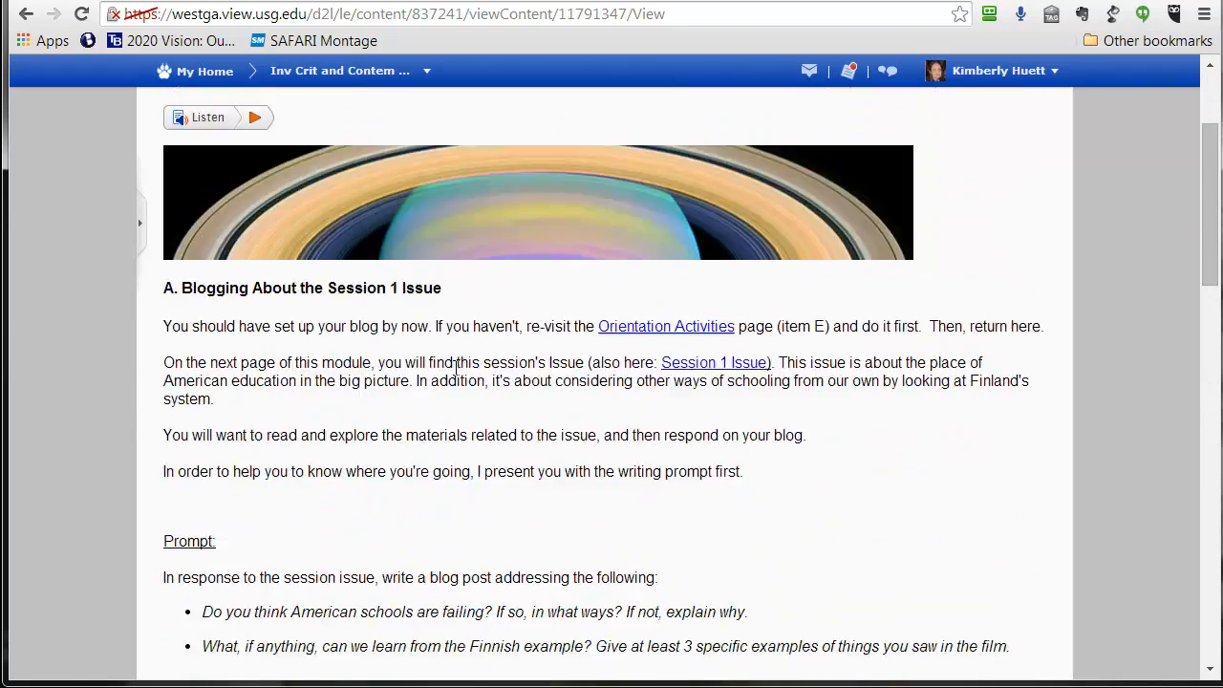
{"action": "left_click", "coordinate": [1038, 264]}
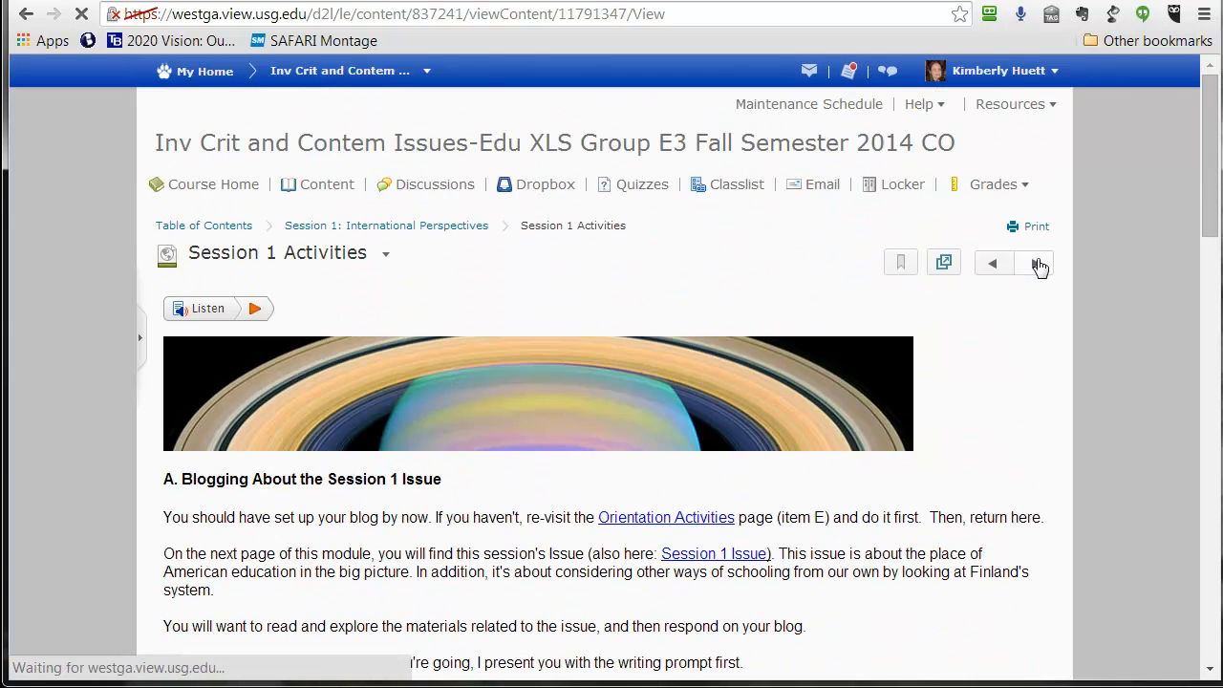
{"action": "left_click", "coordinate": [1036, 263]}
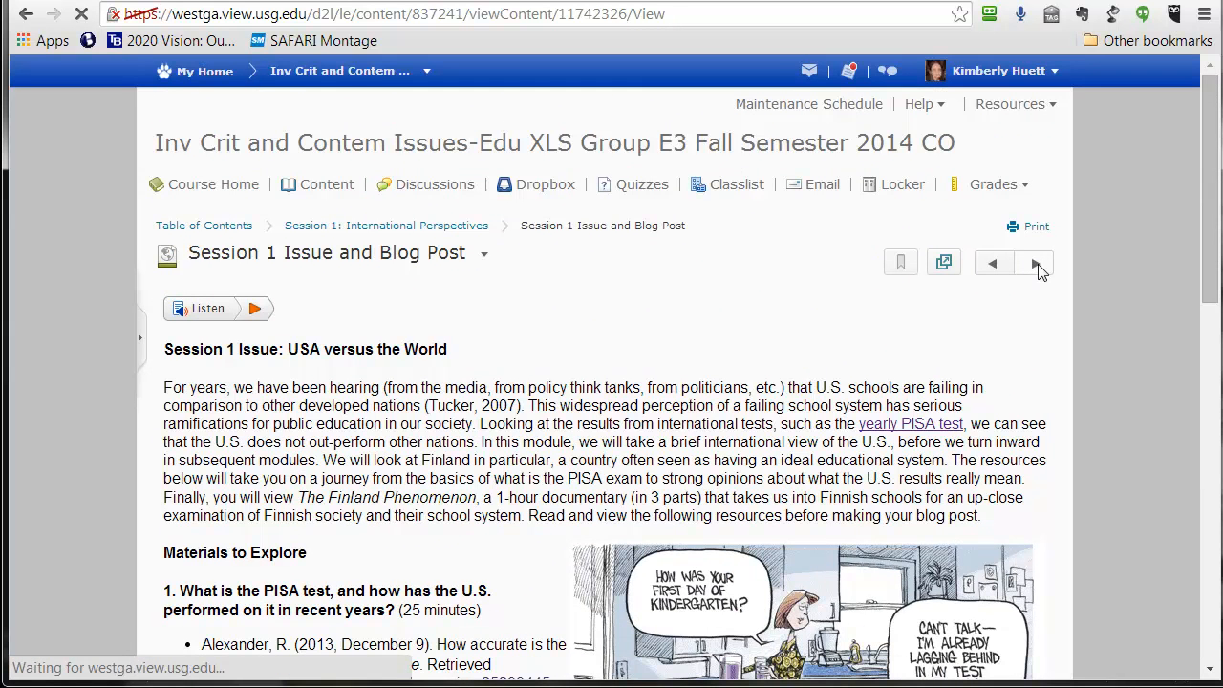
- Advance to the Moments in Educational History (Ses. 1 Enrichment) topic
{"action": "left_click", "coordinate": [1036, 264]}
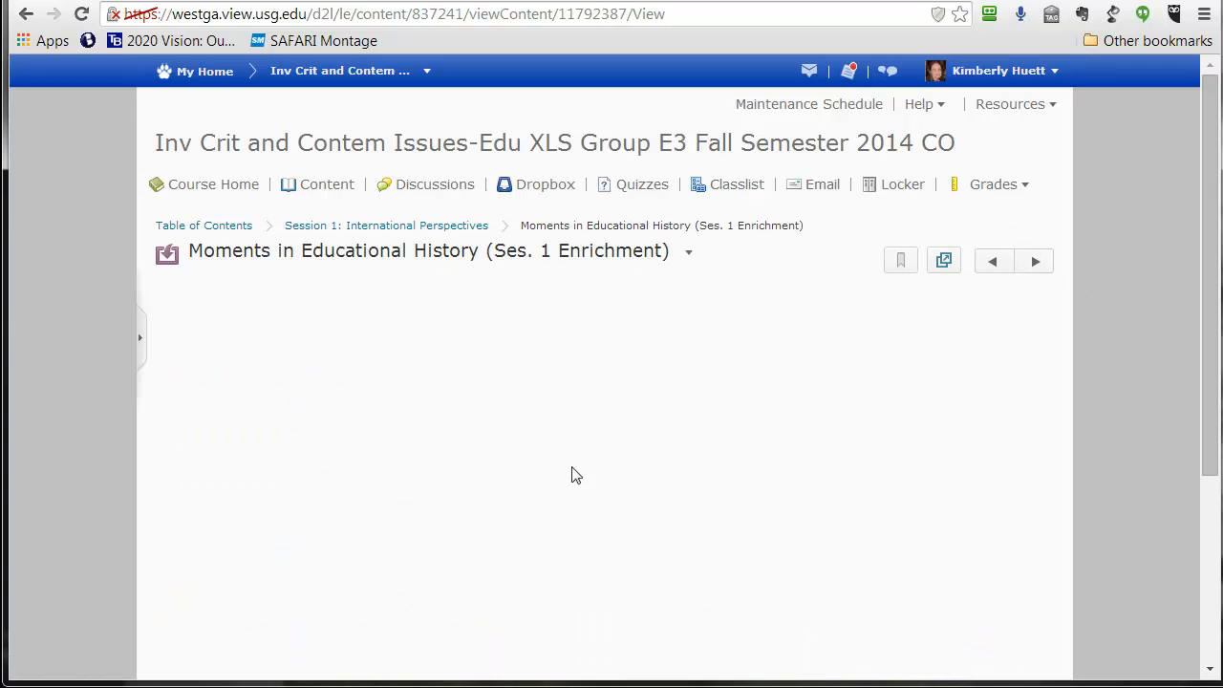
{"action": "mouse_move", "coordinate": [596, 445]}
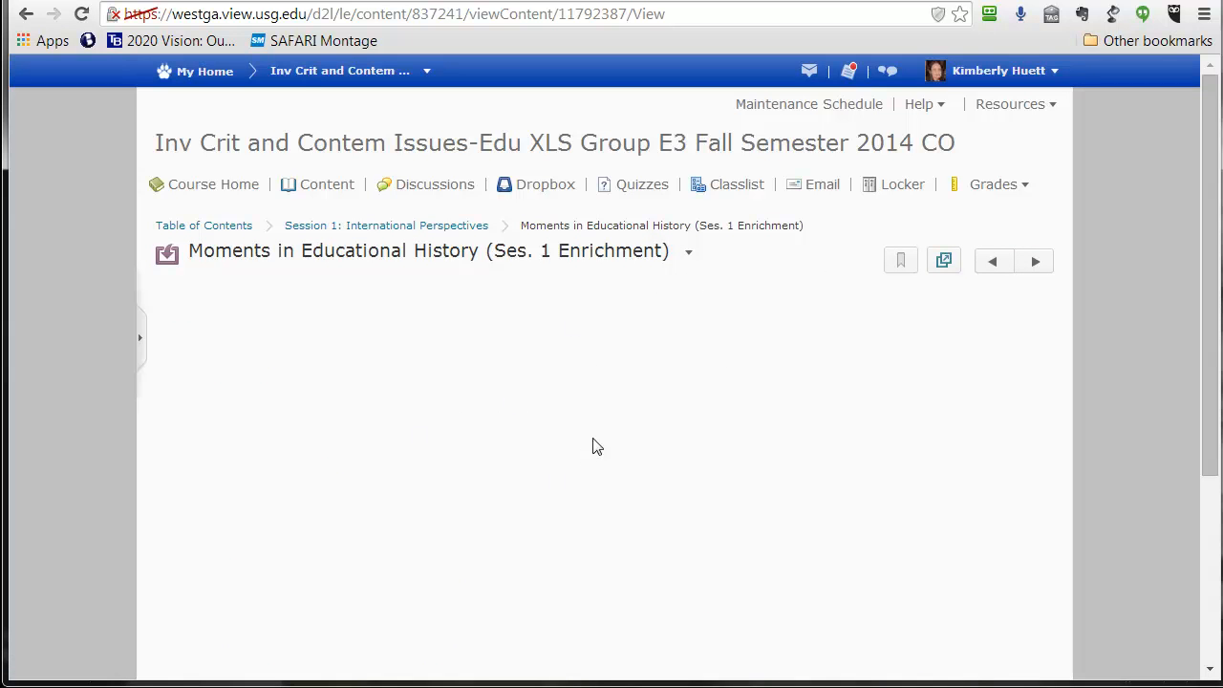
{"action": "mouse_move", "coordinate": [424, 336]}
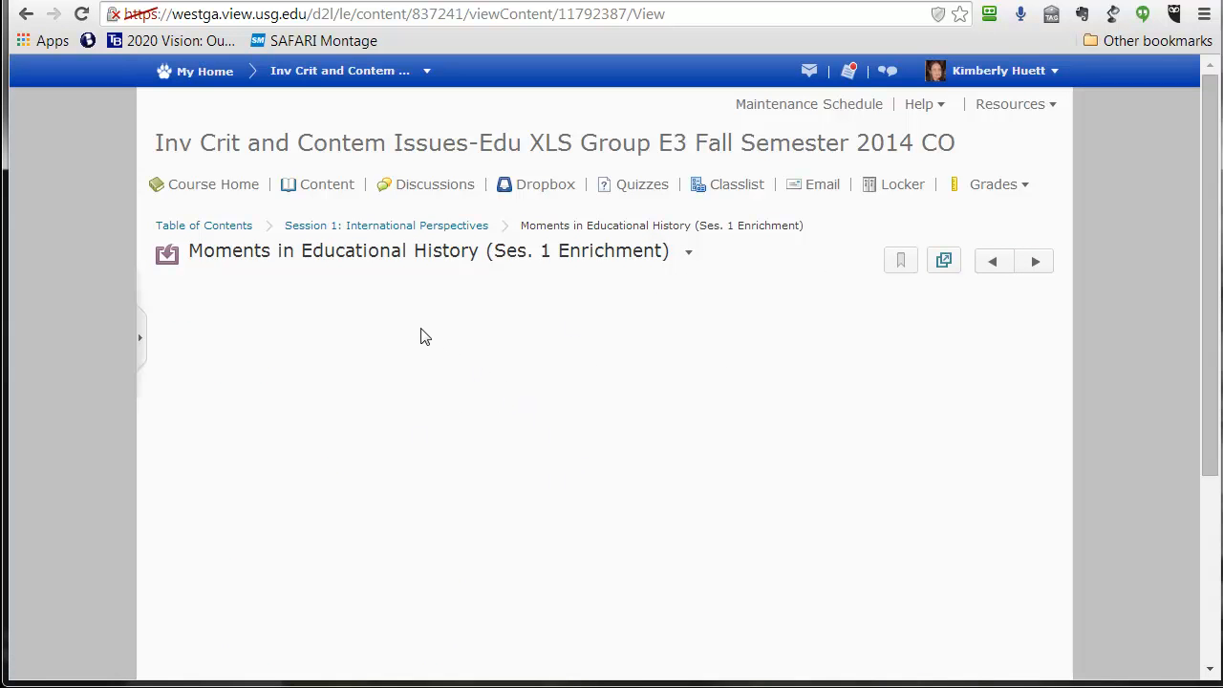
{"action": "mouse_move", "coordinate": [417, 214]}
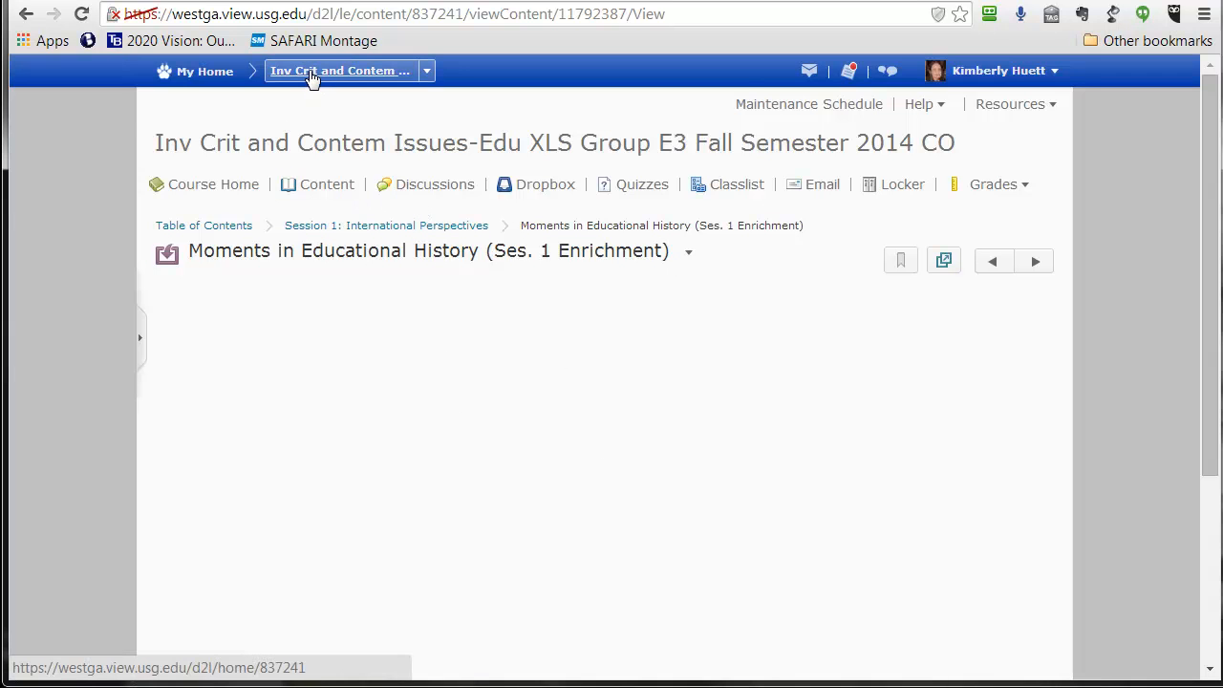
- Return to the course home page and scroll through the Chrome blocked-content handout
{"action": "left_click", "coordinate": [340, 71]}
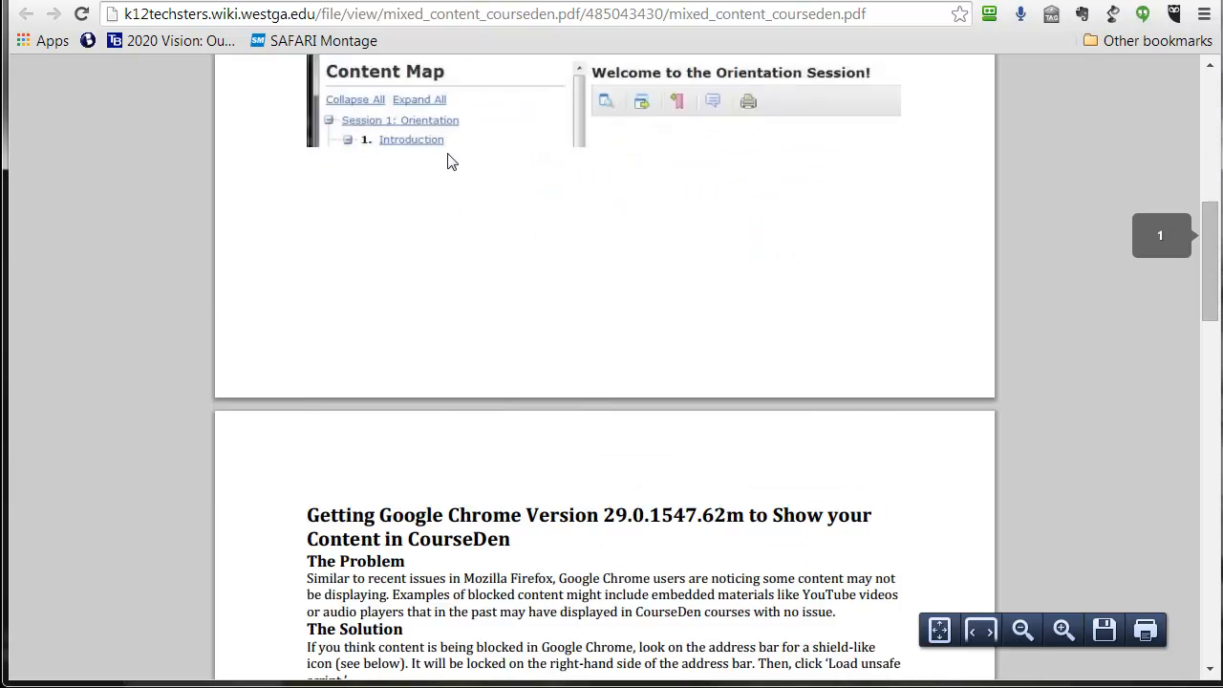
{"action": "scroll", "scroll_direction": "down", "scroll_amount": 3}
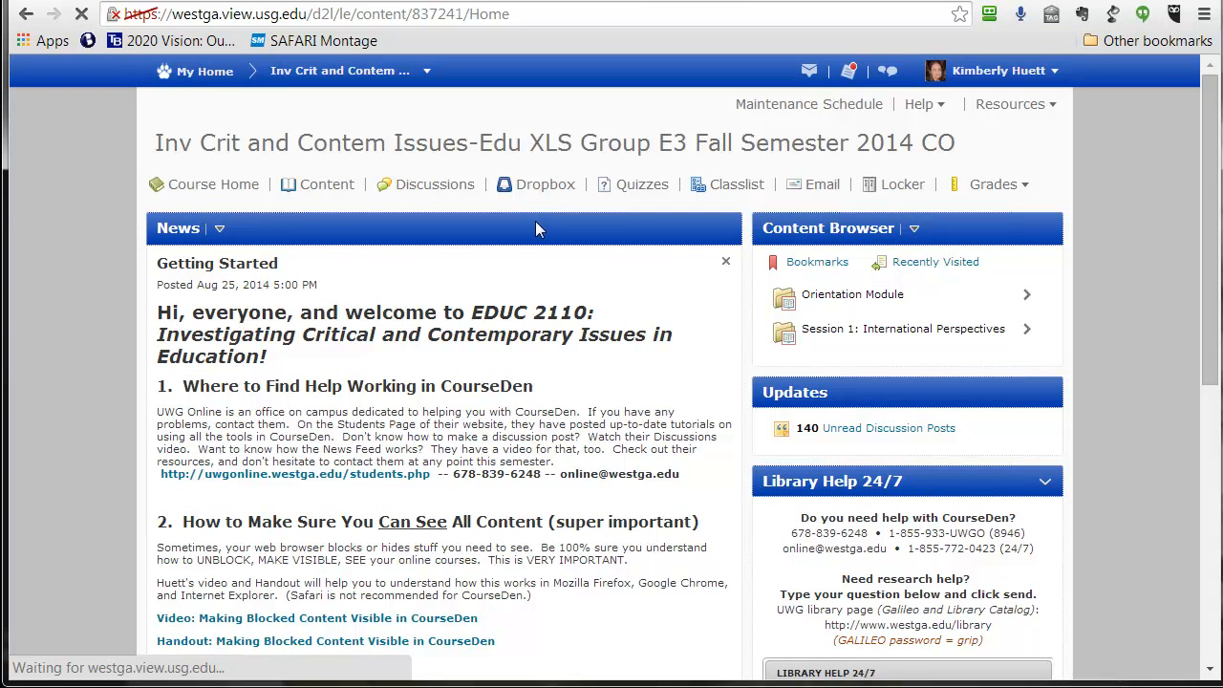
- Reopen Moments in Educational History so its CastRoller BBC Witness podcast on Burundi shows
{"action": "left_click", "coordinate": [902, 329]}
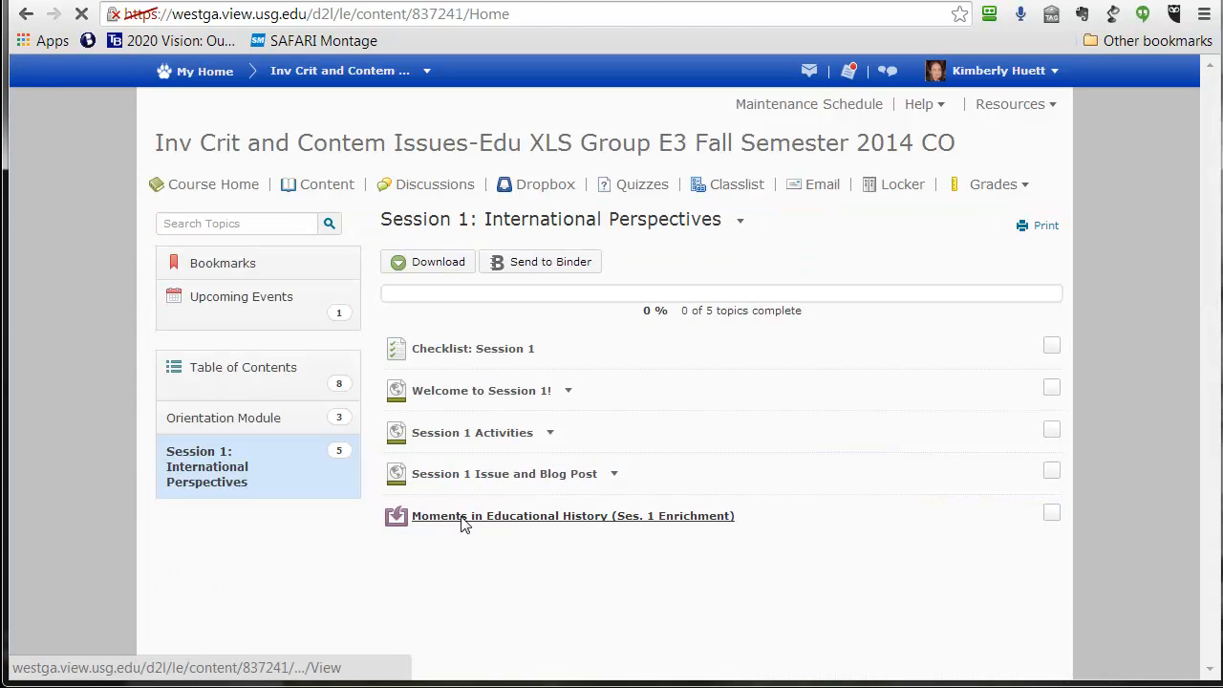
{"action": "left_click", "coordinate": [574, 516]}
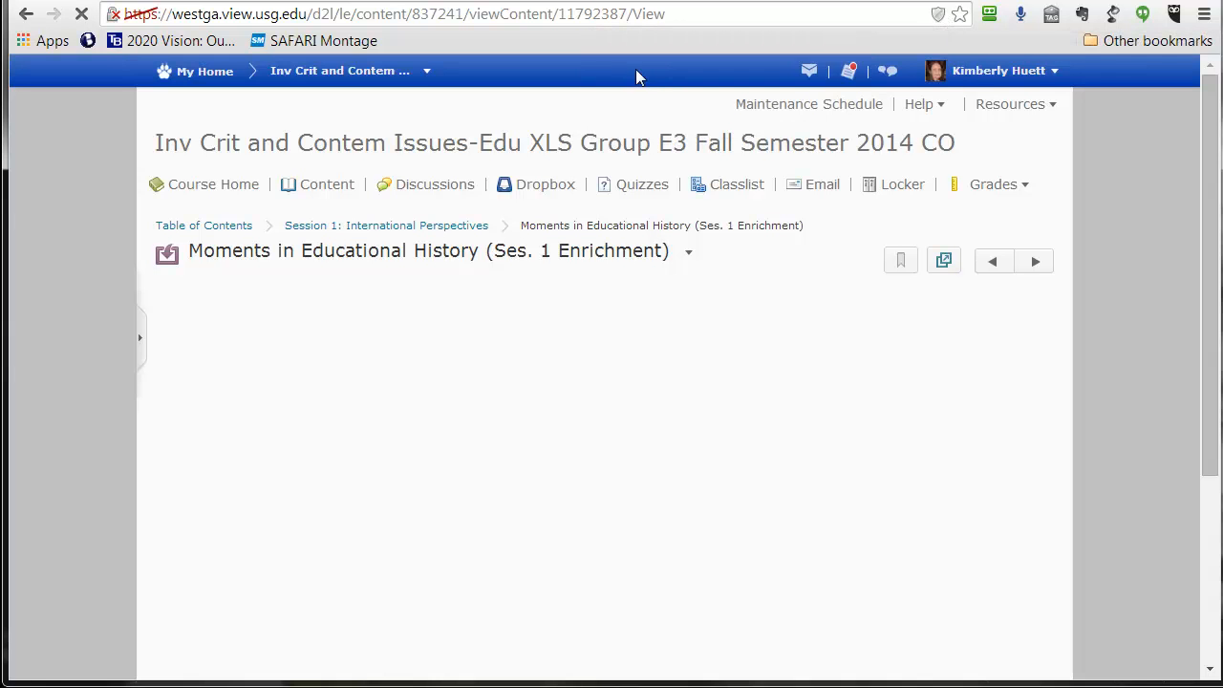
{"action": "mouse_move", "coordinate": [516, 497]}
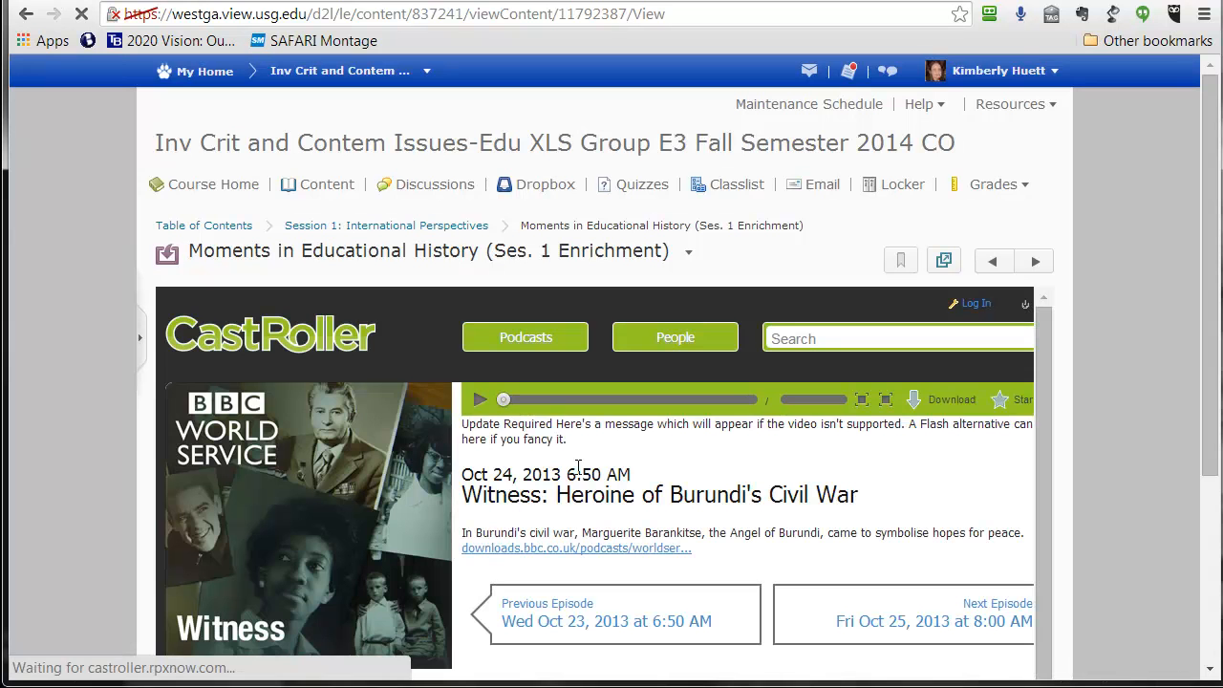
{"action": "scroll", "scroll_direction": "down", "scroll_amount": 3}
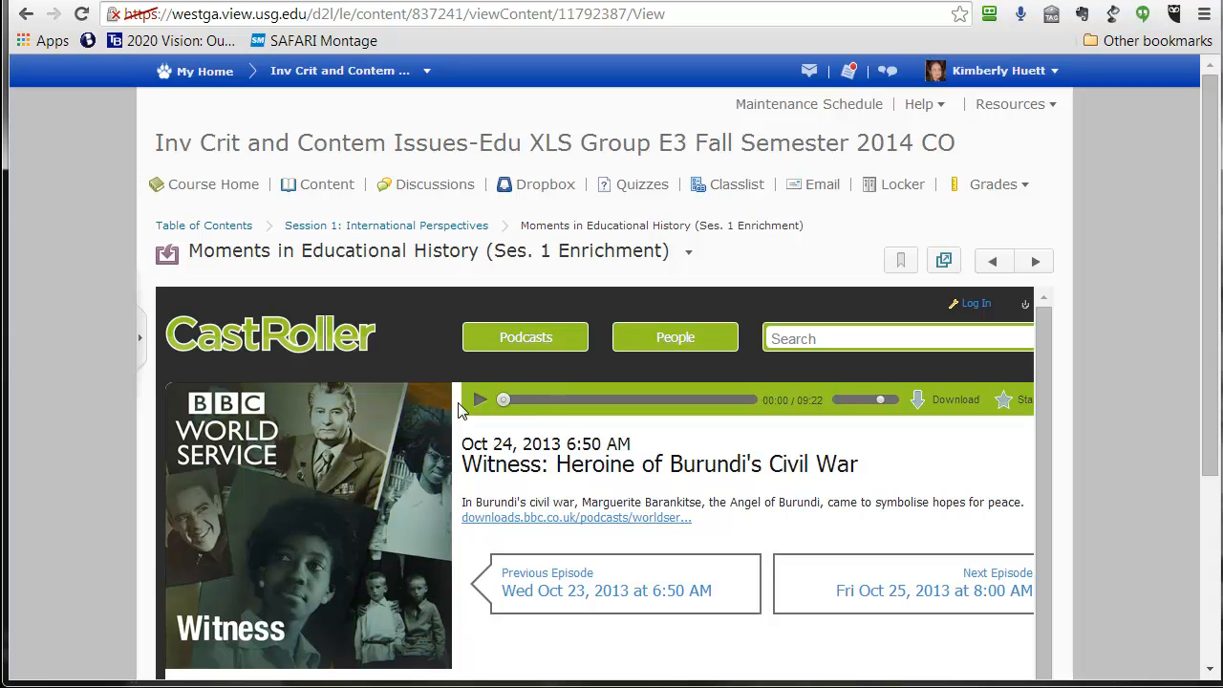
{"action": "mouse_move", "coordinate": [507, 371]}
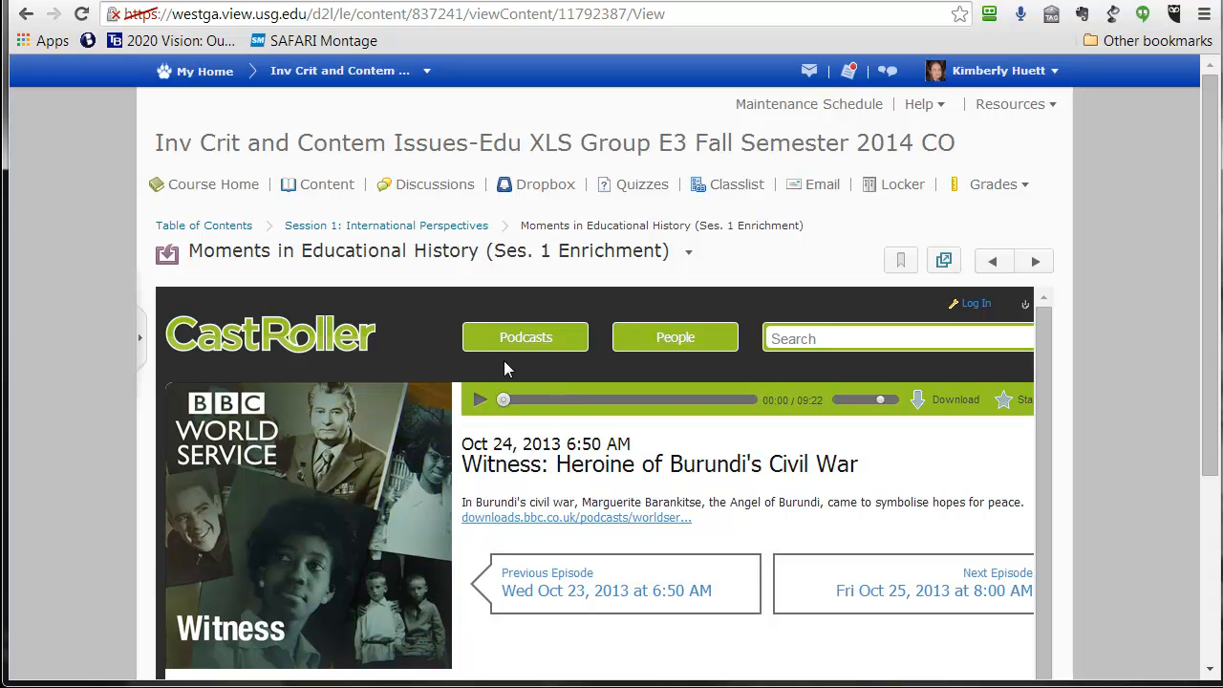